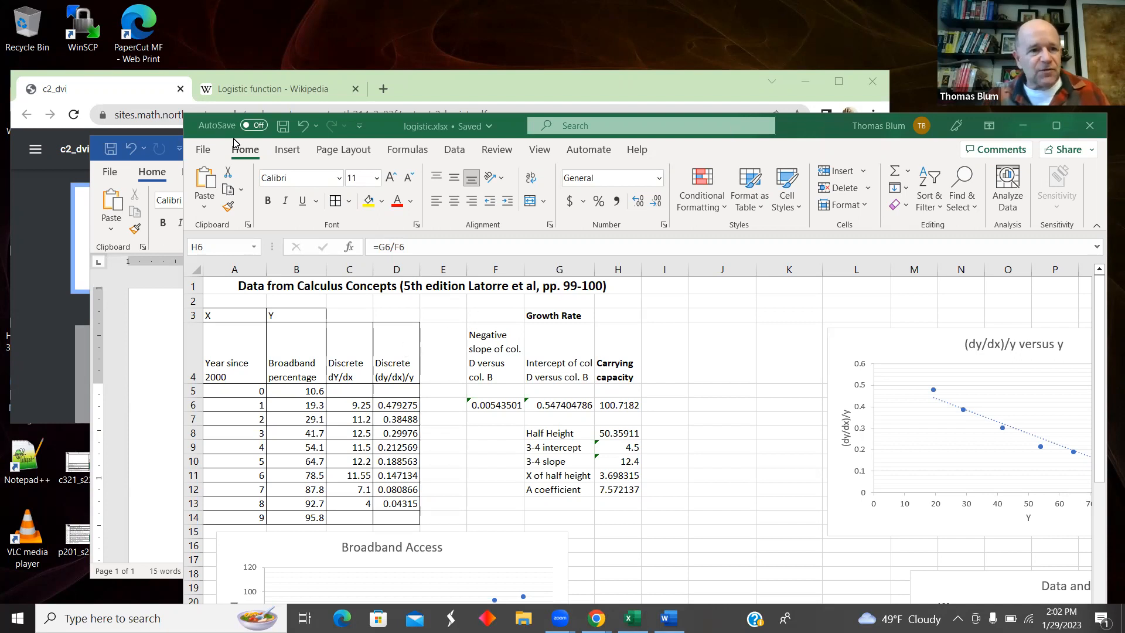
pyautogui.moveTo(107, 89)
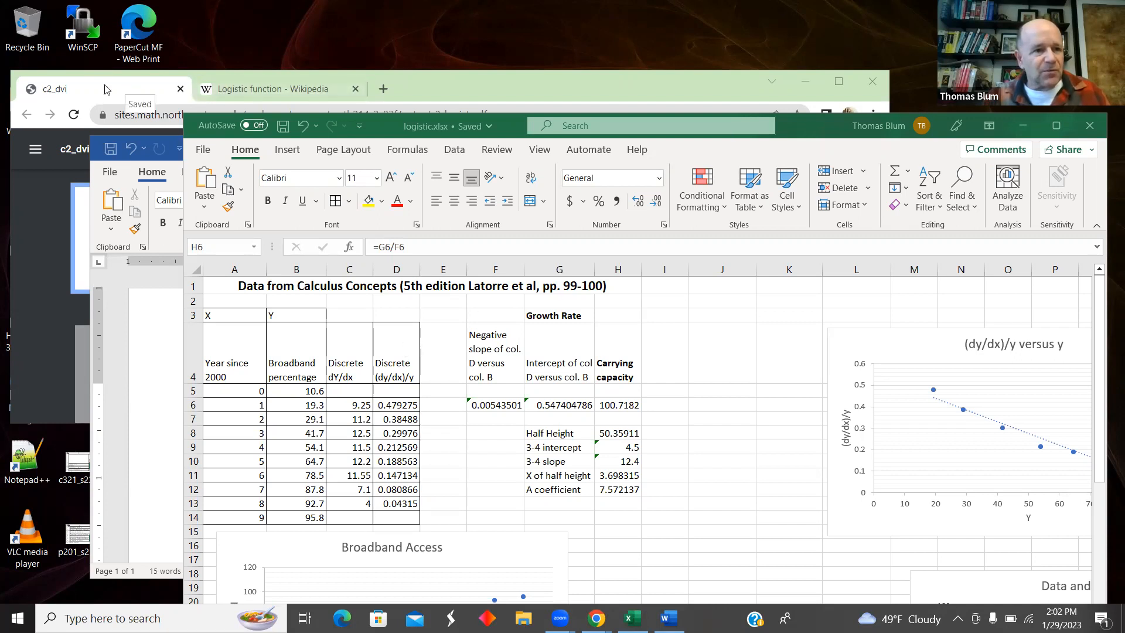
# Bring the Chrome window with the Wikipedia logistic function article to the front
pyautogui.click(667, 618)
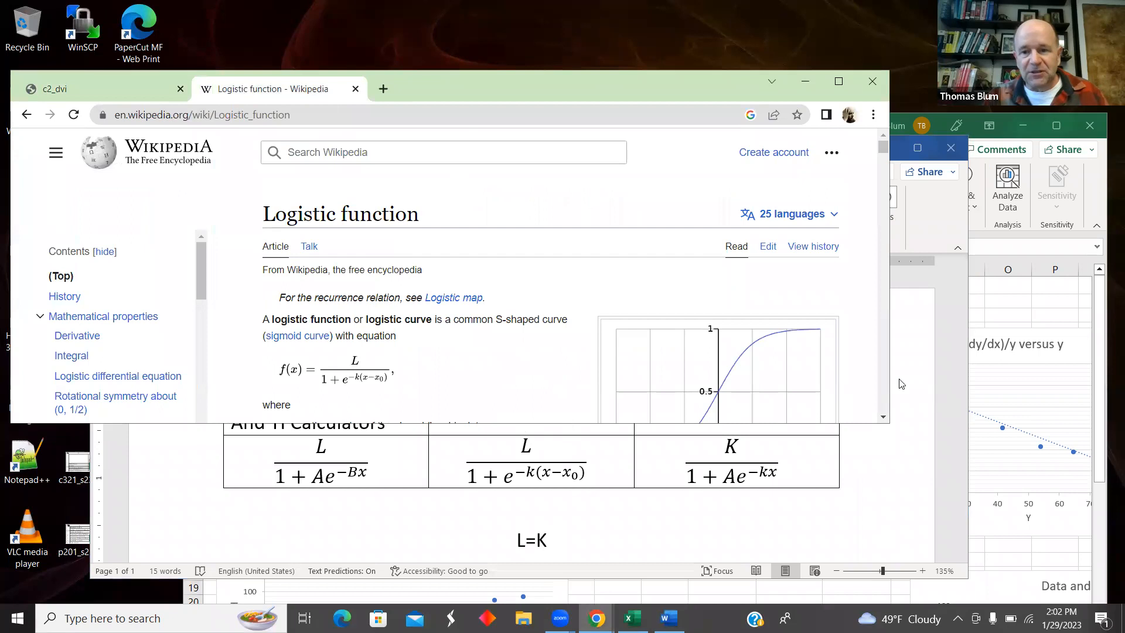
pyautogui.moveTo(598, 423)
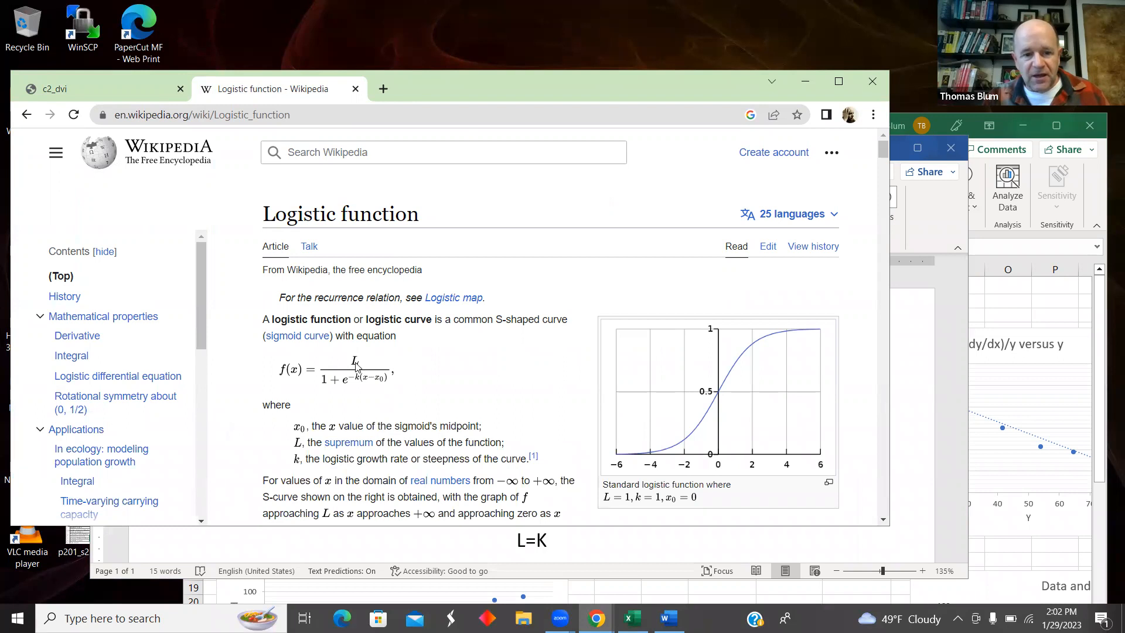
pyautogui.moveTo(338, 388)
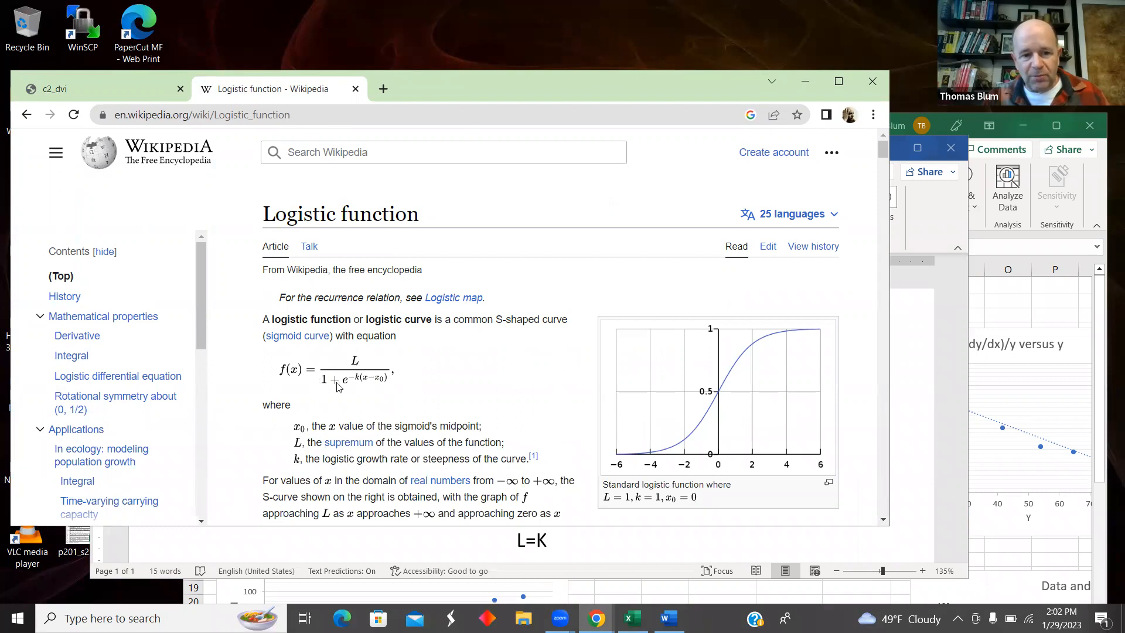
pyautogui.moveTo(387, 385)
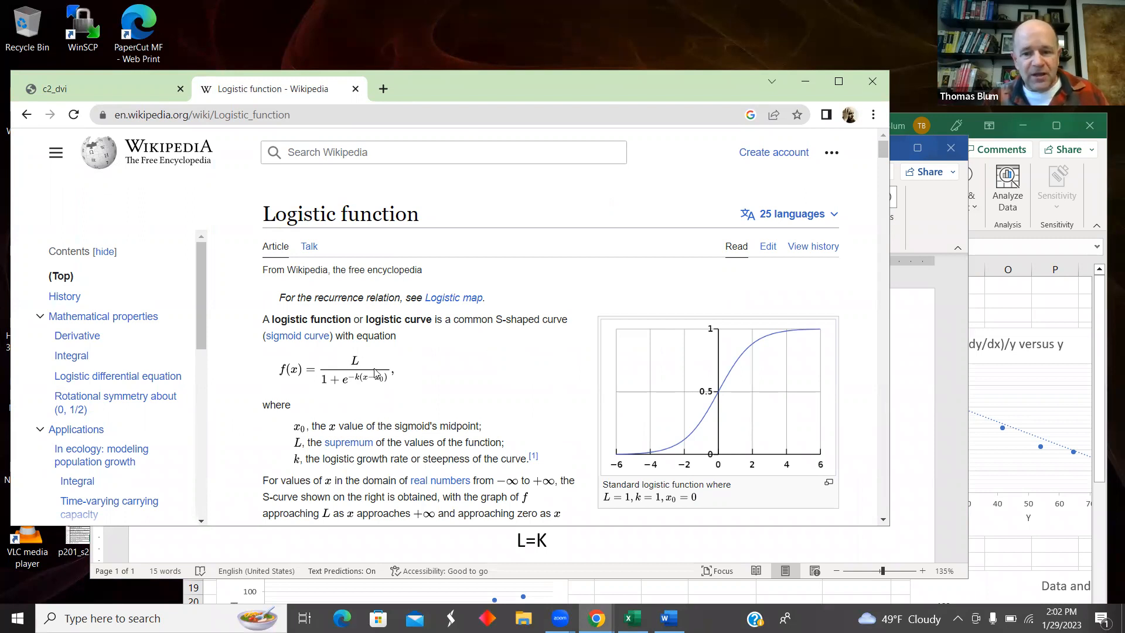
pyautogui.moveTo(376, 370)
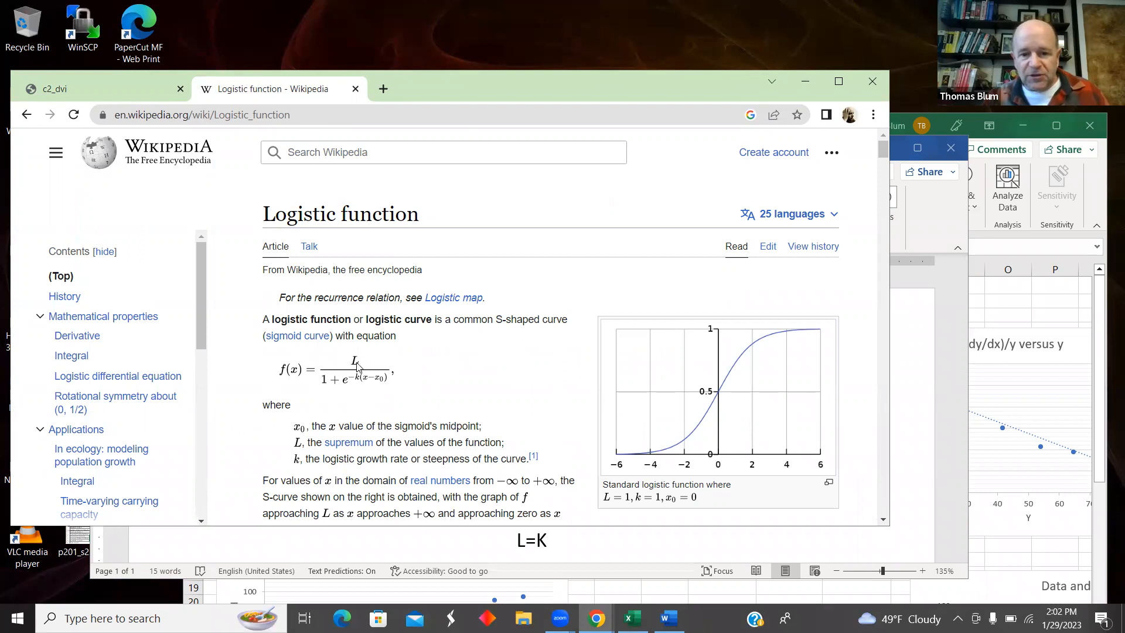
pyautogui.moveTo(500, 309)
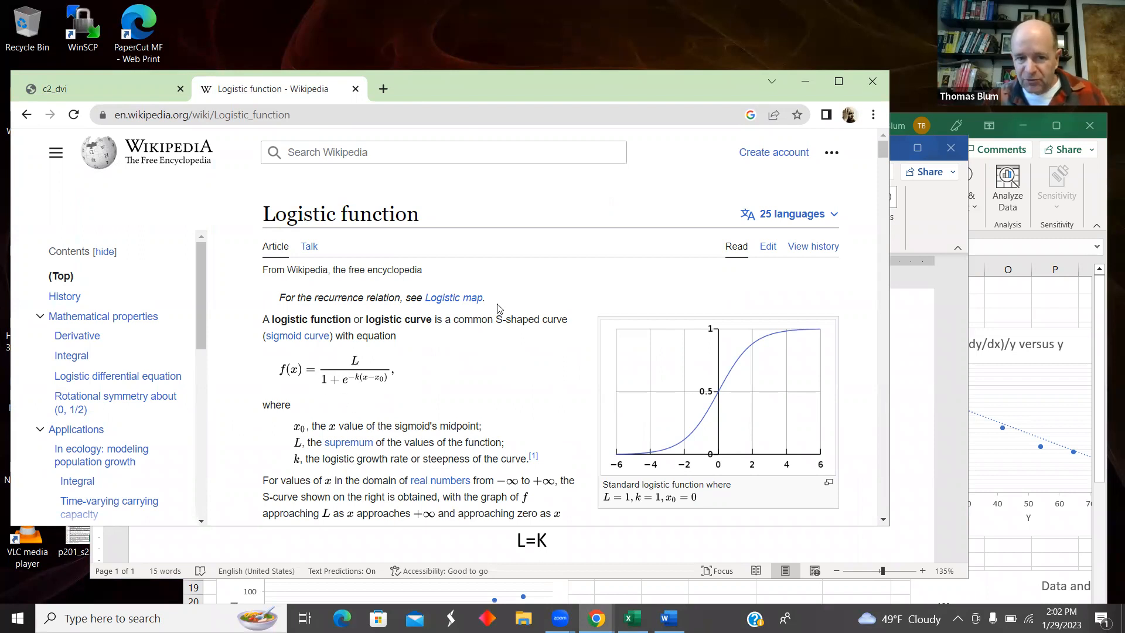
pyautogui.moveTo(379, 378)
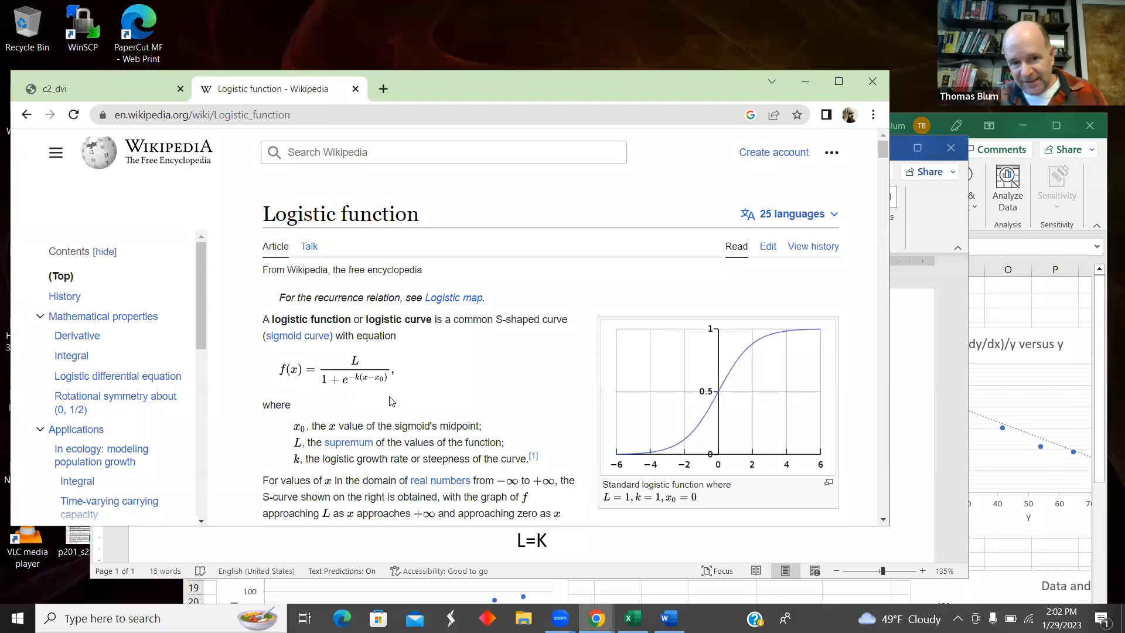
pyautogui.moveTo(379, 366)
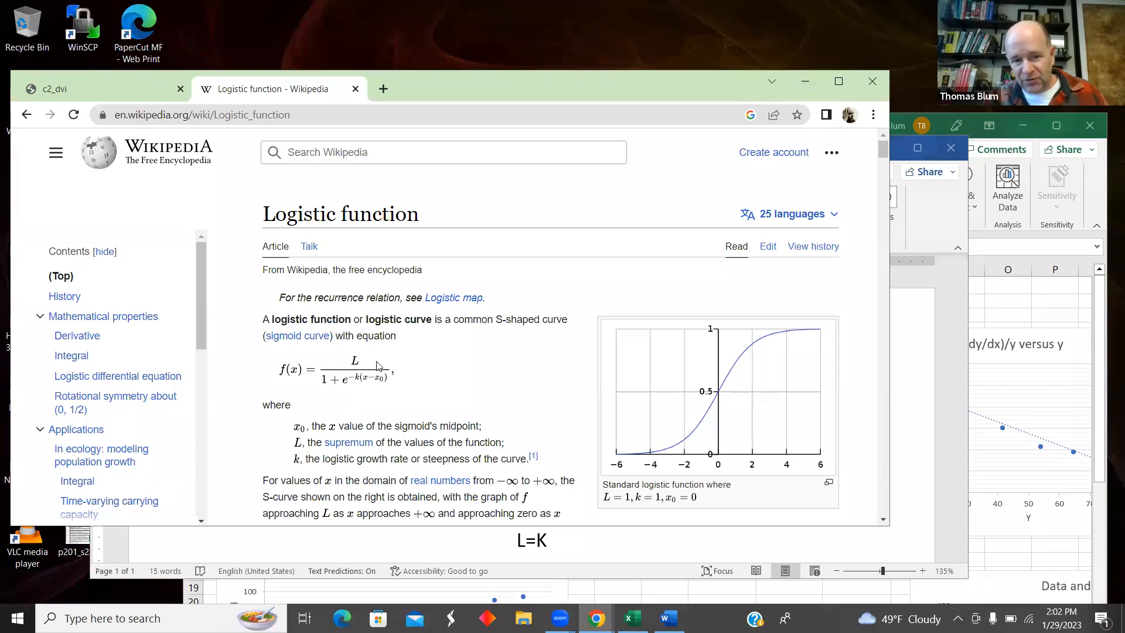
pyautogui.moveTo(326, 355)
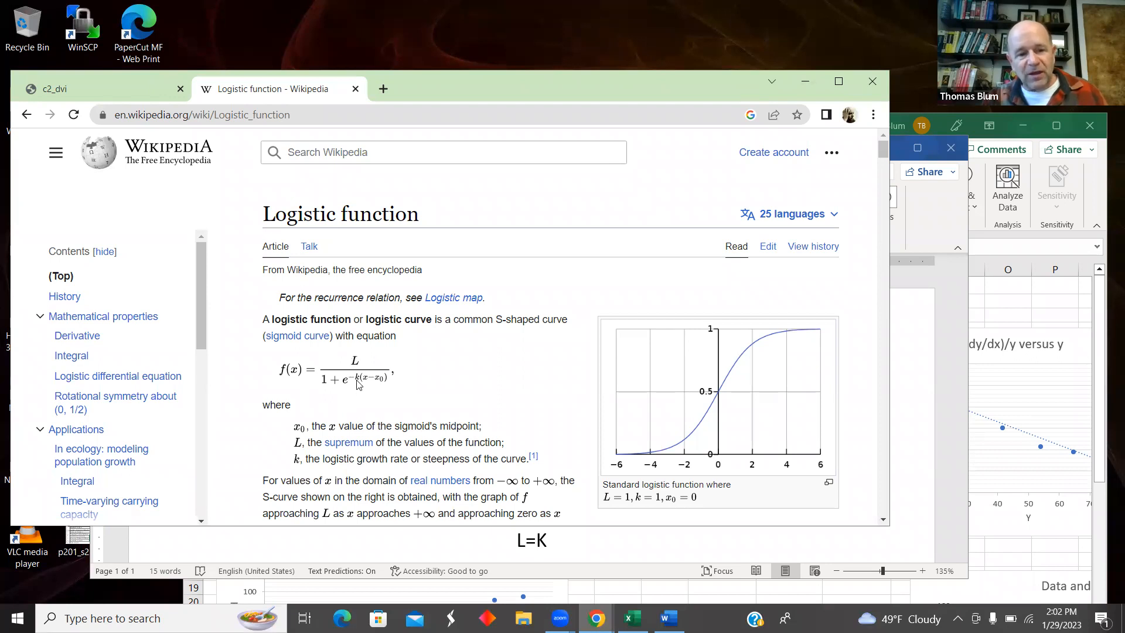
pyautogui.moveTo(376, 362)
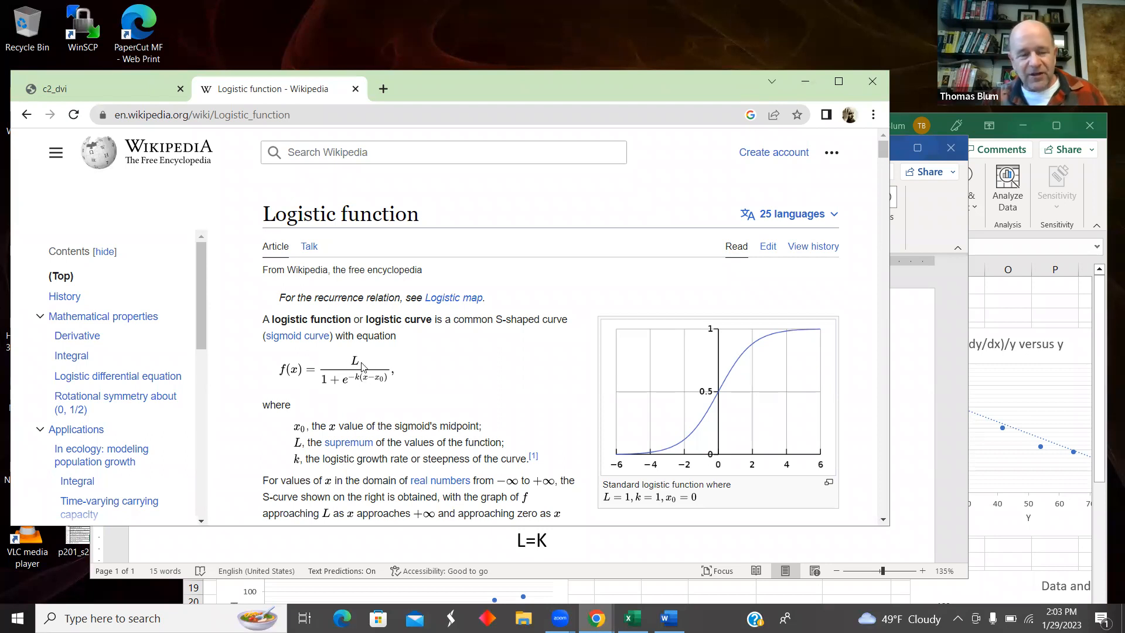
pyautogui.moveTo(343, 392)
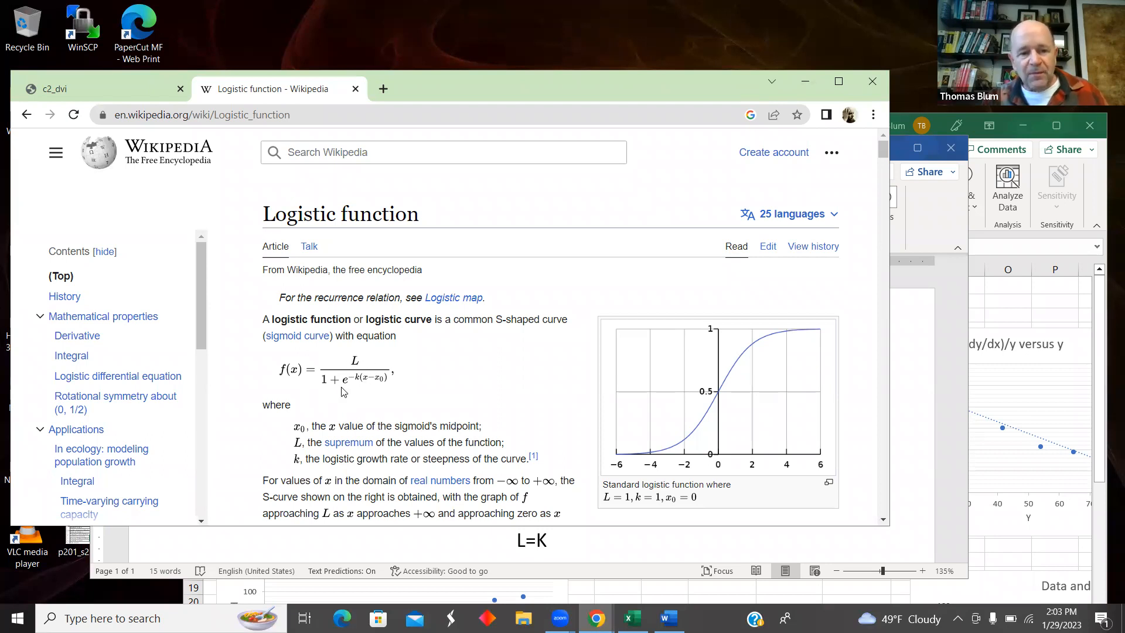
pyautogui.moveTo(365, 381)
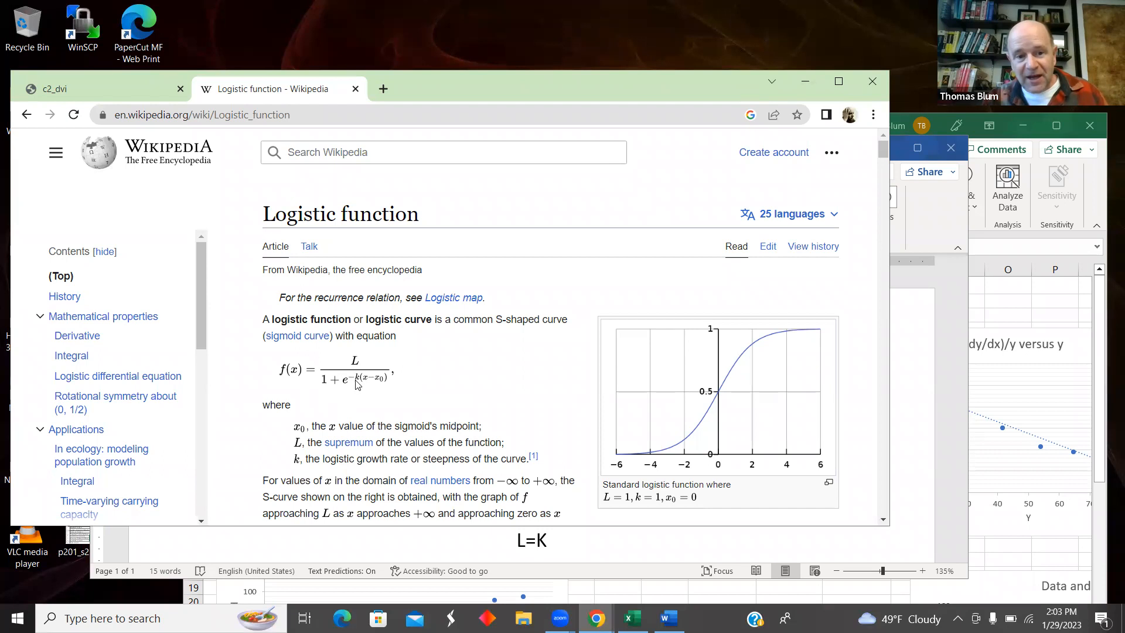
pyautogui.moveTo(353, 394)
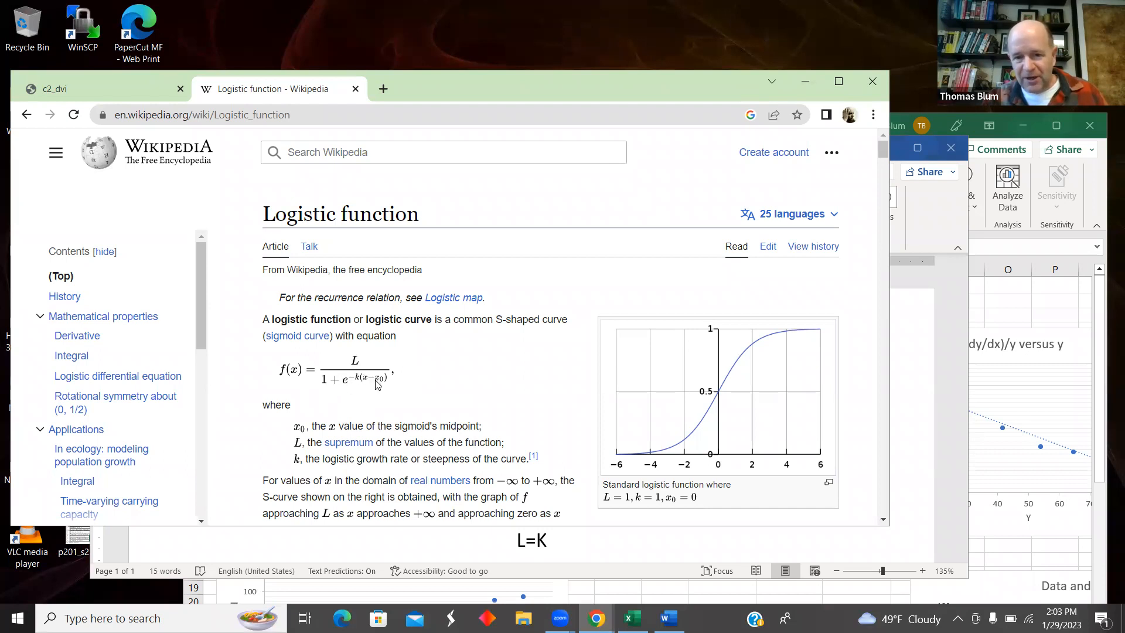
pyautogui.moveTo(335, 381)
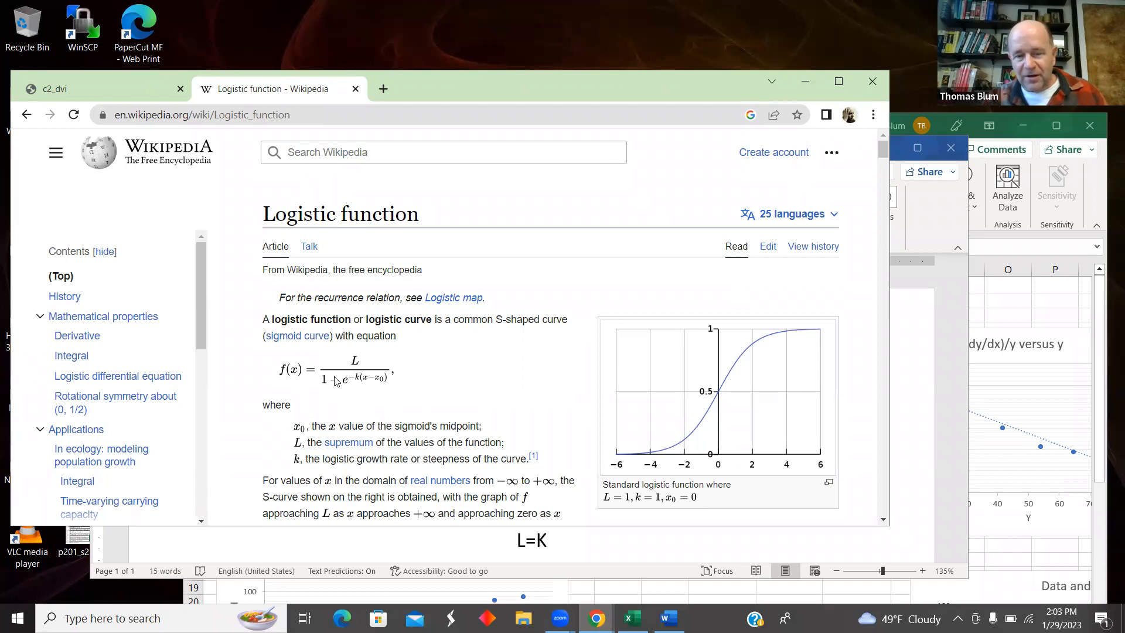
pyautogui.moveTo(334, 381)
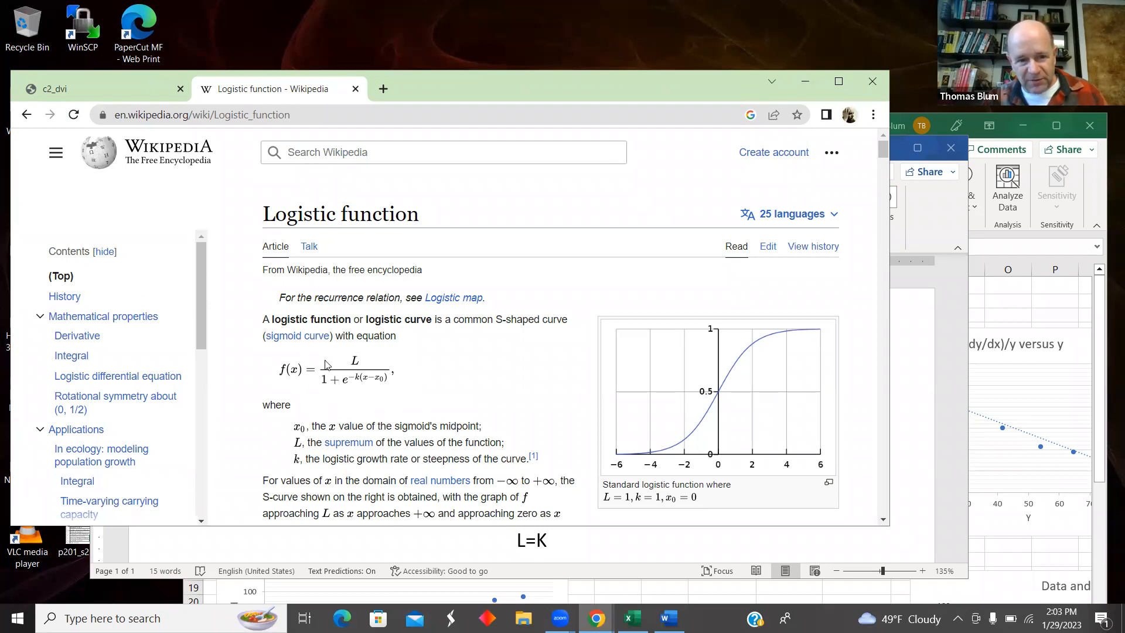
pyautogui.moveTo(648, 411)
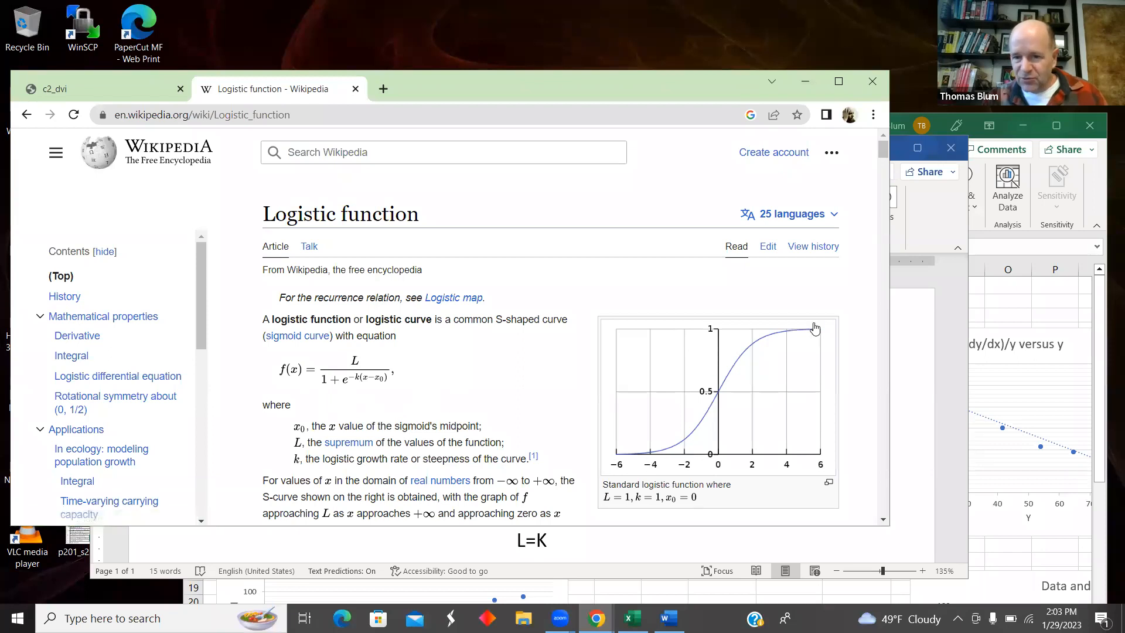
pyautogui.moveTo(623, 465)
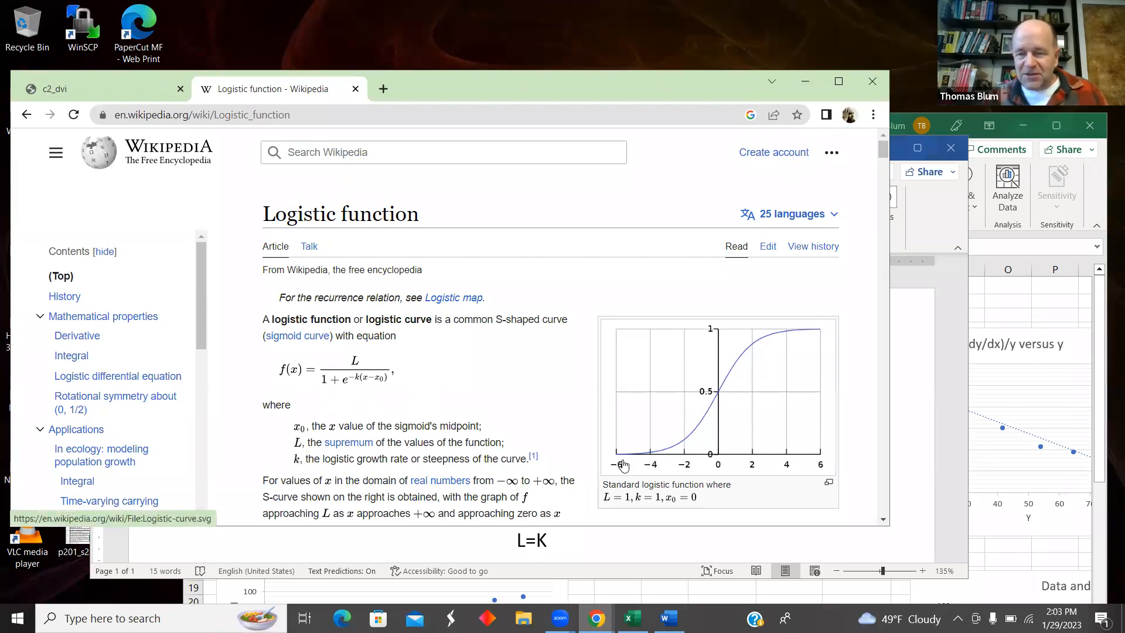
pyautogui.moveTo(337, 372)
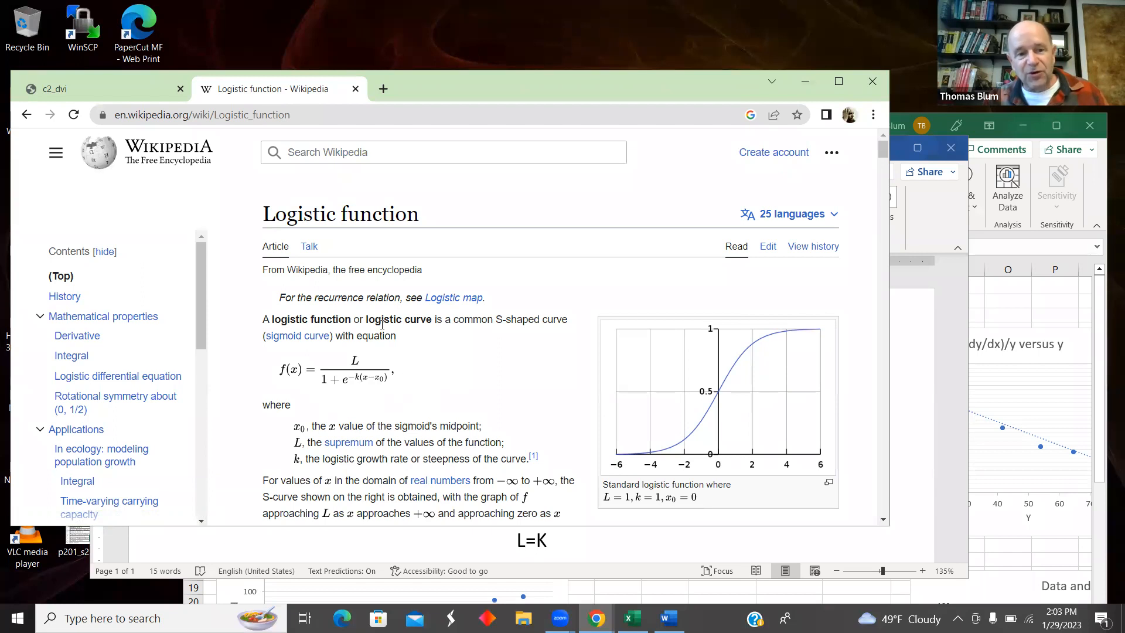
pyautogui.moveTo(361, 363)
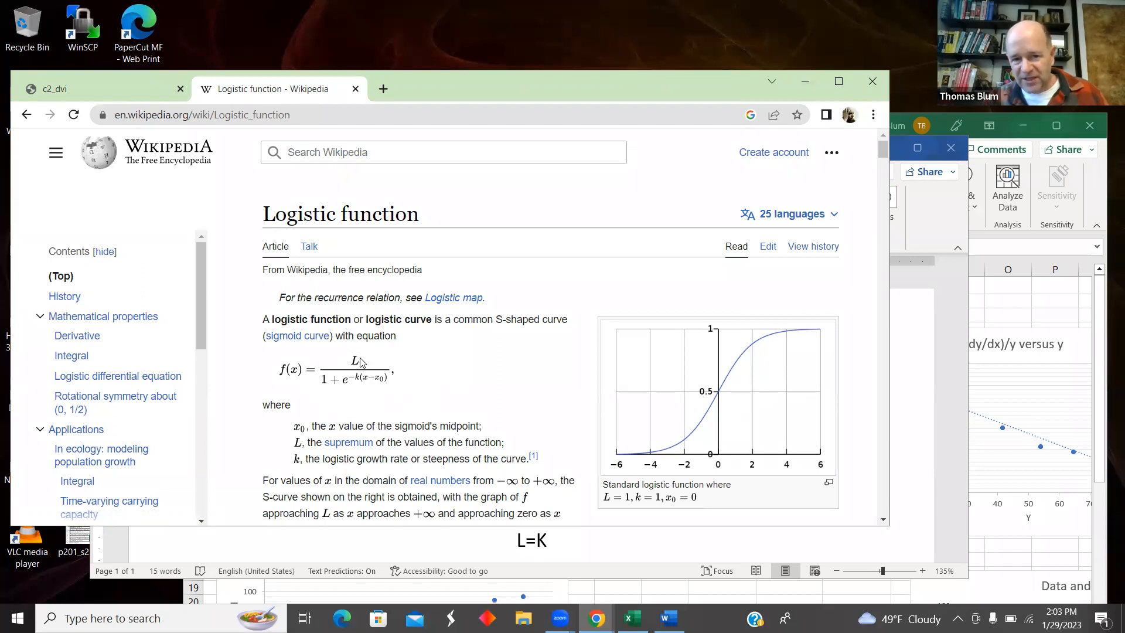
pyautogui.moveTo(359, 386)
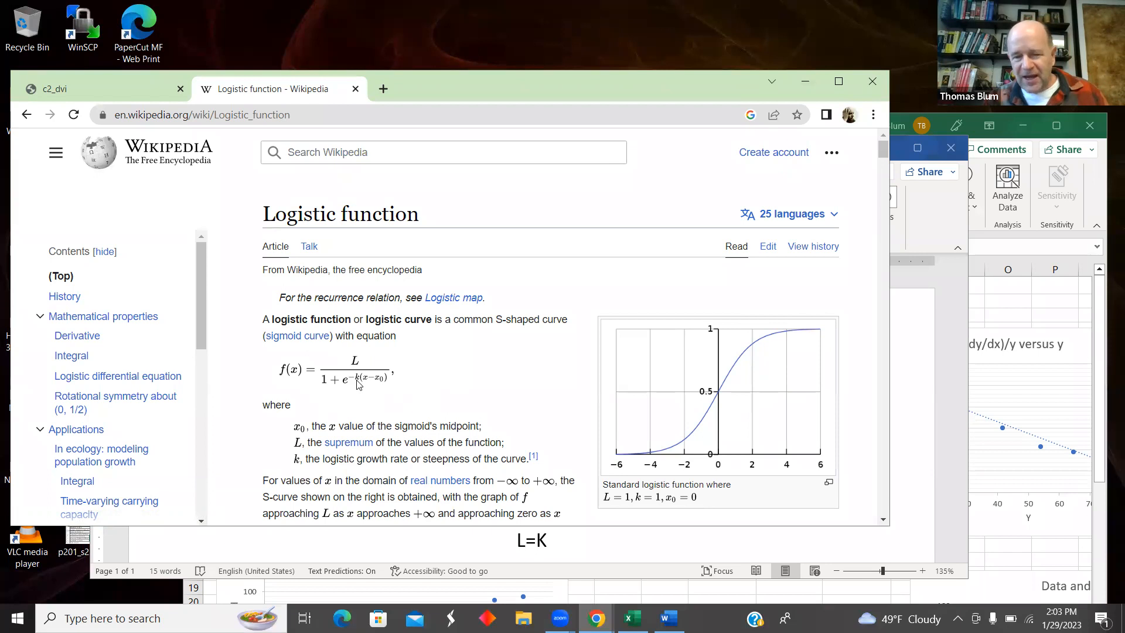
pyautogui.moveTo(705, 405)
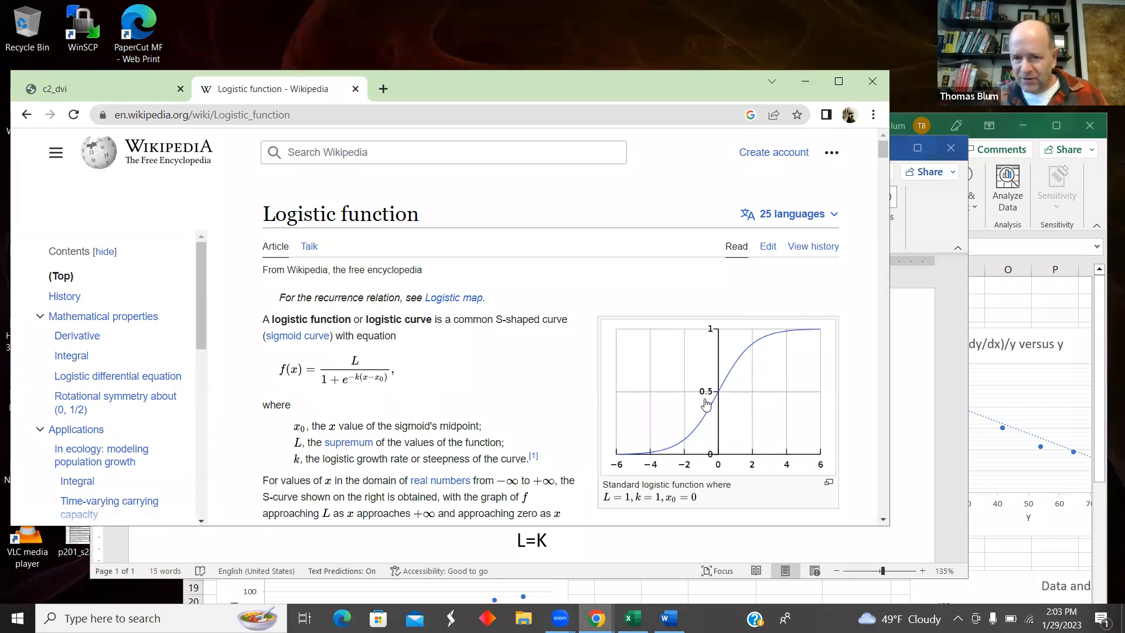
pyautogui.moveTo(387, 382)
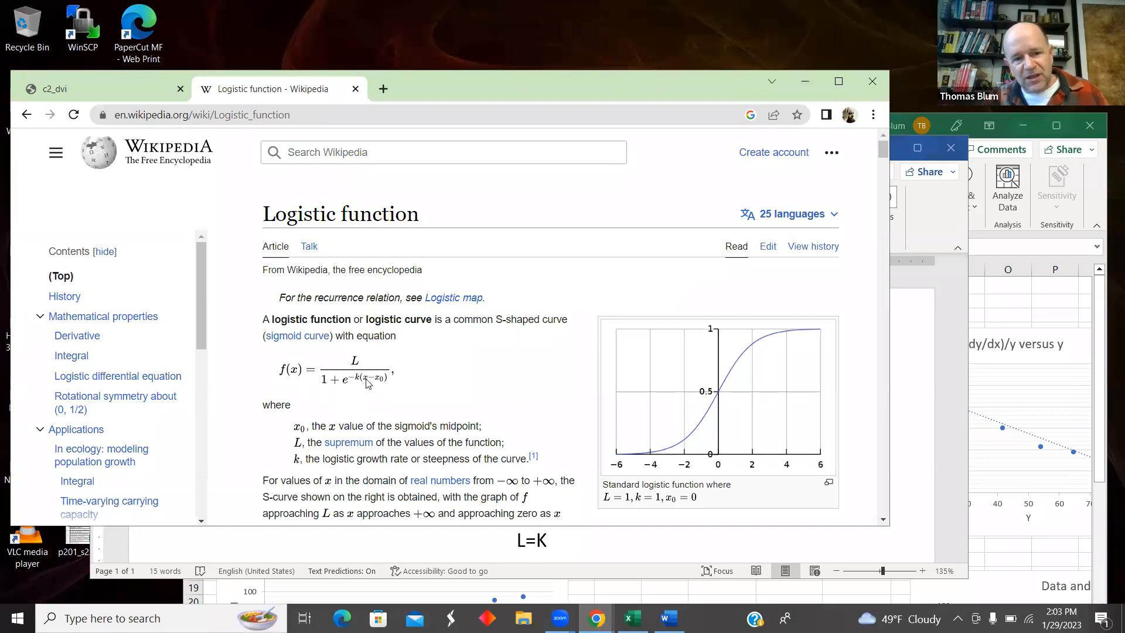
pyautogui.moveTo(347, 386)
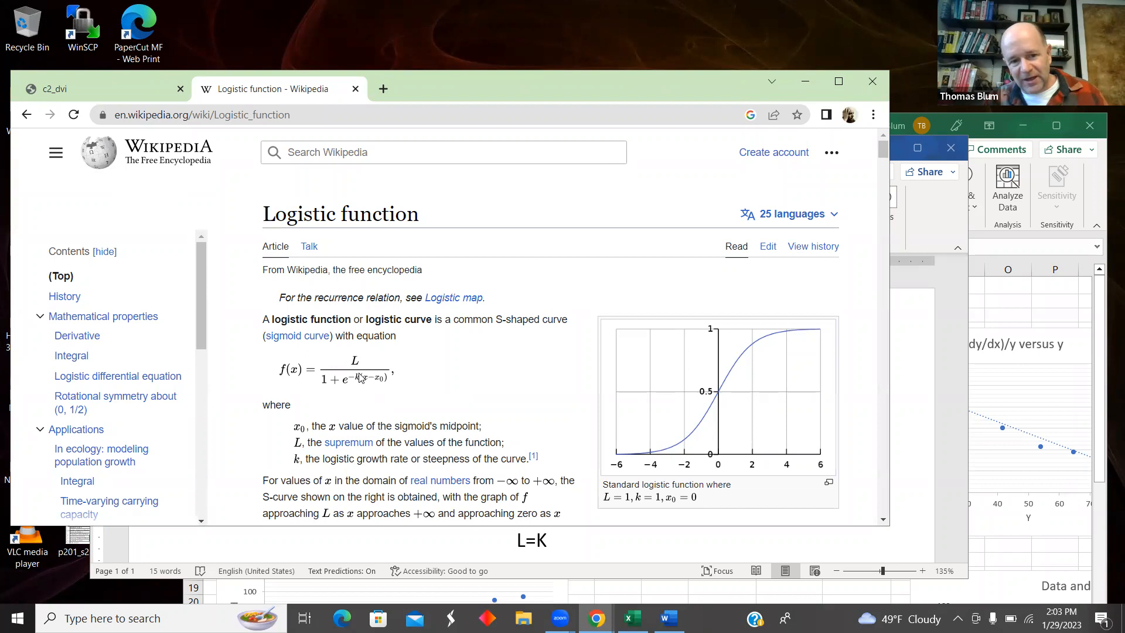
pyautogui.moveTo(356, 389)
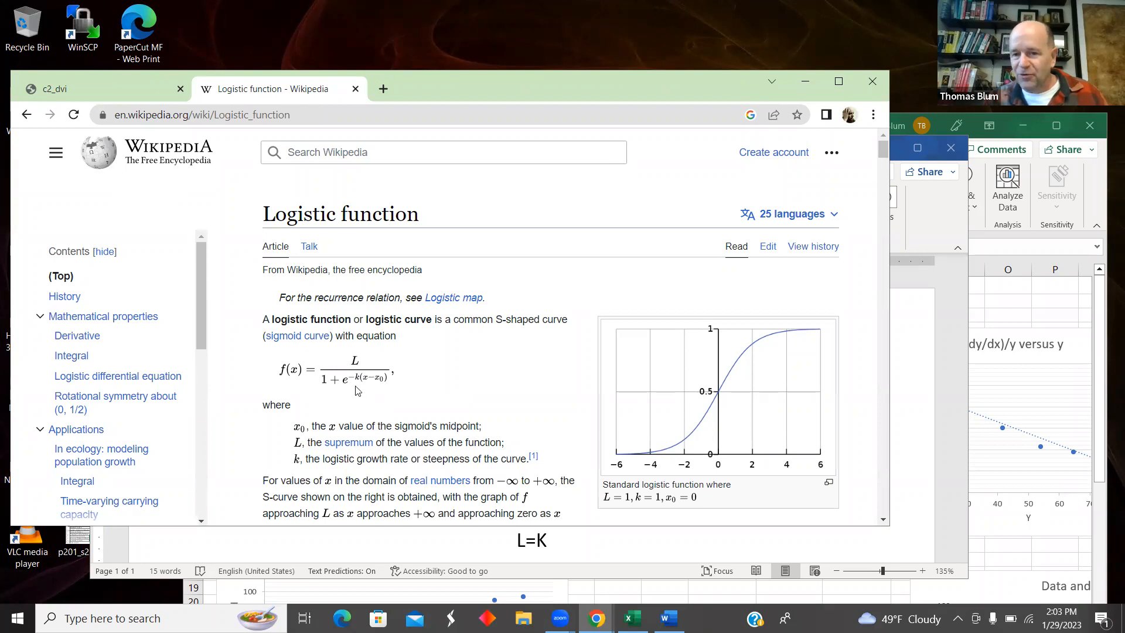
pyautogui.moveTo(385, 382)
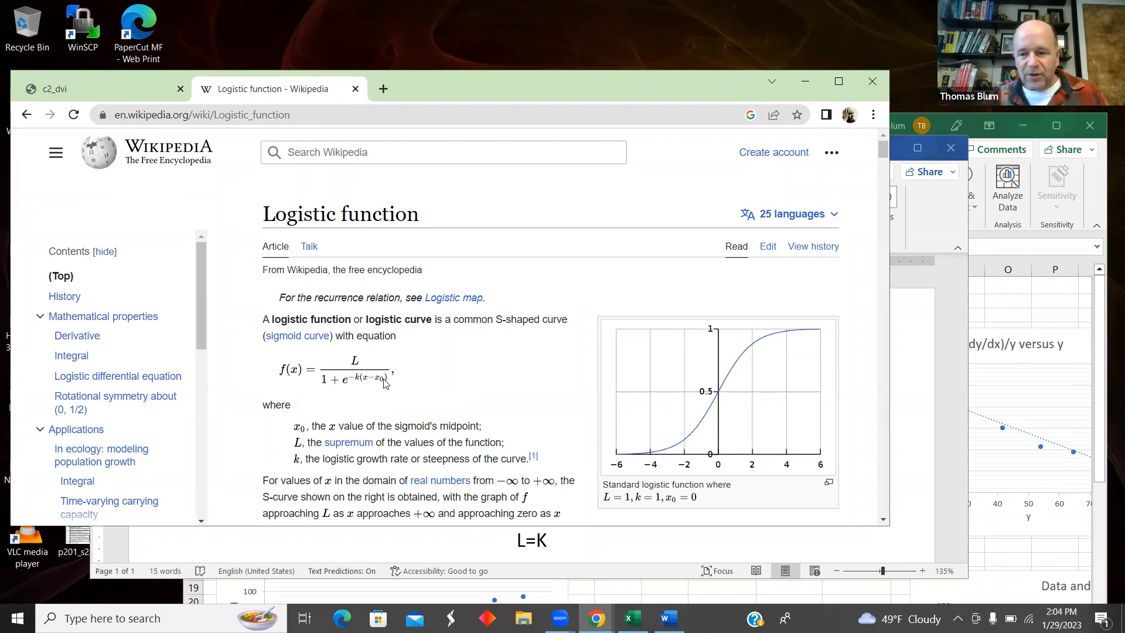
pyautogui.moveTo(352, 307)
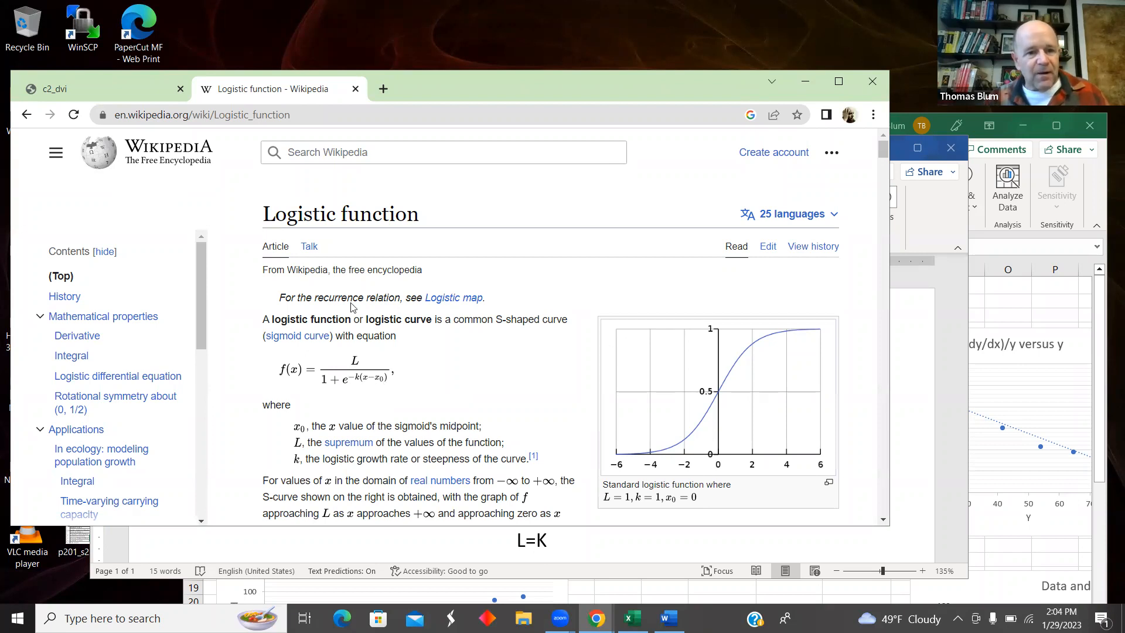
pyautogui.moveTo(921, 411)
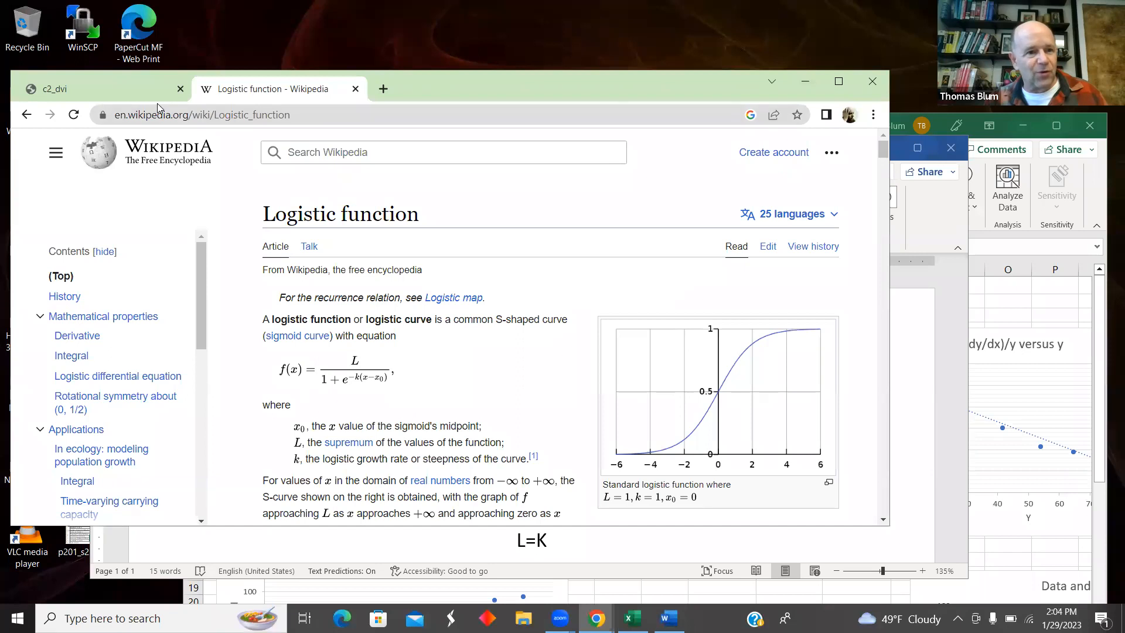
pyautogui.moveTo(922, 419)
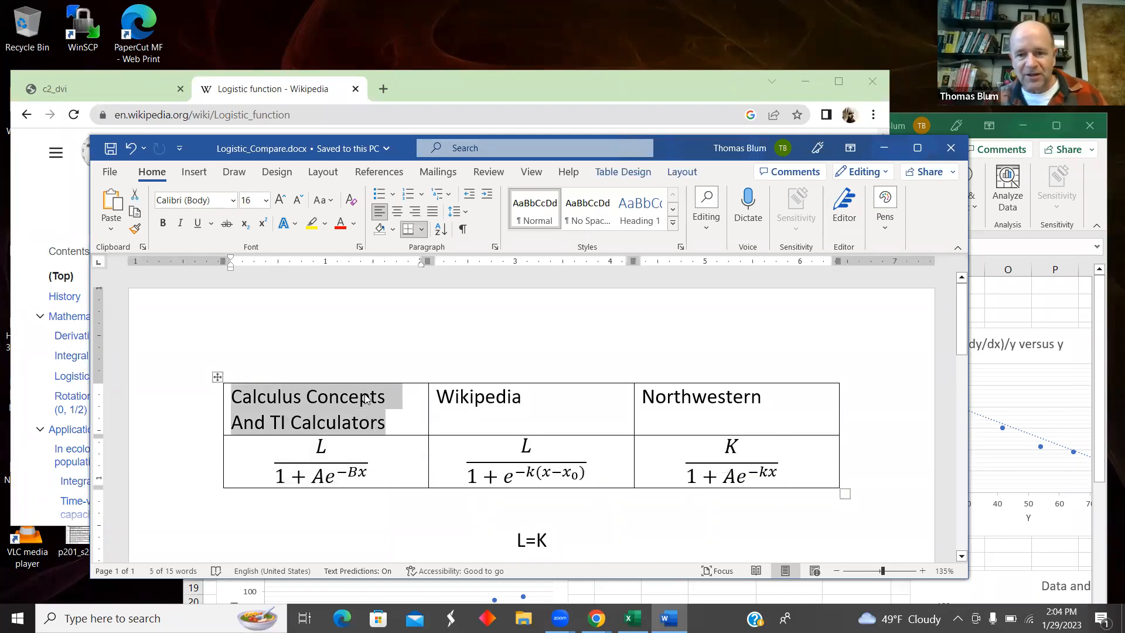
pyautogui.moveTo(286, 436)
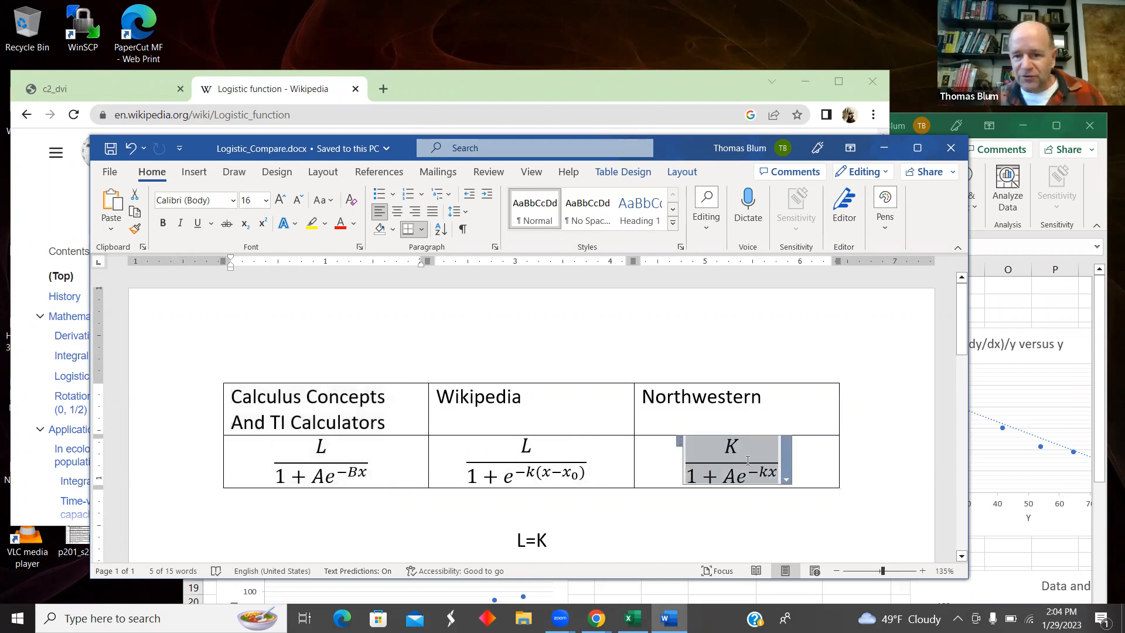
# Select the Northwestern logistic formula in the Logistic_Compare.docx comparison table
pyautogui.click(731, 463)
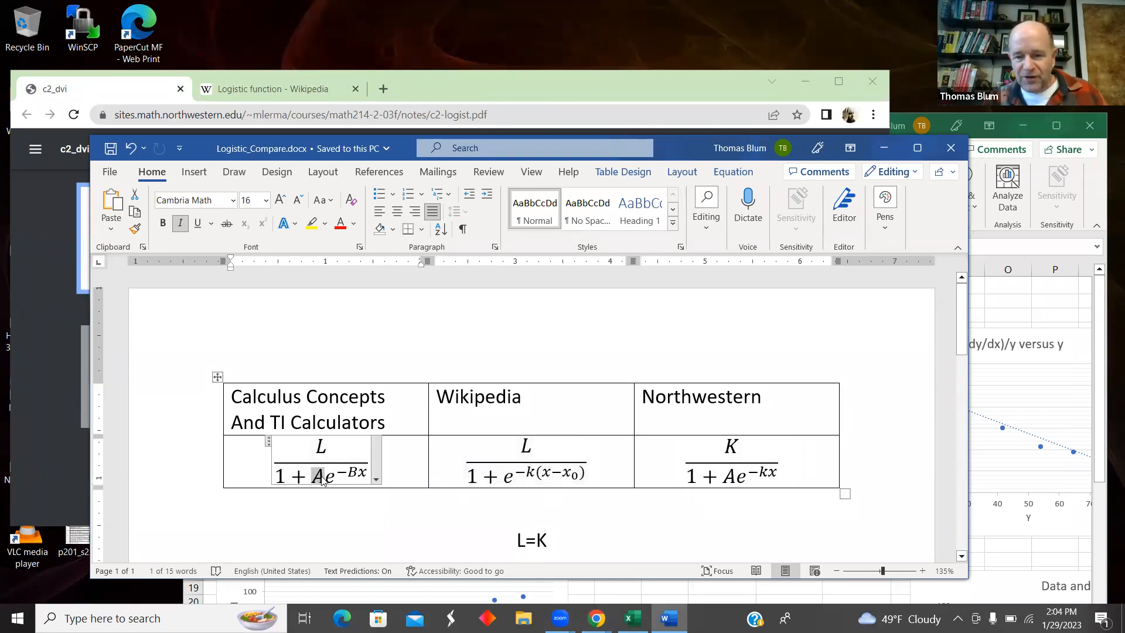
pyautogui.scroll(-3)
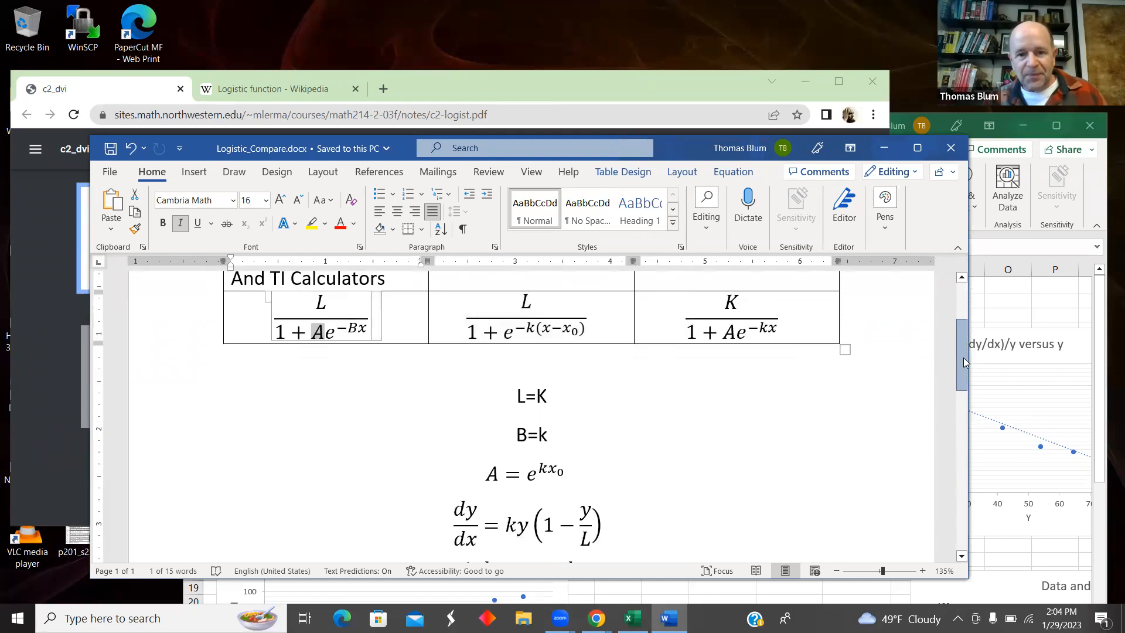
pyautogui.scroll(3)
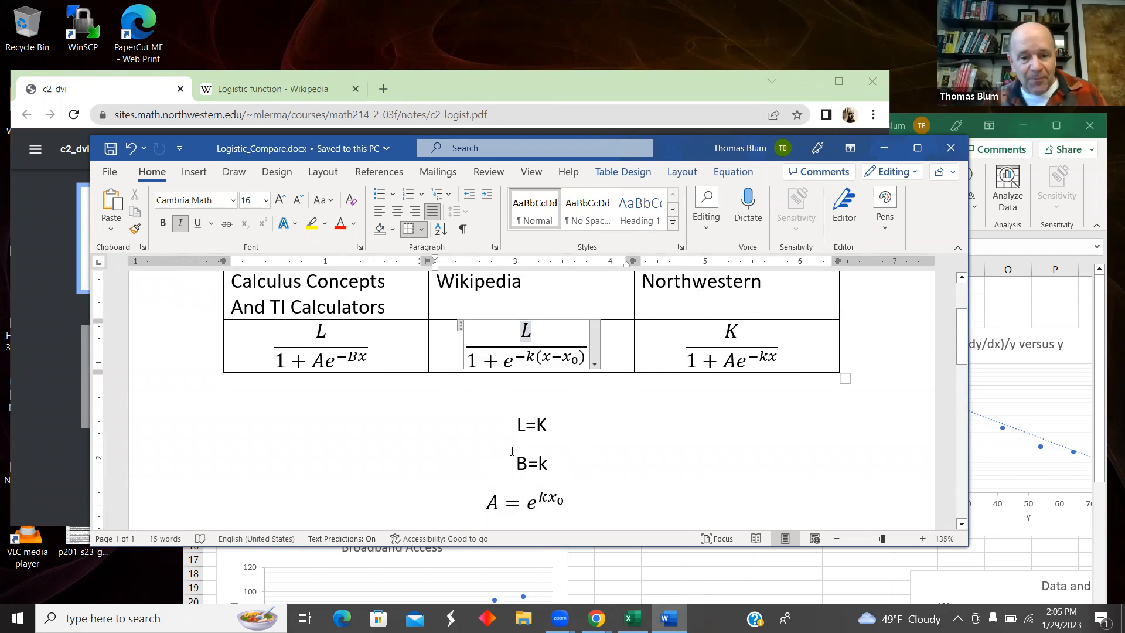
pyautogui.click(352, 356)
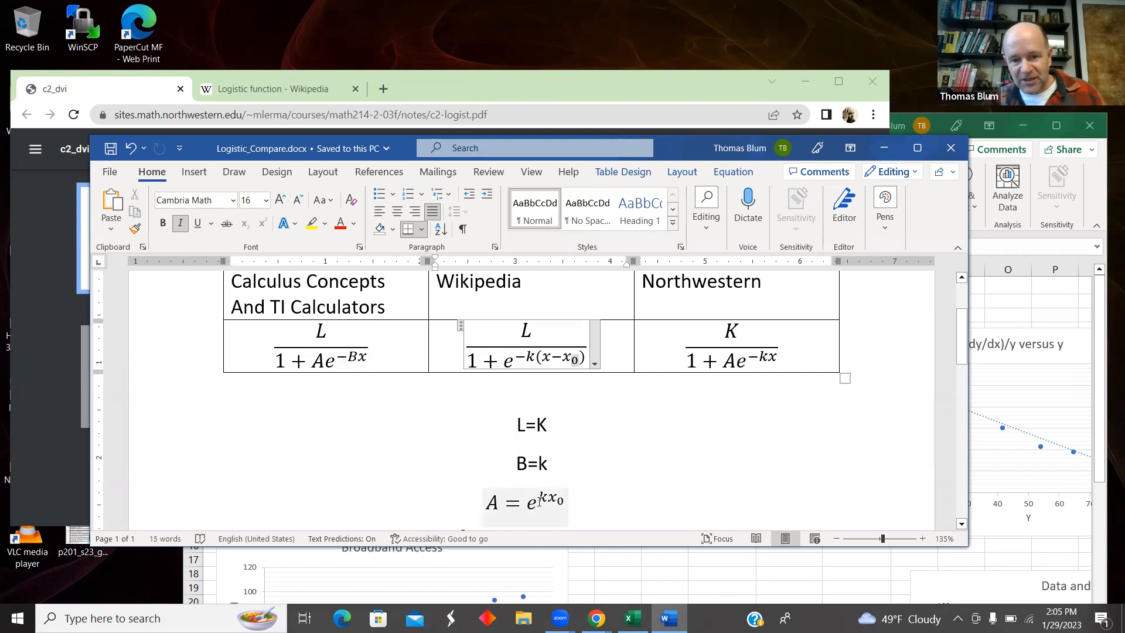
pyautogui.moveTo(587, 494)
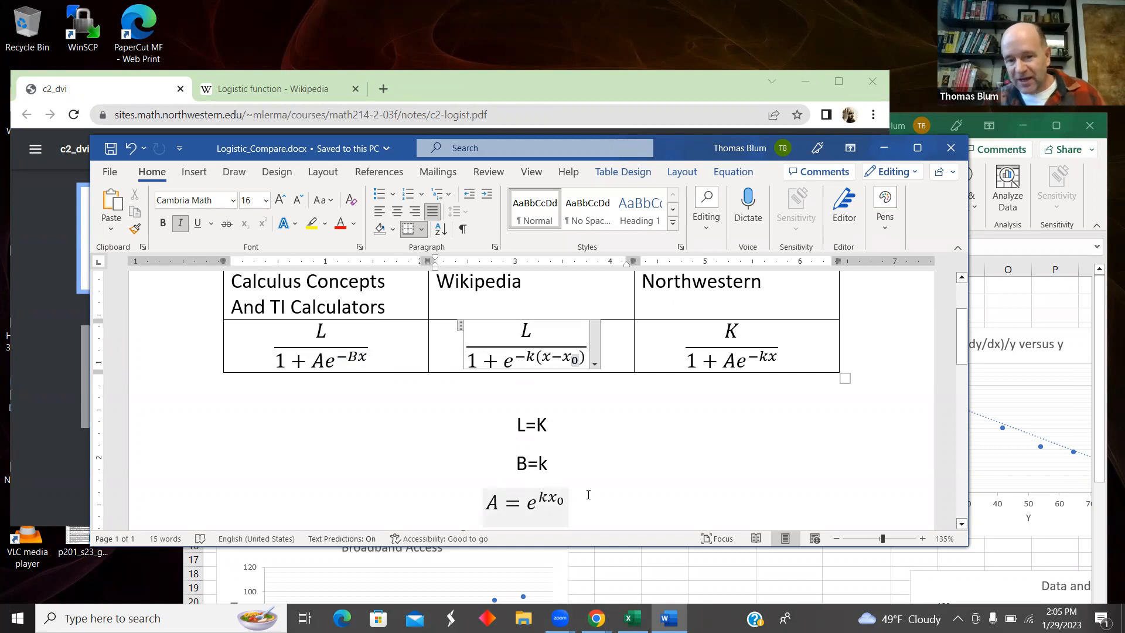
pyautogui.scroll(-3)
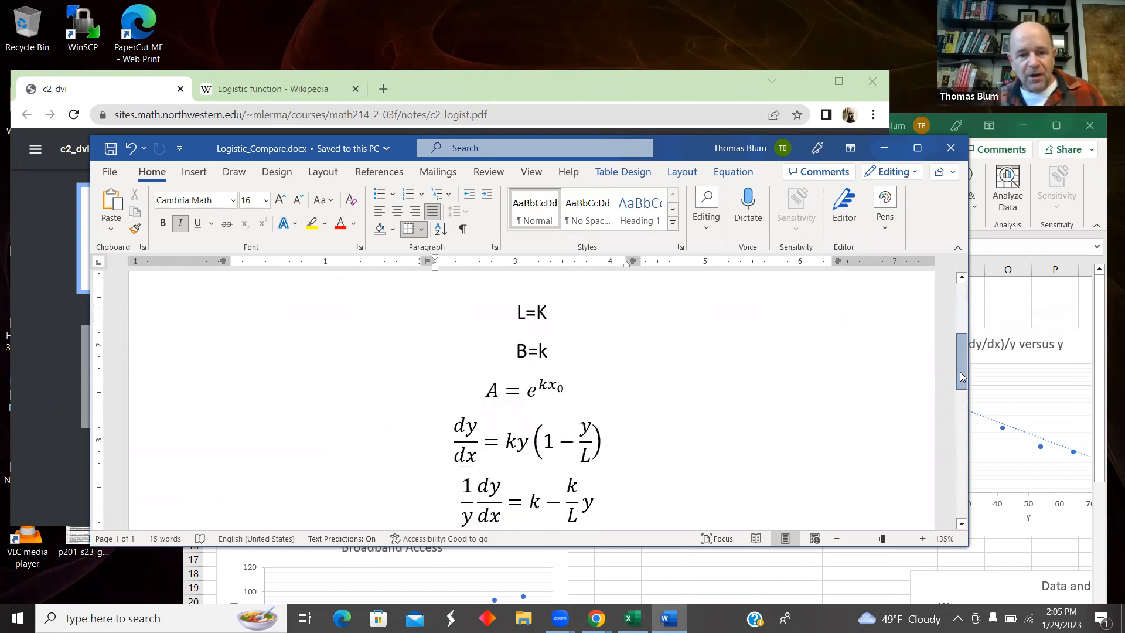
pyautogui.scroll(3)
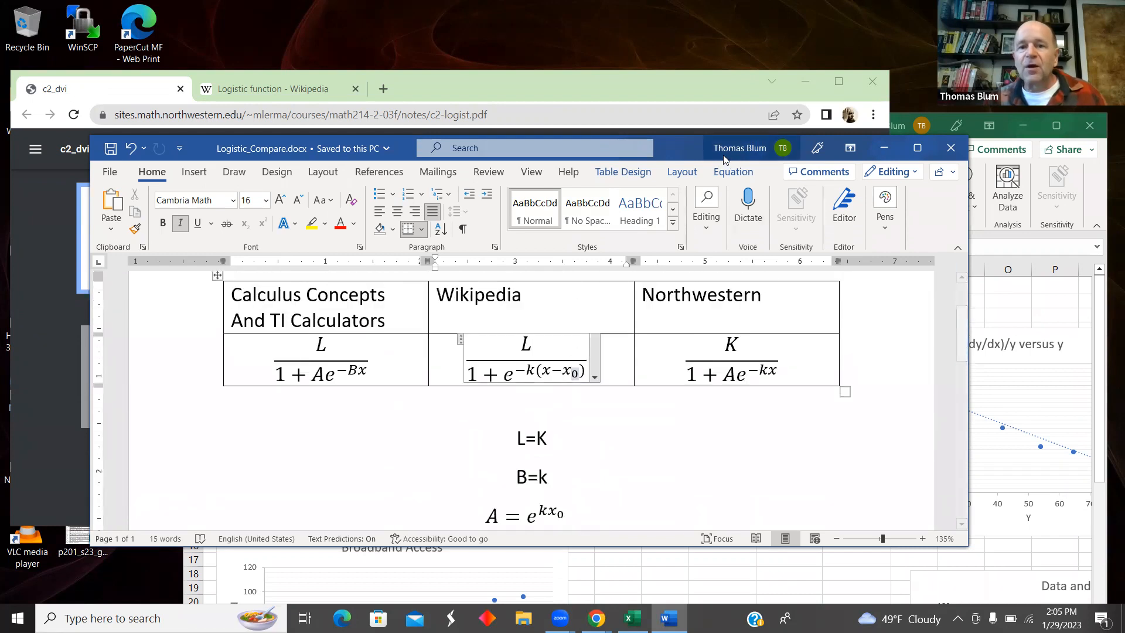
# Bring logistic.xlsx forward and select the Calculus Concepts title and Year since 2000 header
pyautogui.click(631, 617)
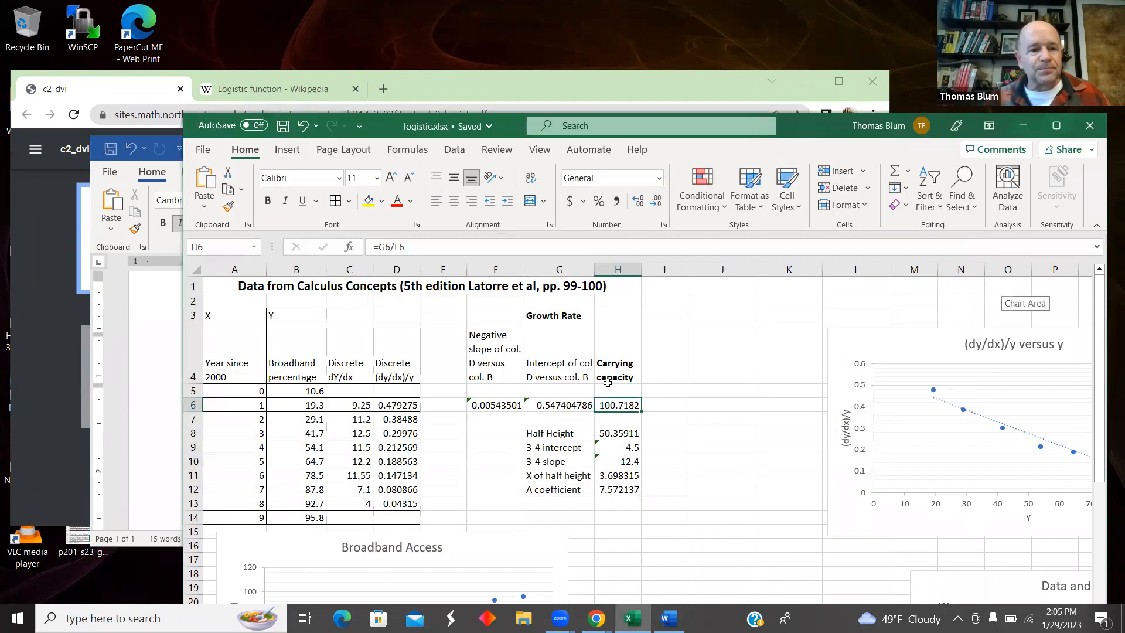
pyautogui.click(234, 286)
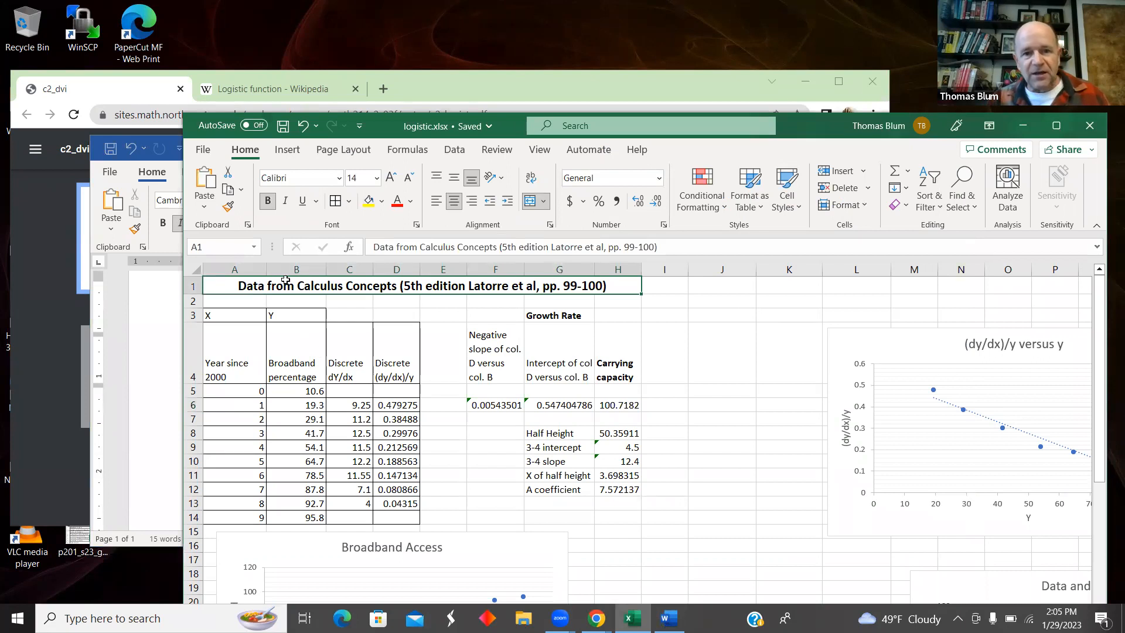
pyautogui.moveTo(411, 287)
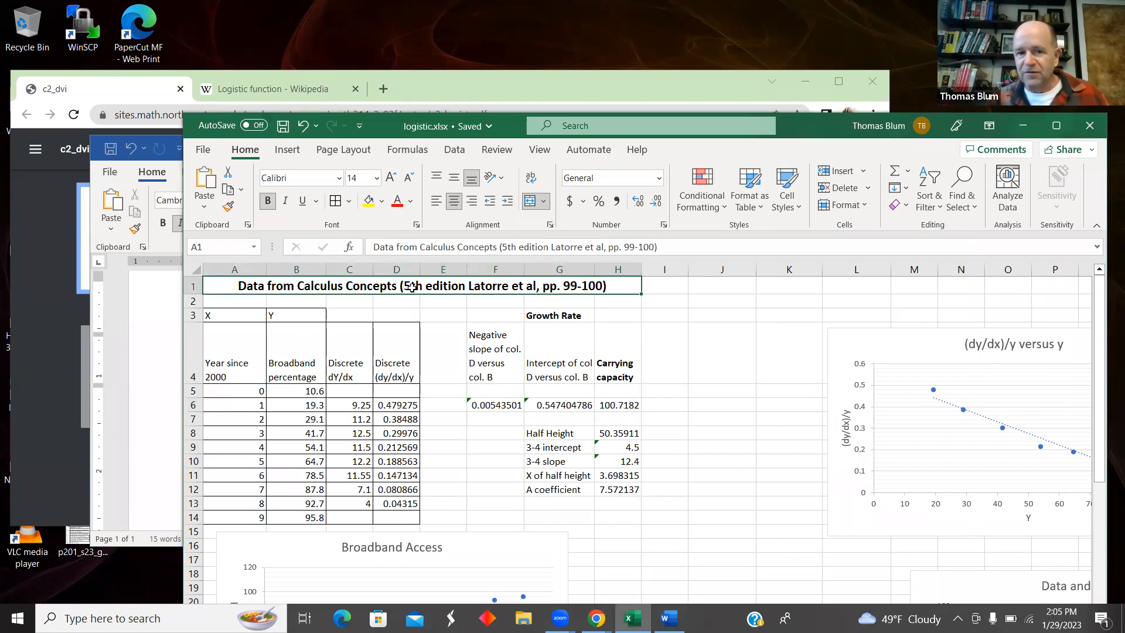
pyautogui.moveTo(347, 277)
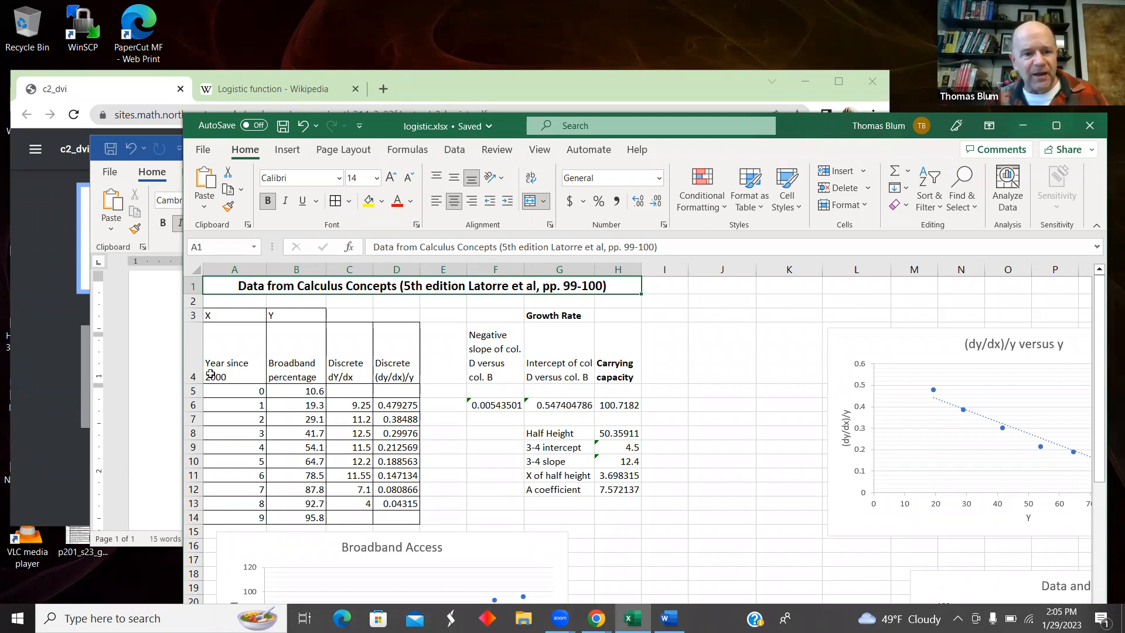
pyautogui.click(233, 367)
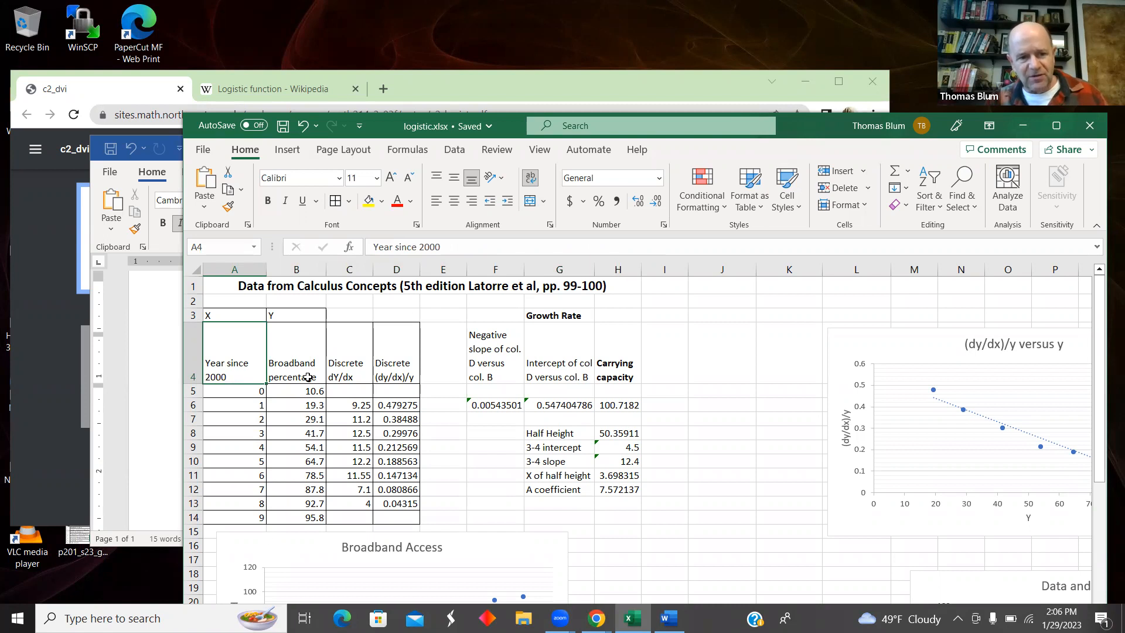
pyautogui.moveTo(321, 507)
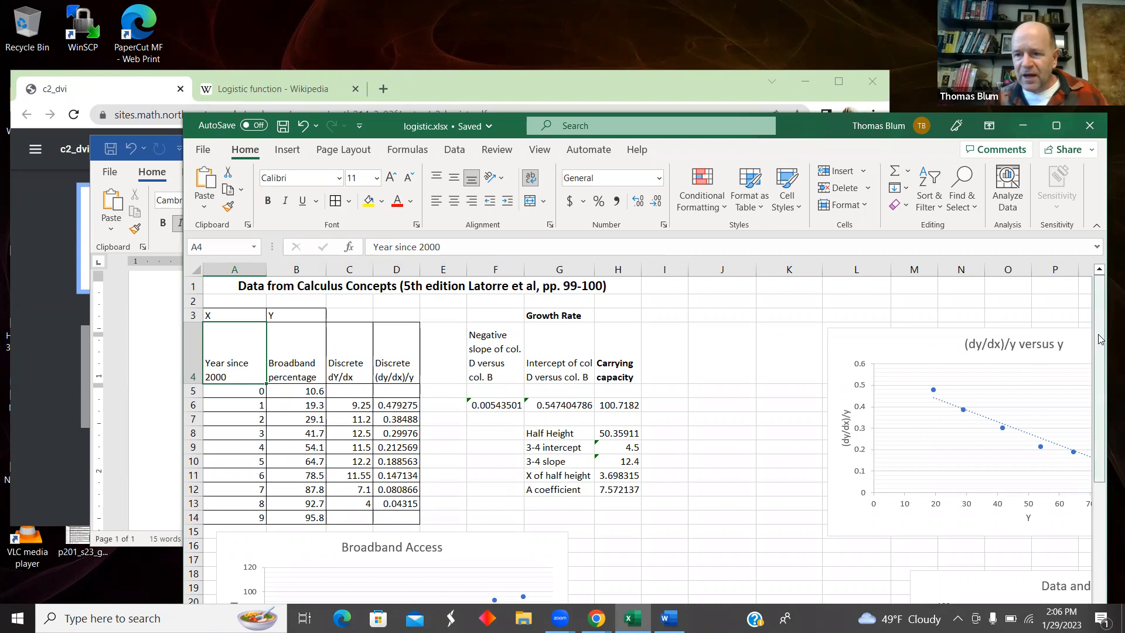
pyautogui.scroll(-3)
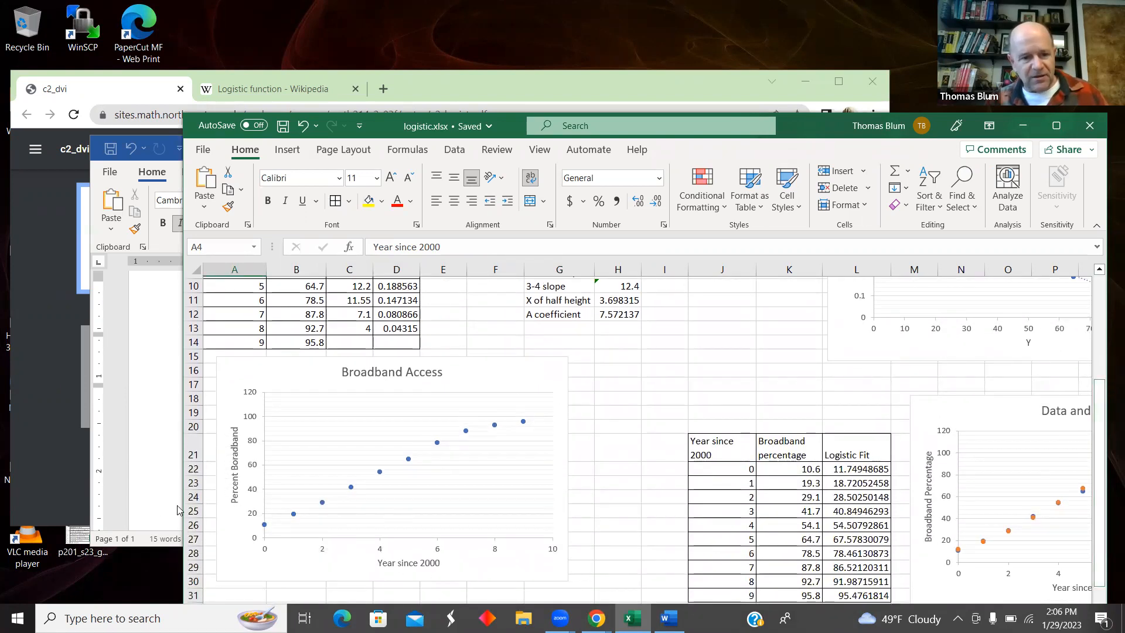
pyautogui.moveTo(354, 492)
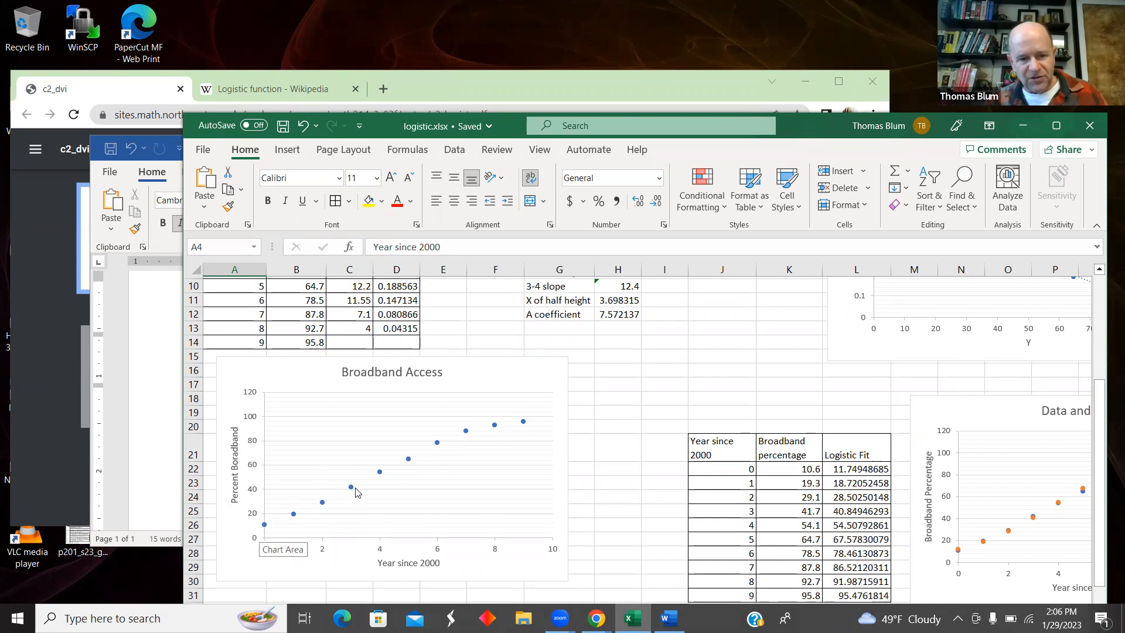
pyautogui.moveTo(560, 432)
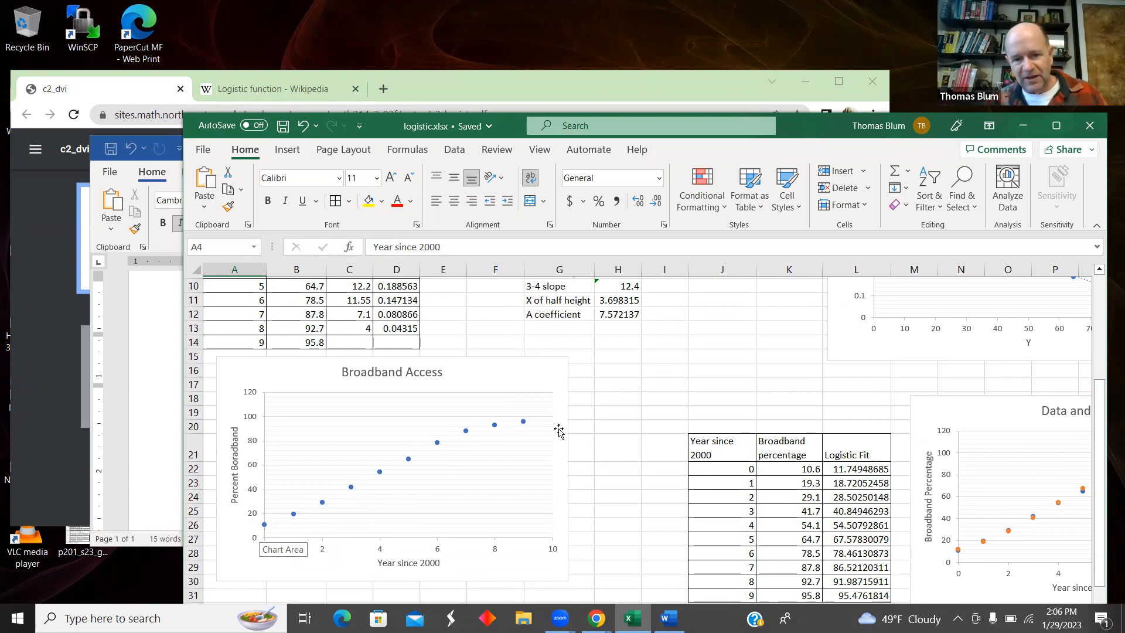
pyautogui.moveTo(566, 436)
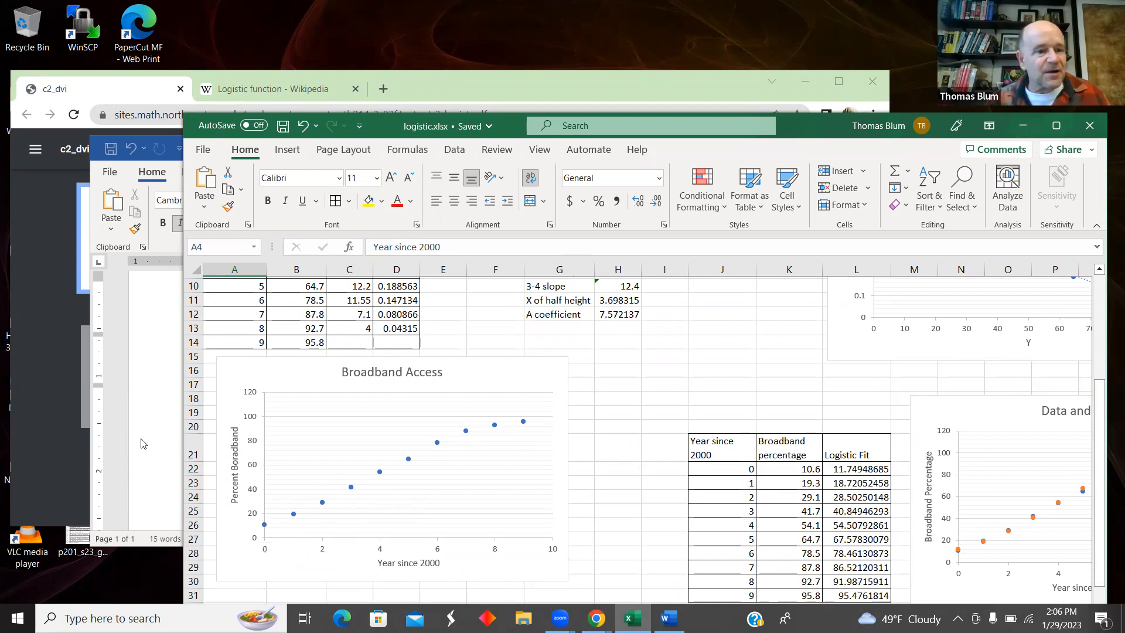
pyautogui.click(667, 618)
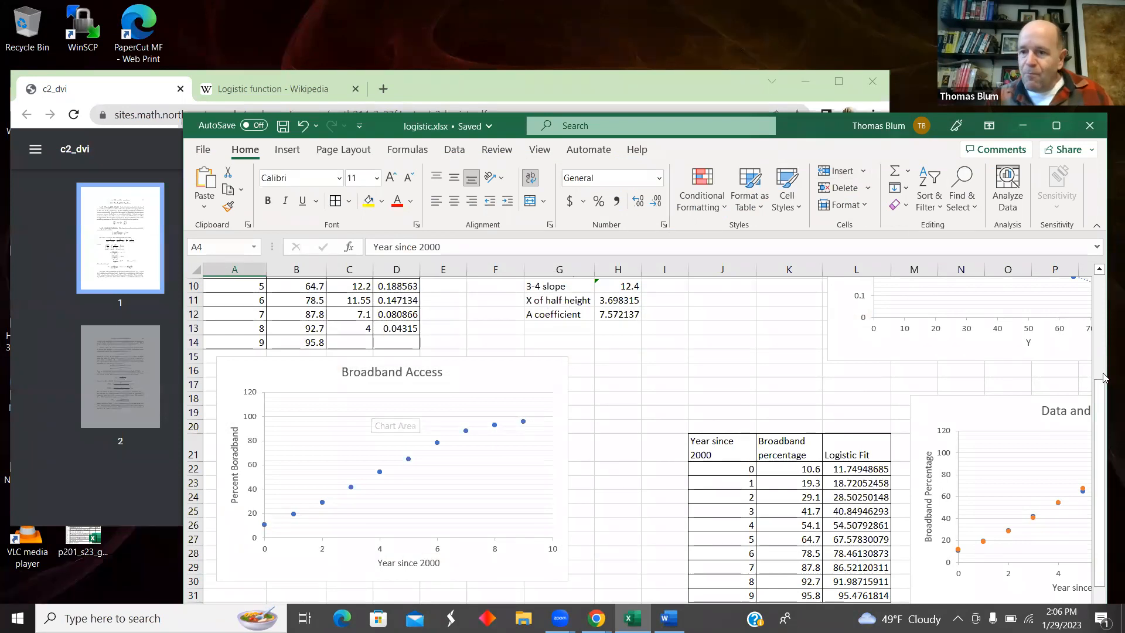
pyautogui.scroll(3)
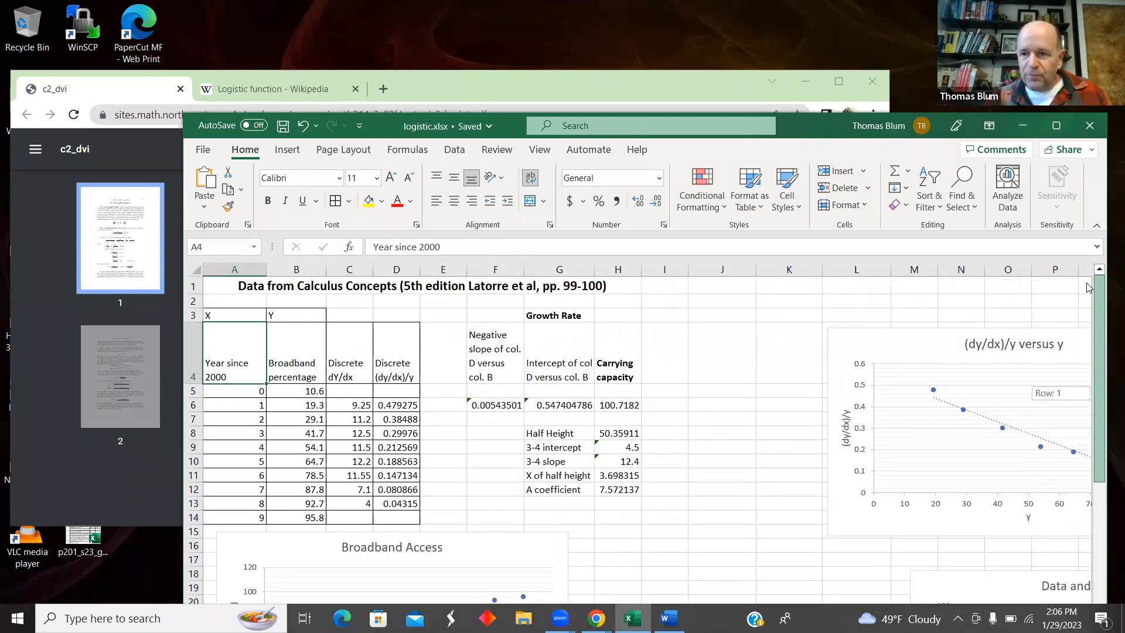
pyautogui.moveTo(446, 321)
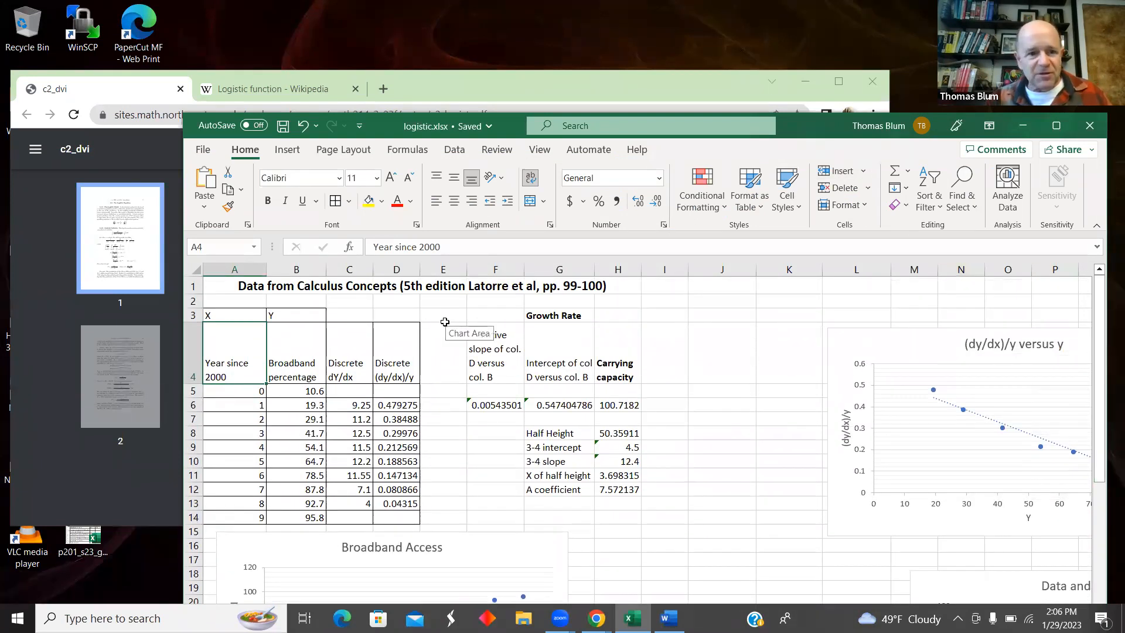
pyautogui.moveTo(453, 371)
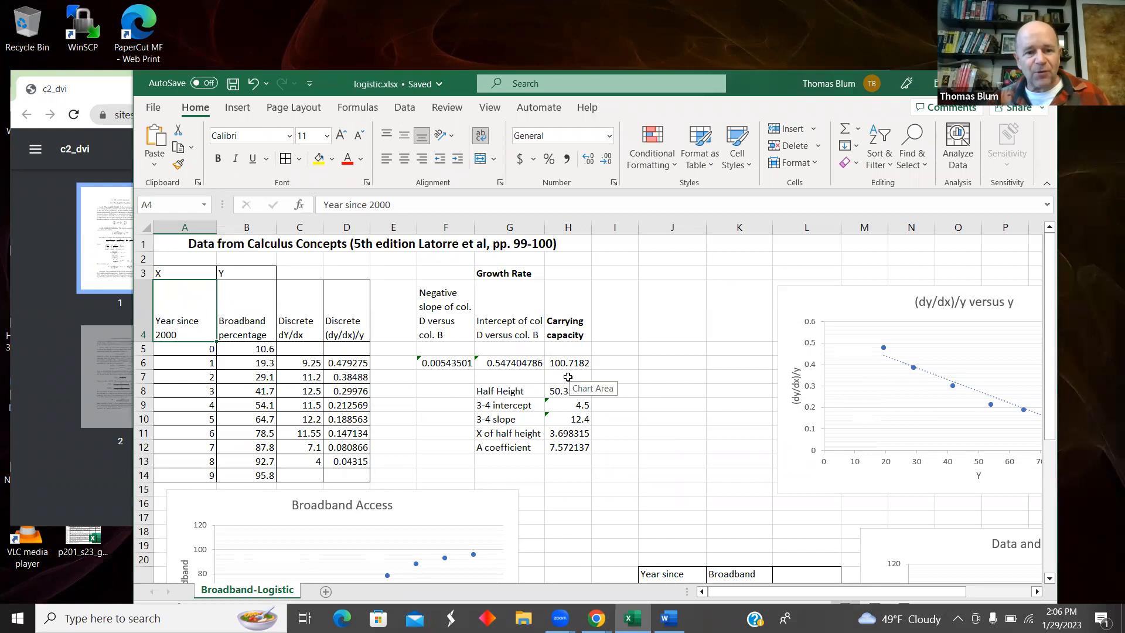
pyautogui.moveTo(310, 376)
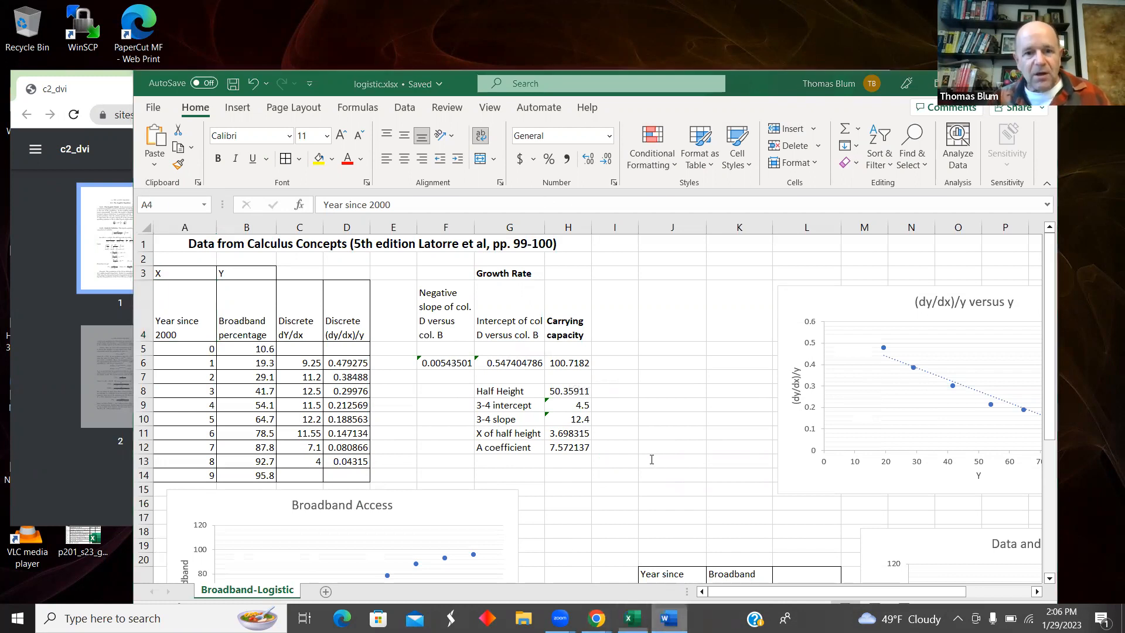
pyautogui.click(667, 618)
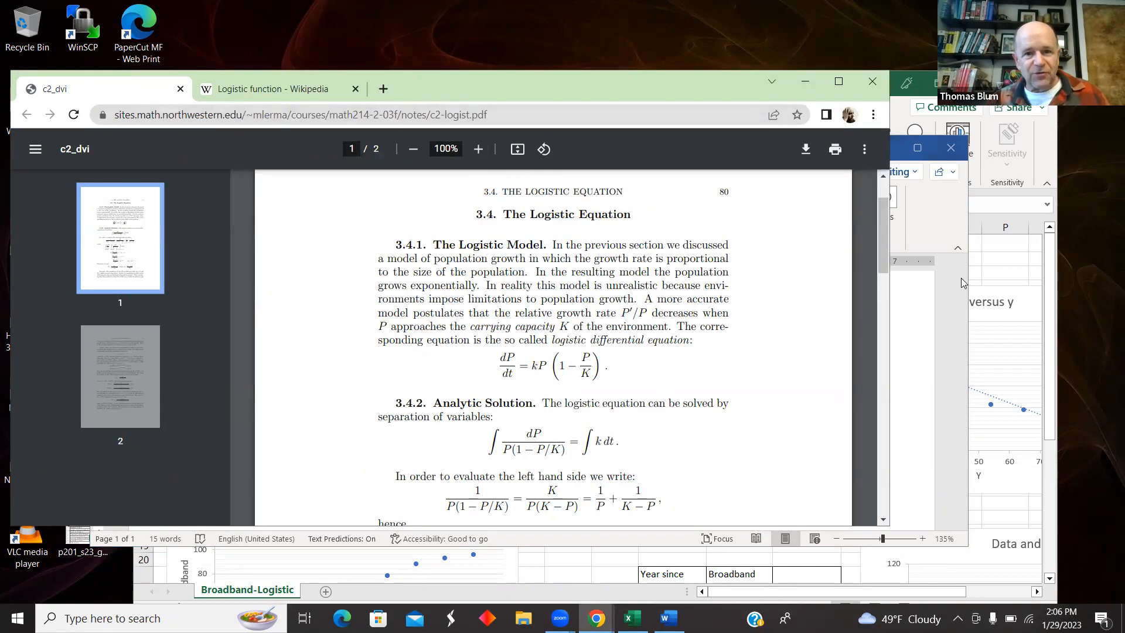
pyautogui.scroll(-3)
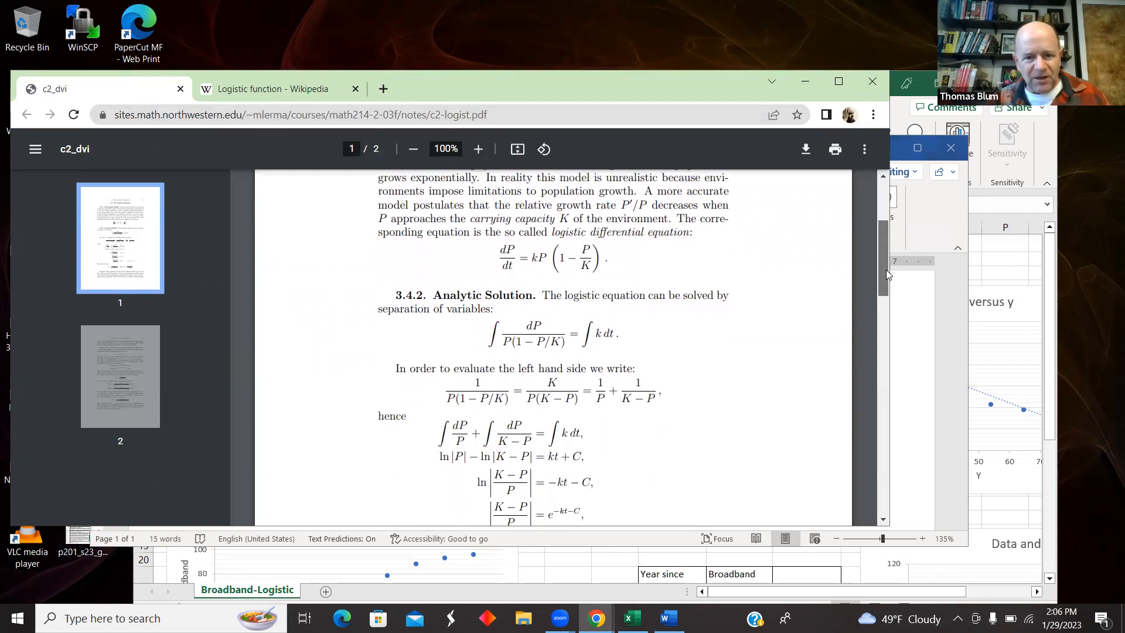
pyautogui.scroll(-3)
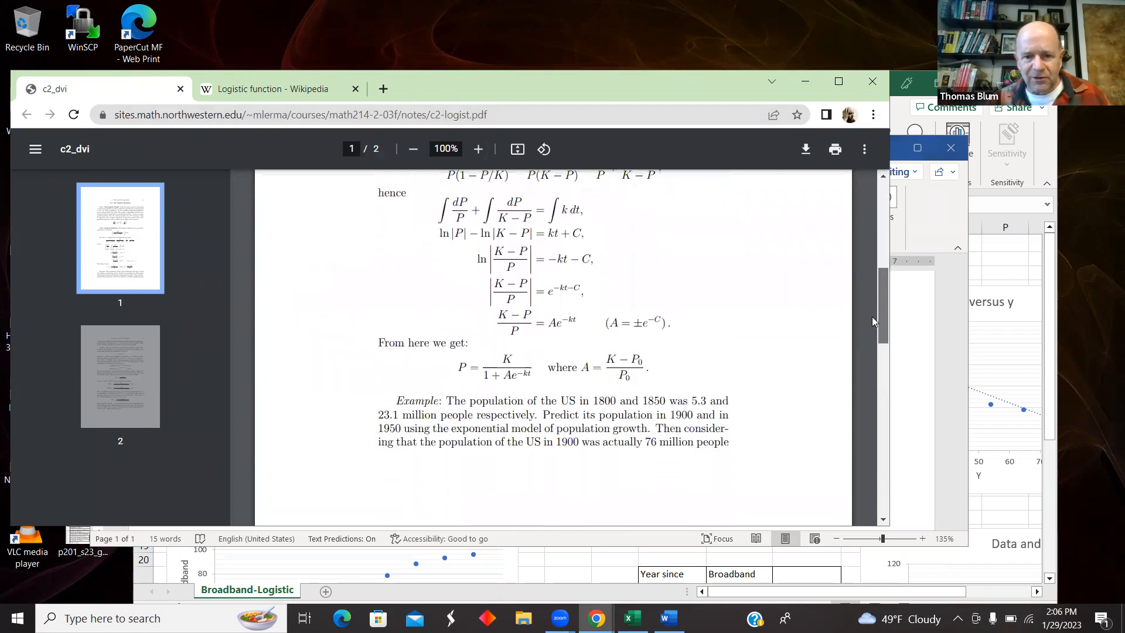
pyautogui.scroll(3)
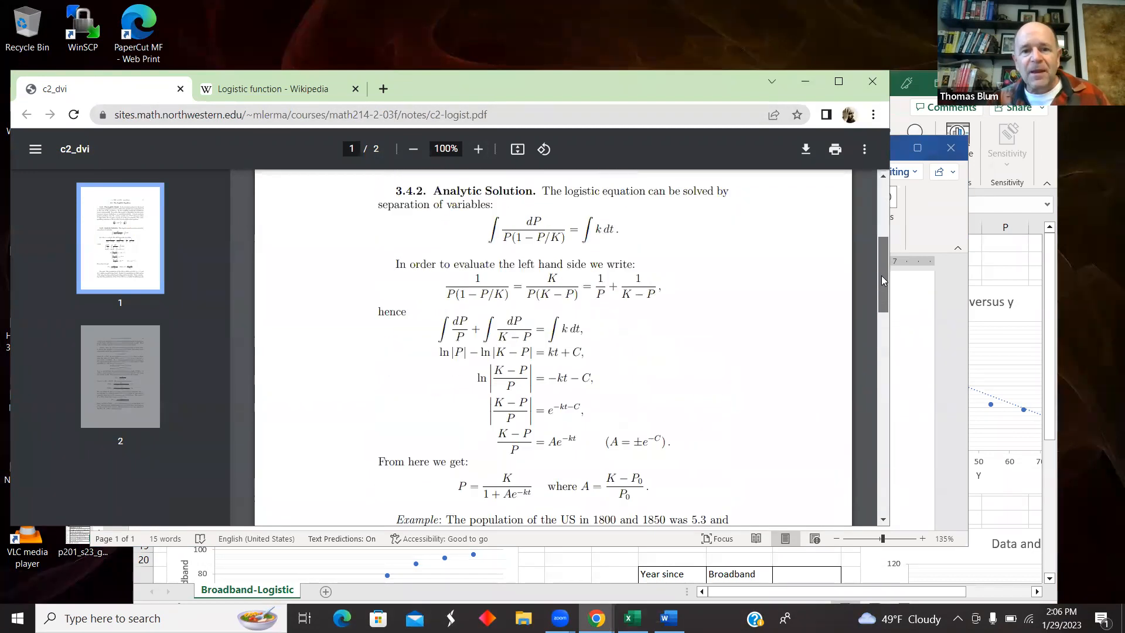
pyautogui.scroll(3)
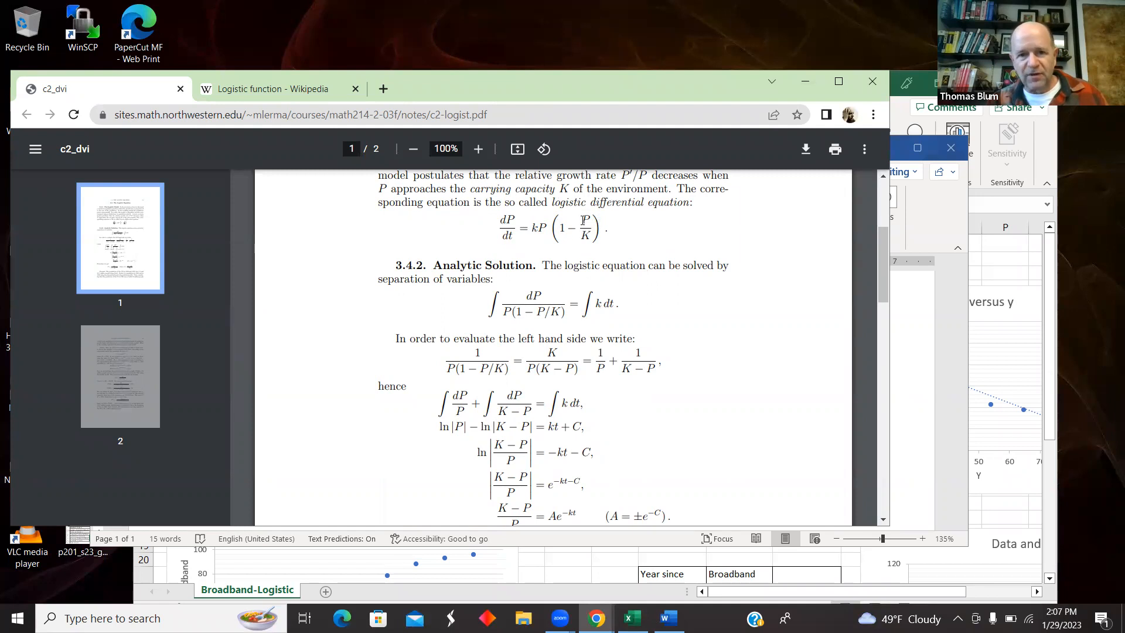
pyautogui.moveTo(610, 230)
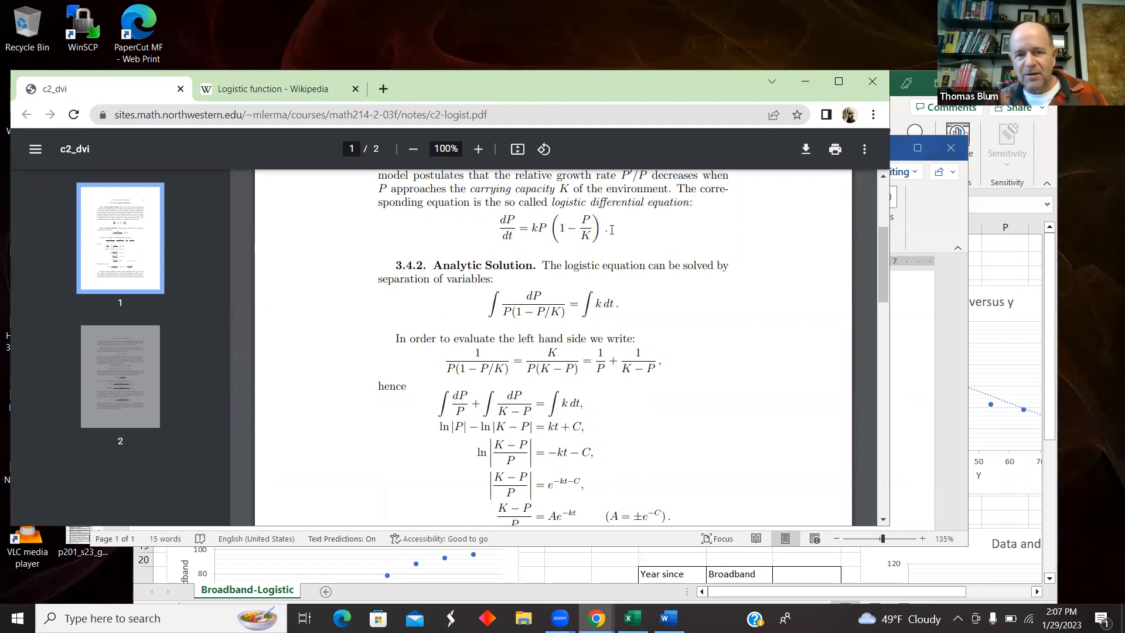
pyautogui.moveTo(675, 243)
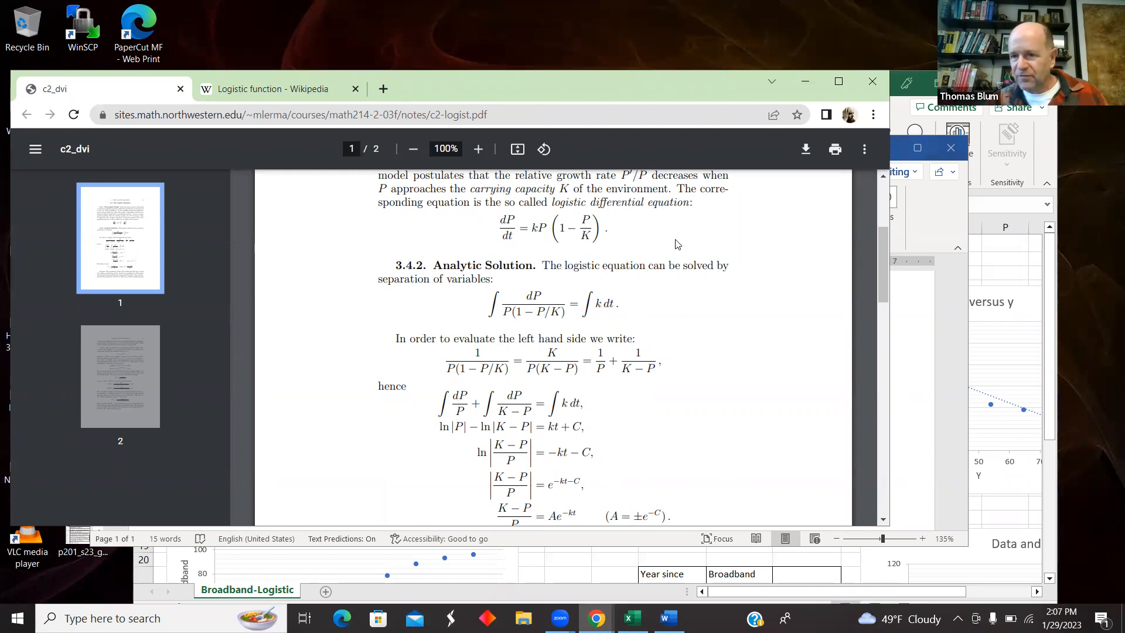
pyautogui.moveTo(874, 267)
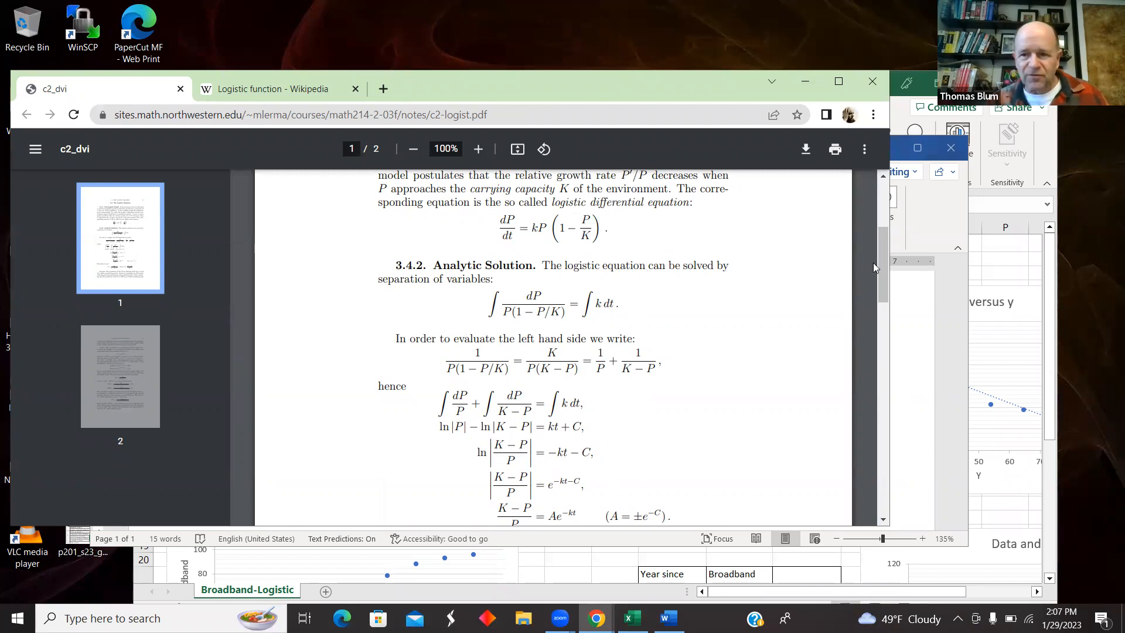
pyautogui.scroll(-3)
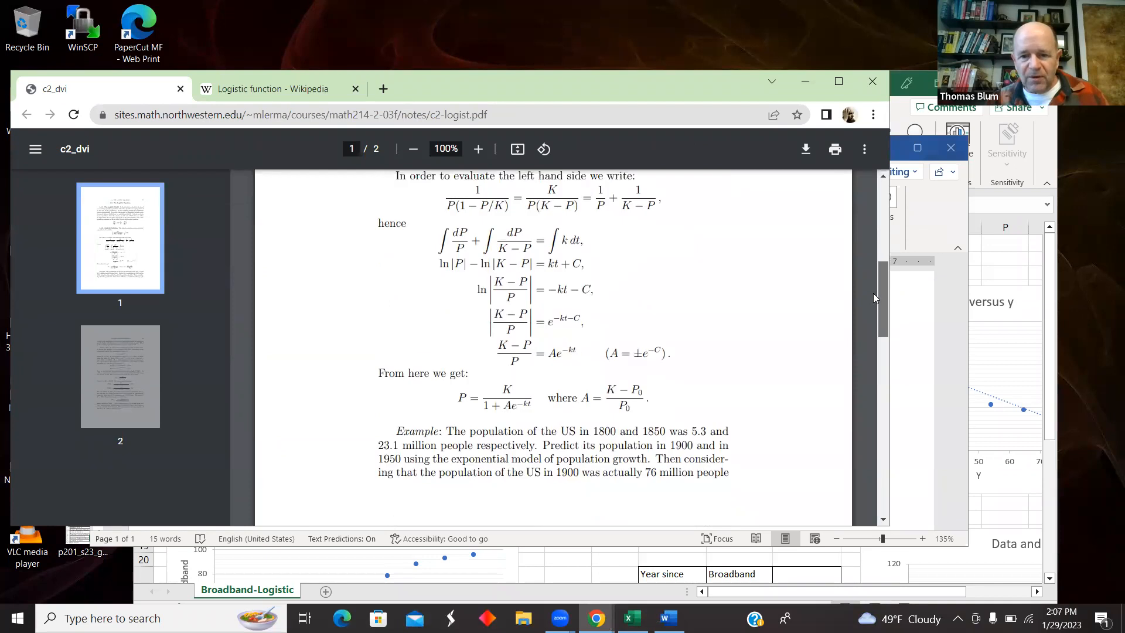
pyautogui.scroll(3)
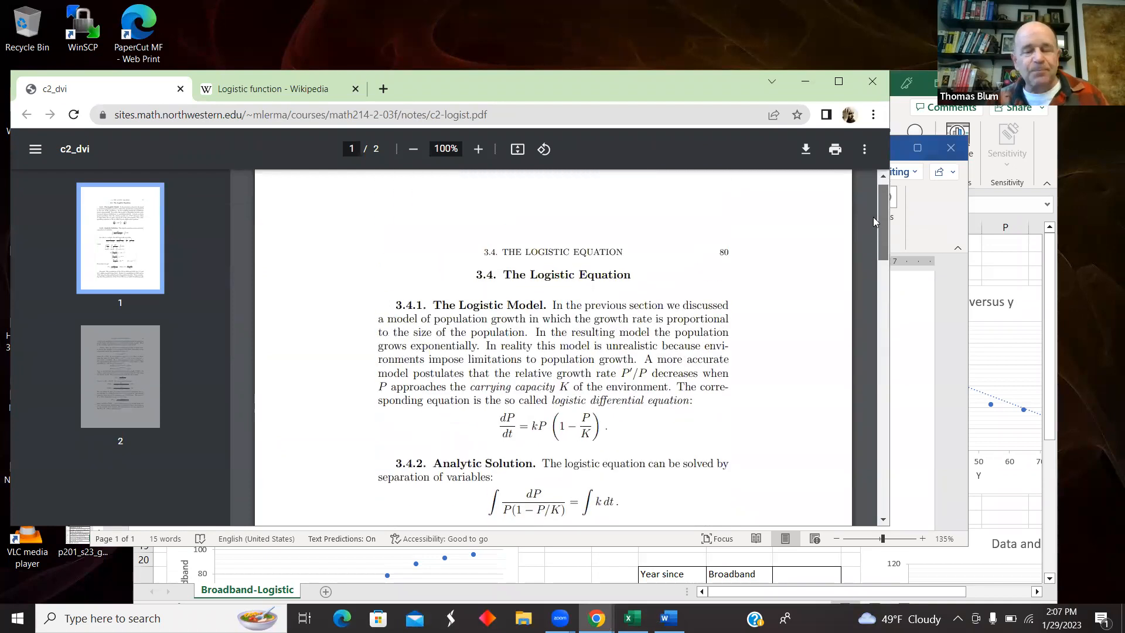
pyautogui.scroll(-3)
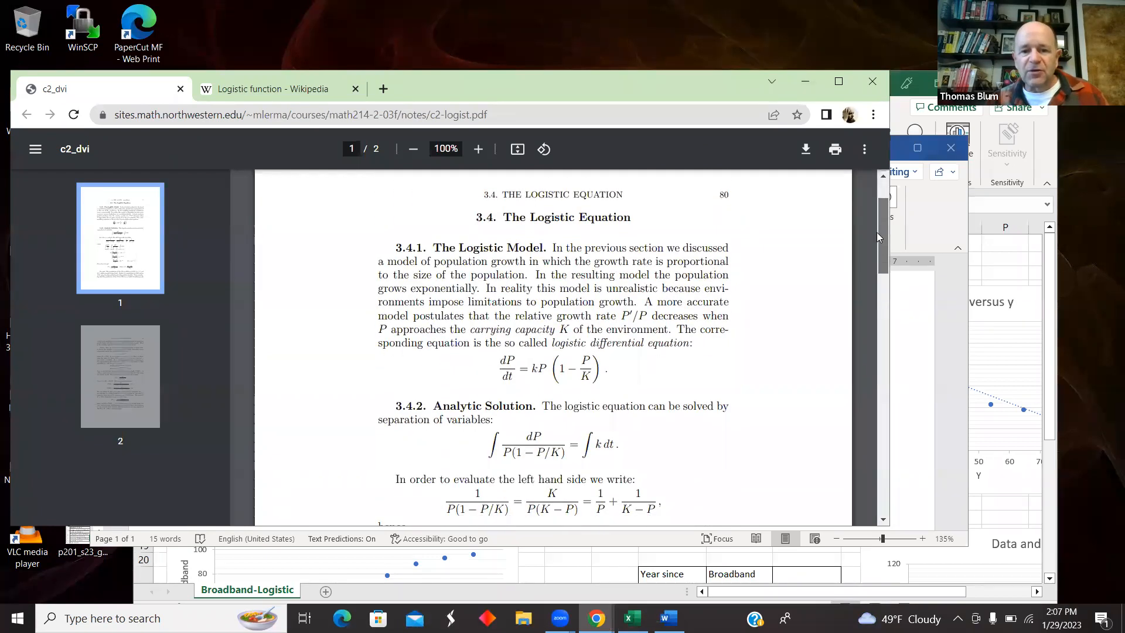
pyautogui.scroll(-3)
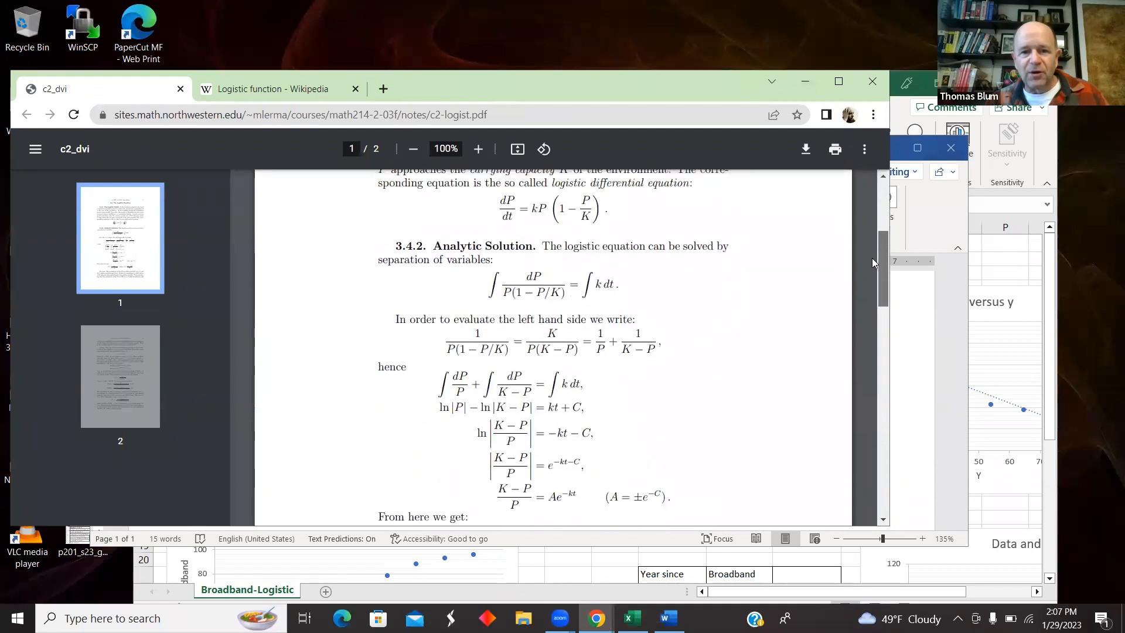
pyautogui.scroll(3)
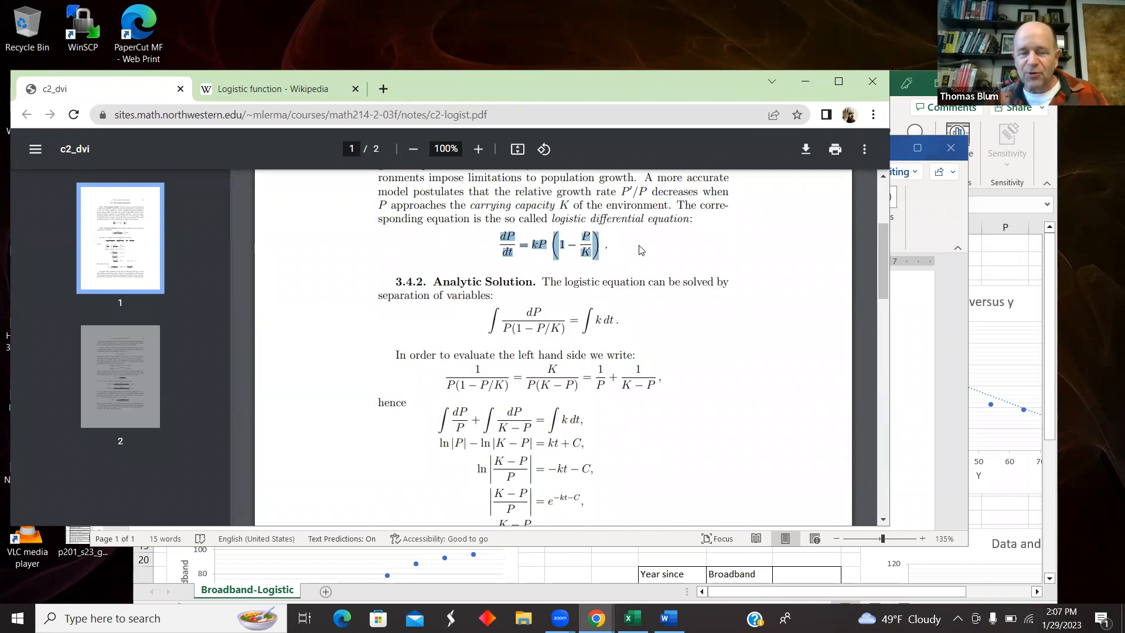
pyautogui.moveTo(798, 226)
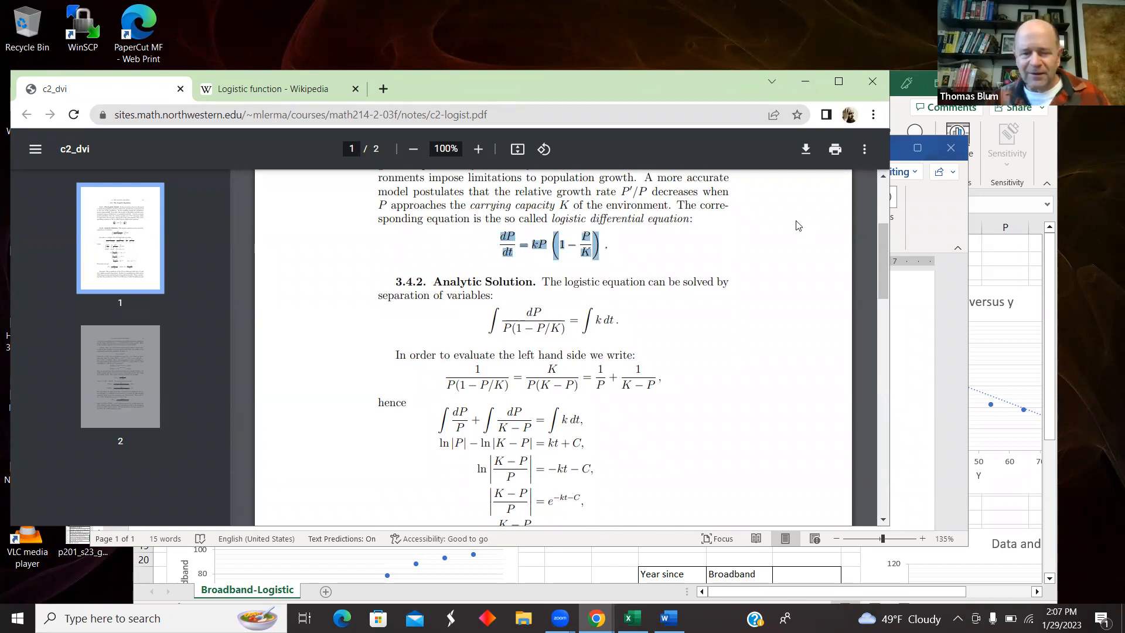
pyautogui.moveTo(802, 81)
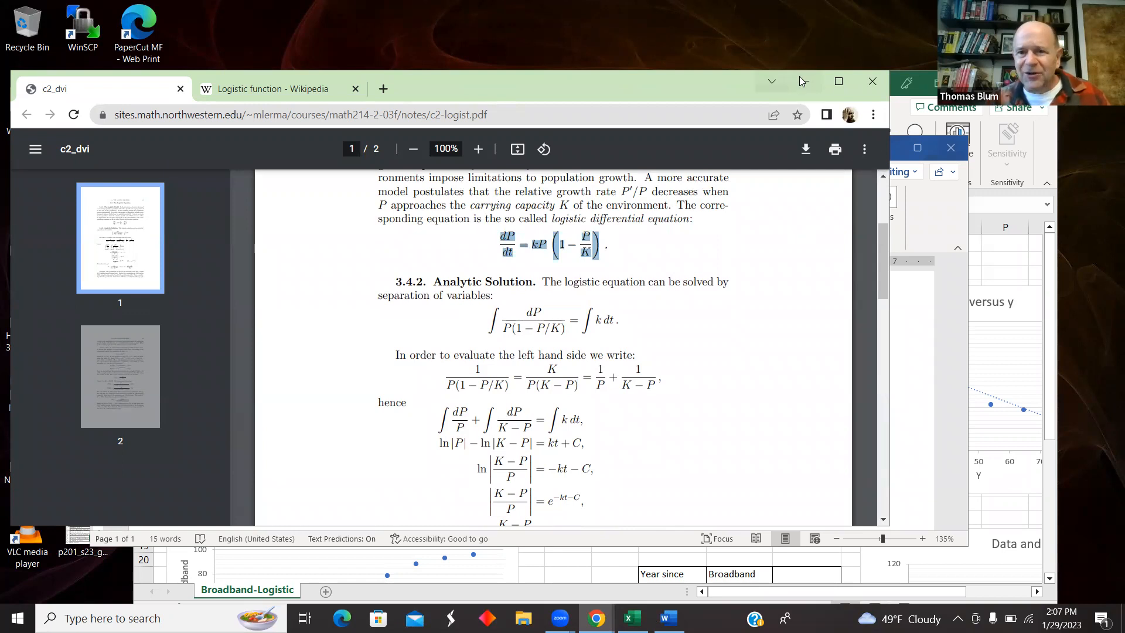
pyautogui.moveTo(803, 81)
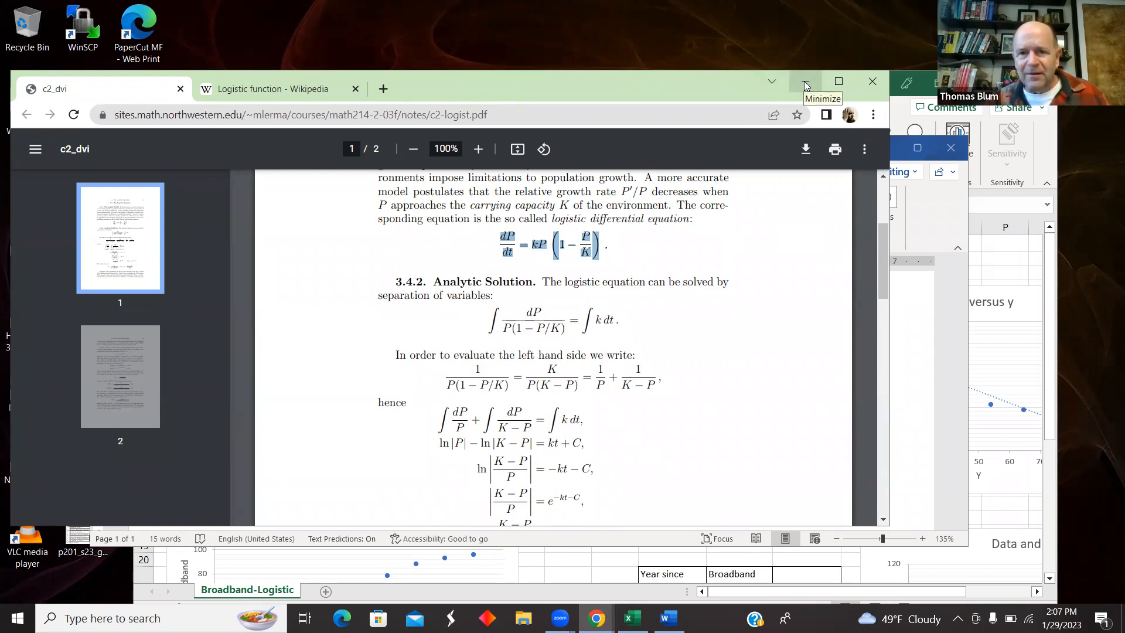
# Minimize the lecture notes and review the logistic differential equation and its k − (k/L)y form
pyautogui.click(804, 81)
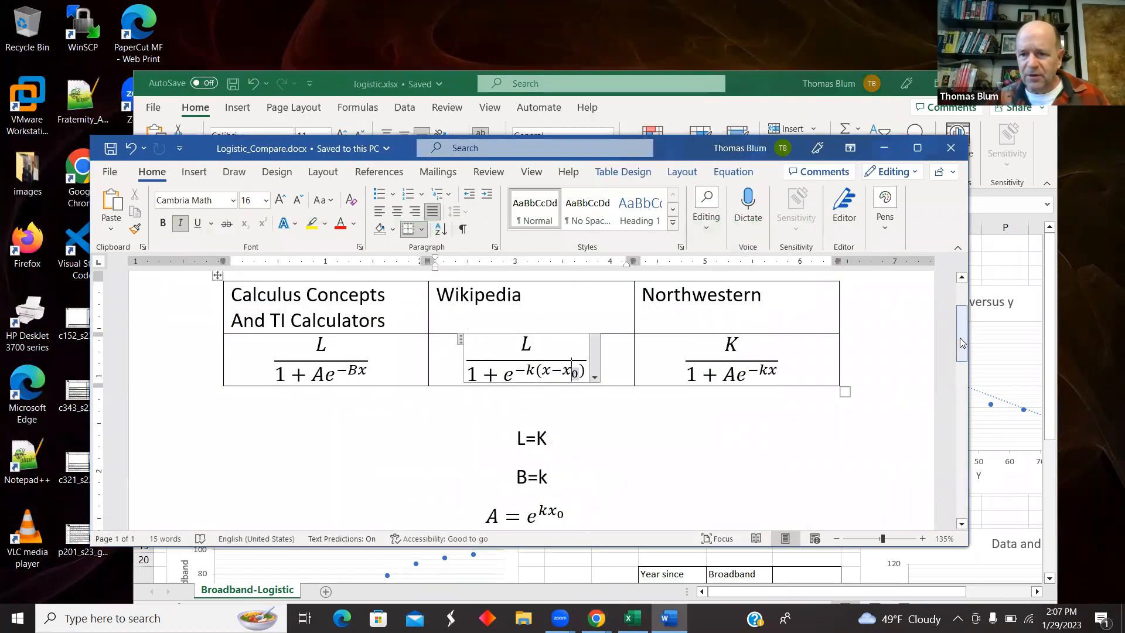
pyautogui.scroll(-3)
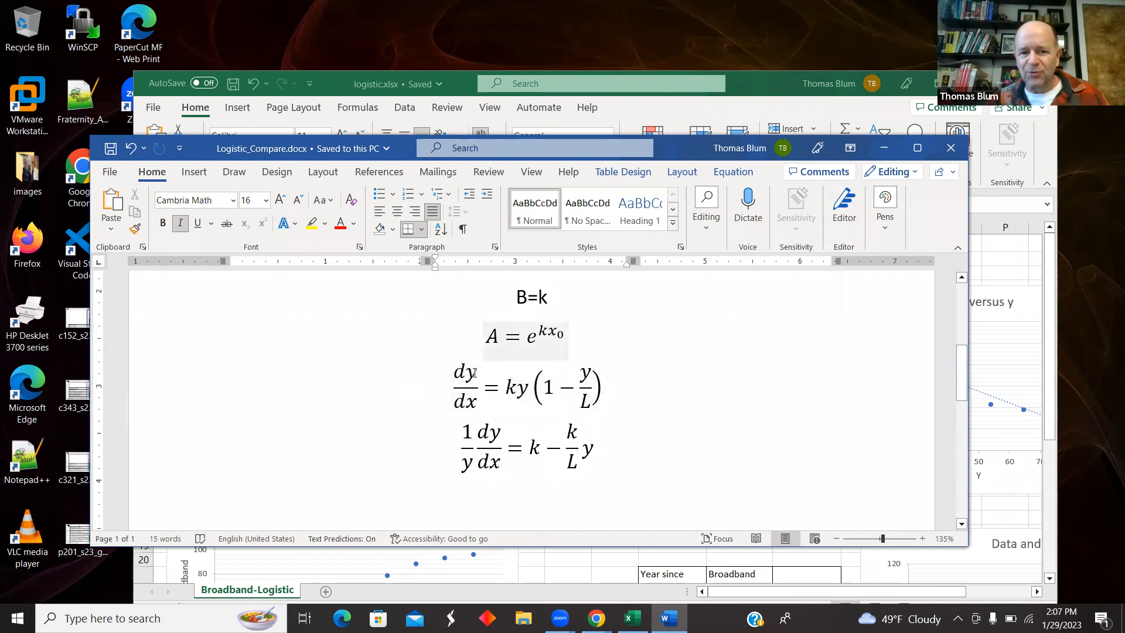
pyautogui.click(527, 388)
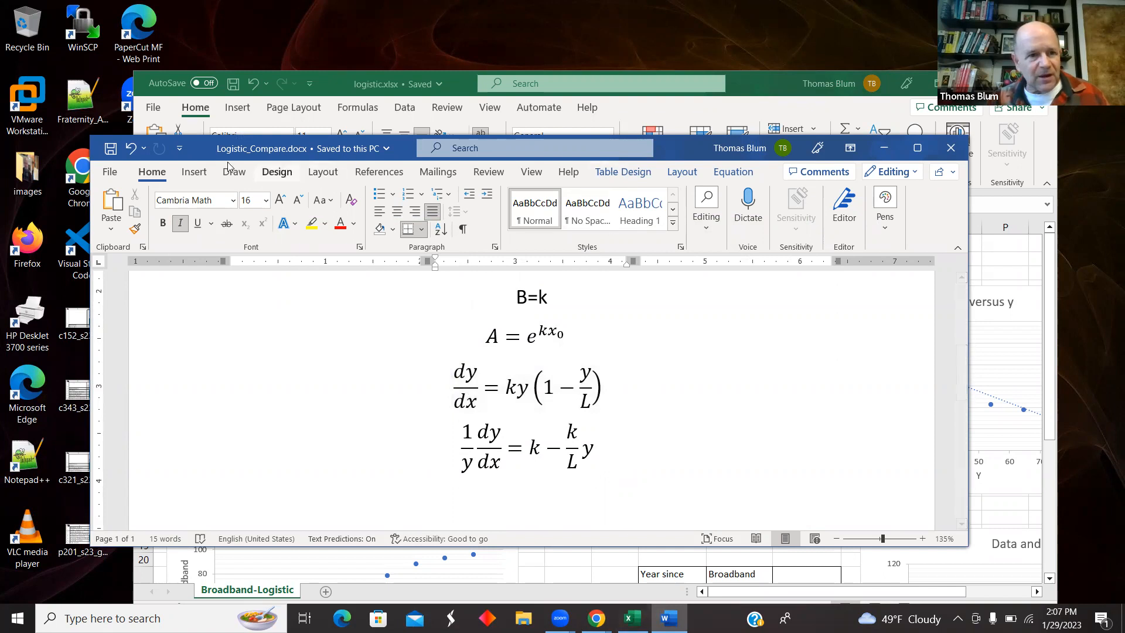
pyautogui.moveTo(595, 617)
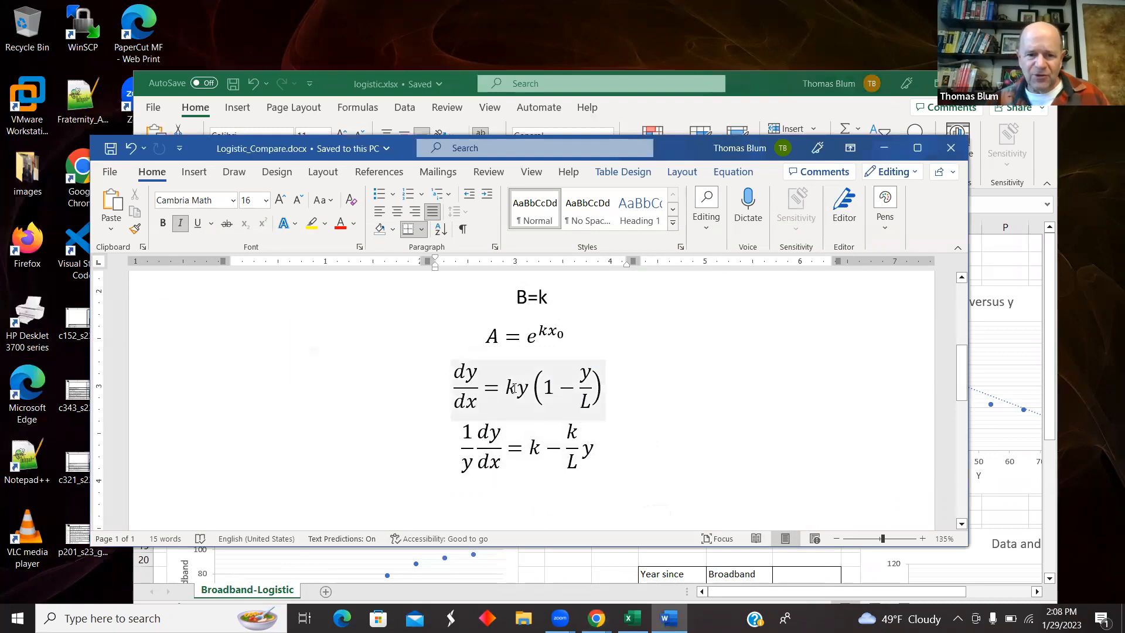
pyautogui.click(527, 388)
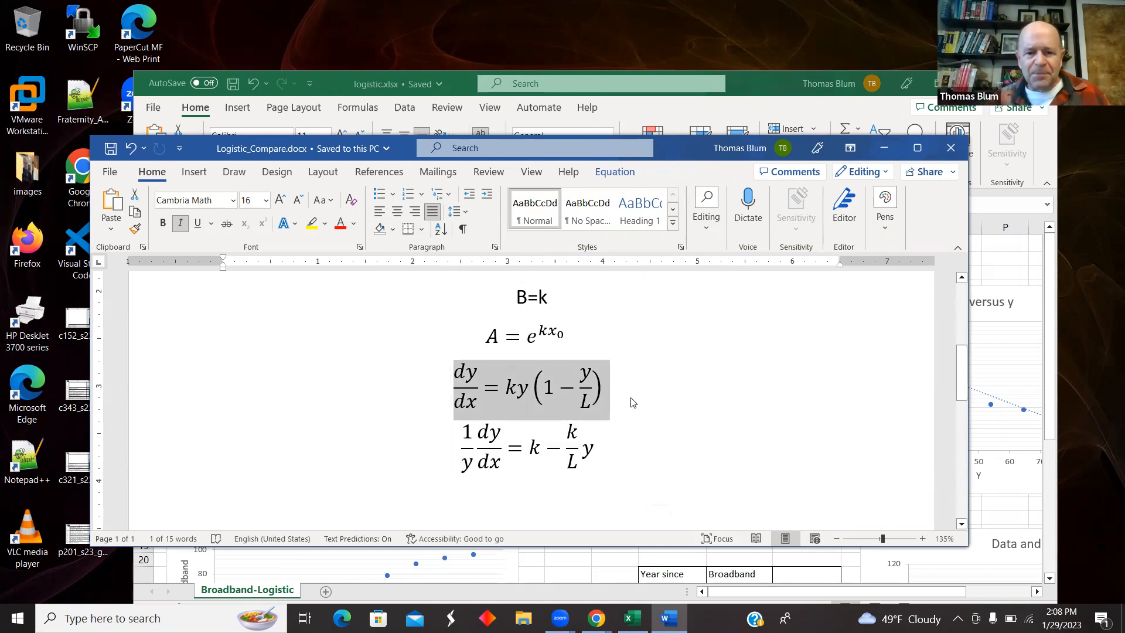
pyautogui.moveTo(471, 414)
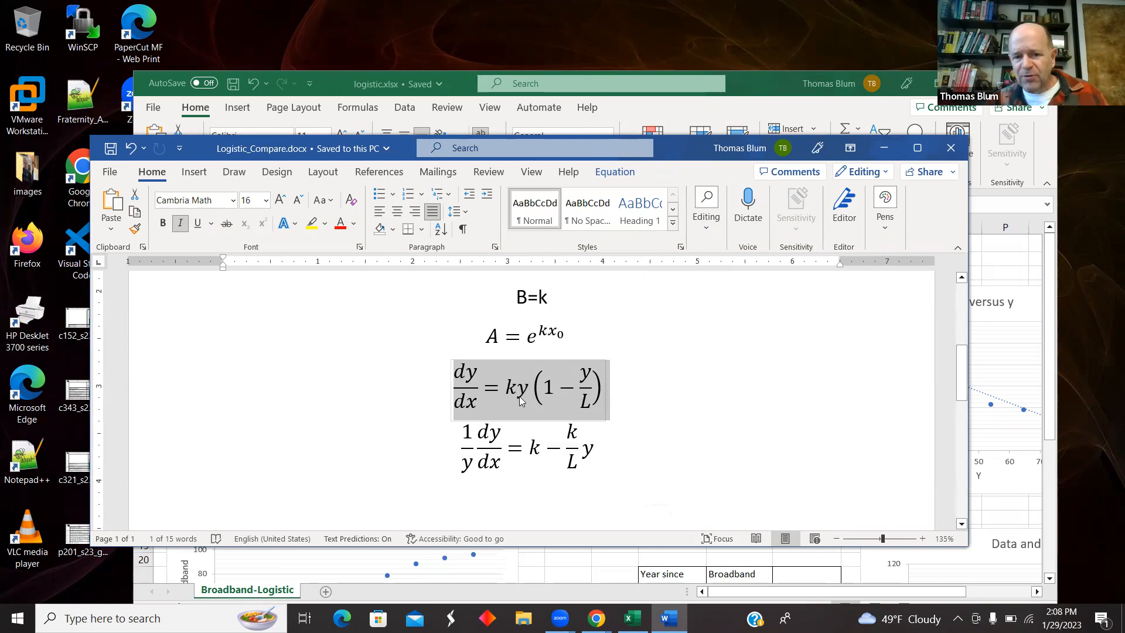
pyautogui.moveTo(532, 394)
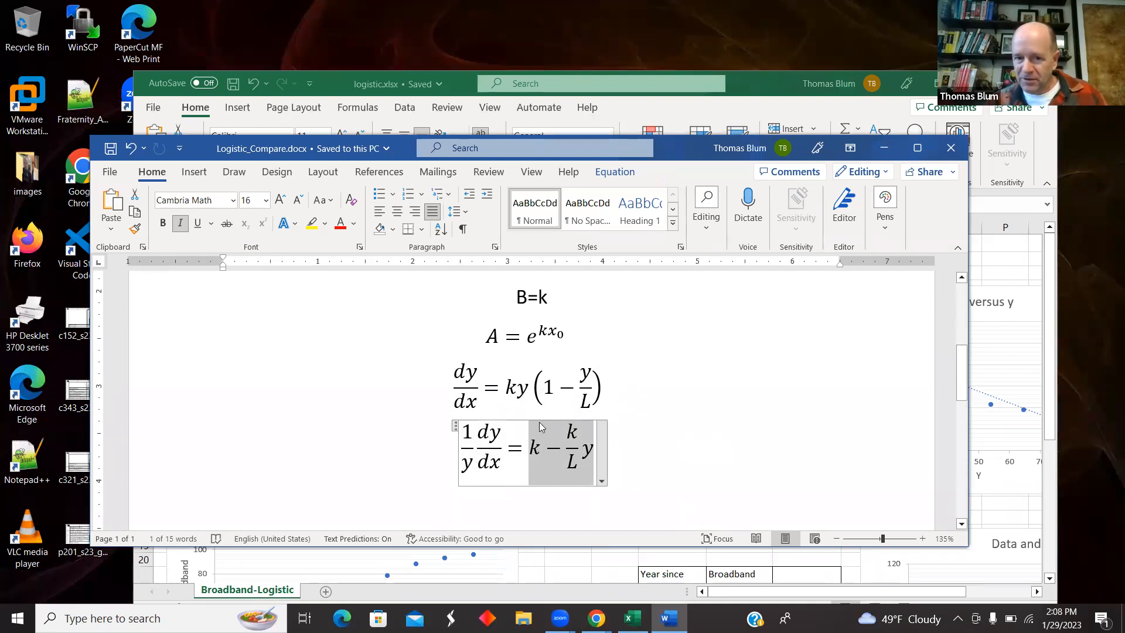
pyautogui.moveTo(552, 449)
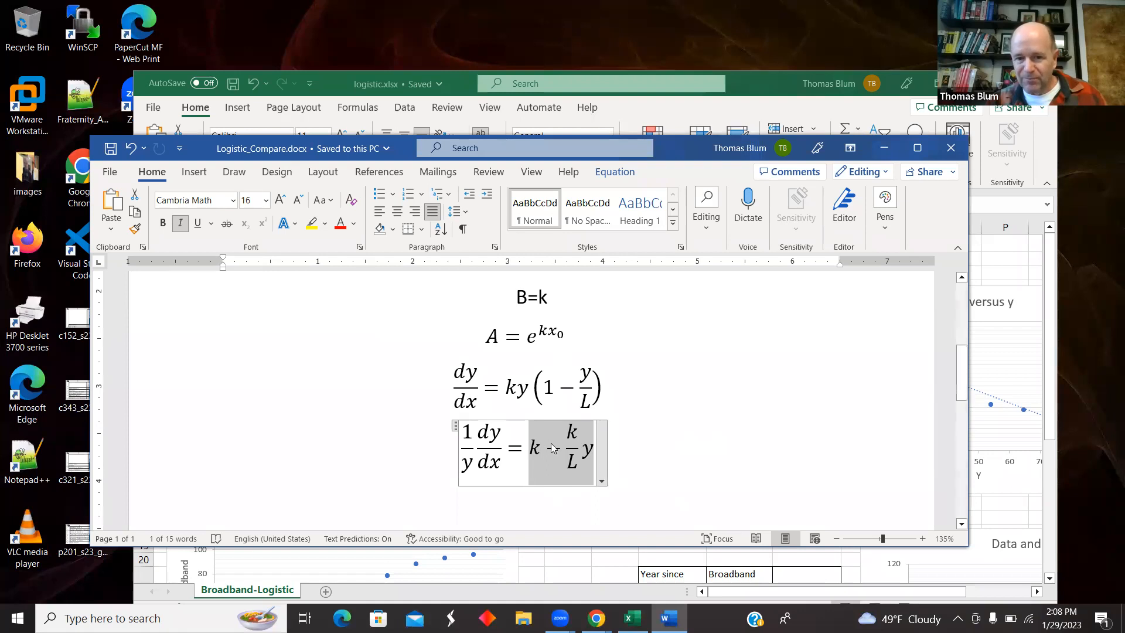
pyautogui.click(552, 449)
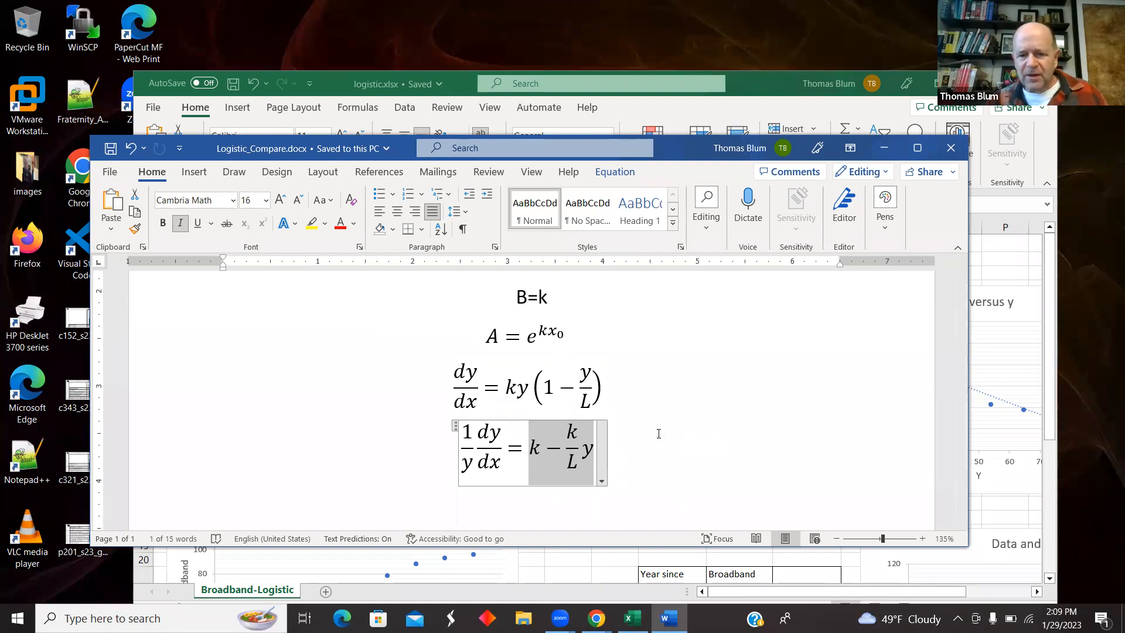
pyautogui.moveTo(963, 388)
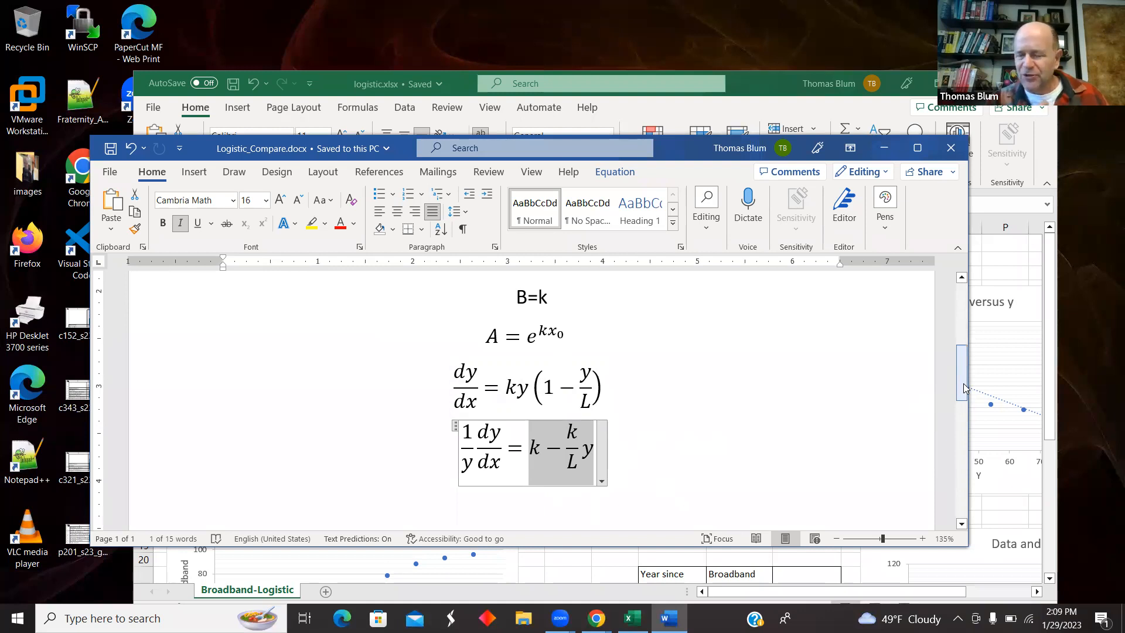
pyautogui.moveTo(816, 358)
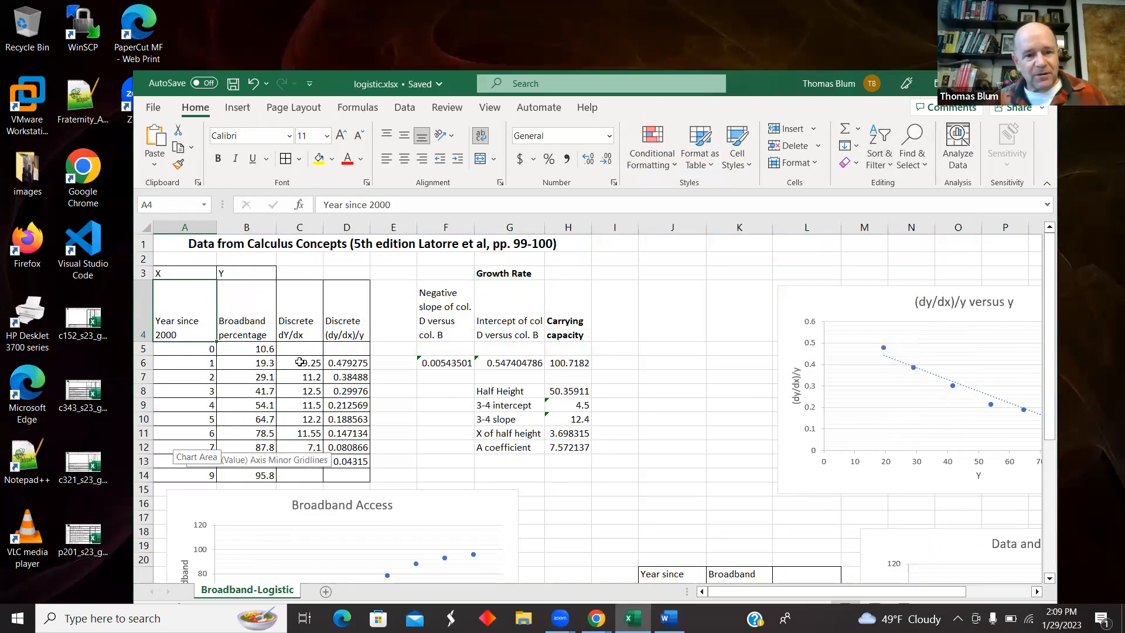
# Inspect the dY/dx difference quotient in C6 and confirm D6 computes =C6/B6
pyautogui.click(299, 362)
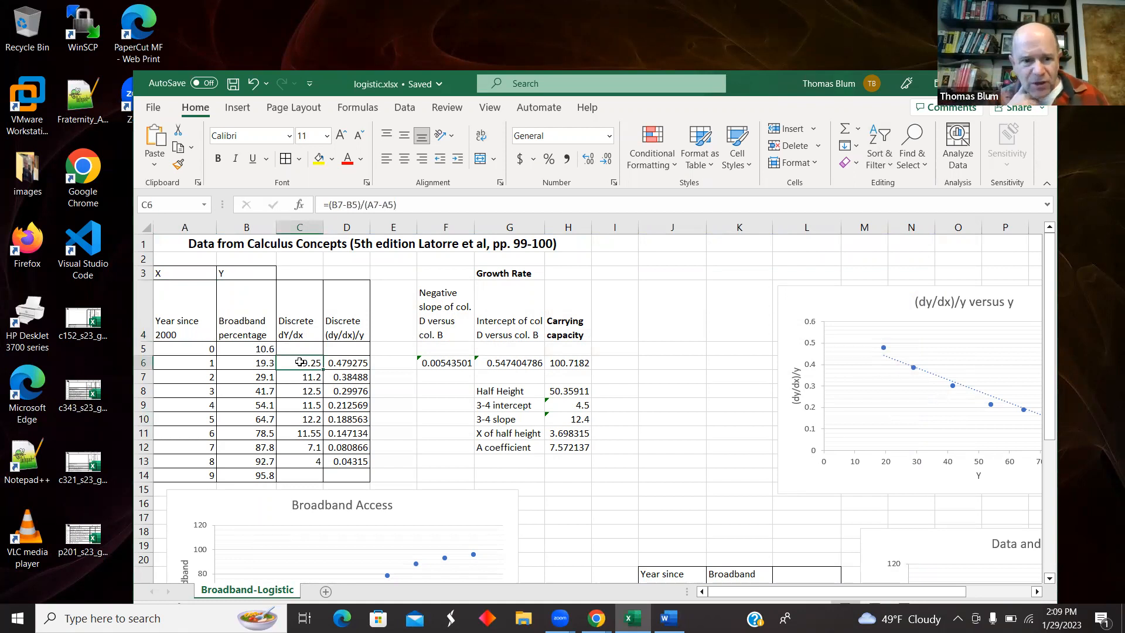
pyautogui.moveTo(372, 311)
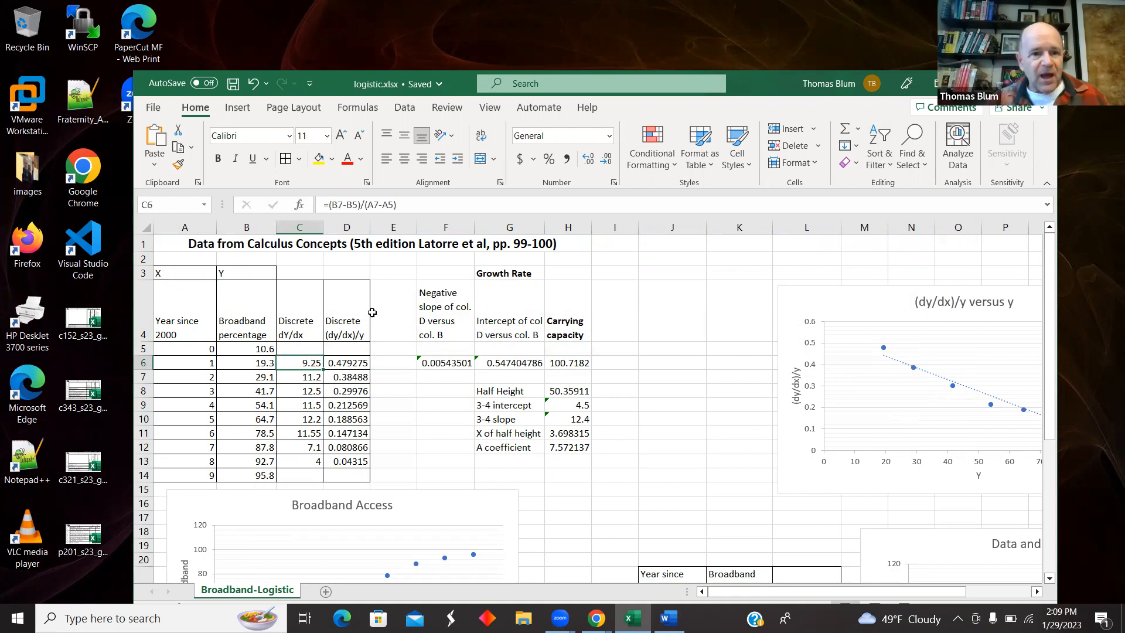
pyautogui.moveTo(328, 327)
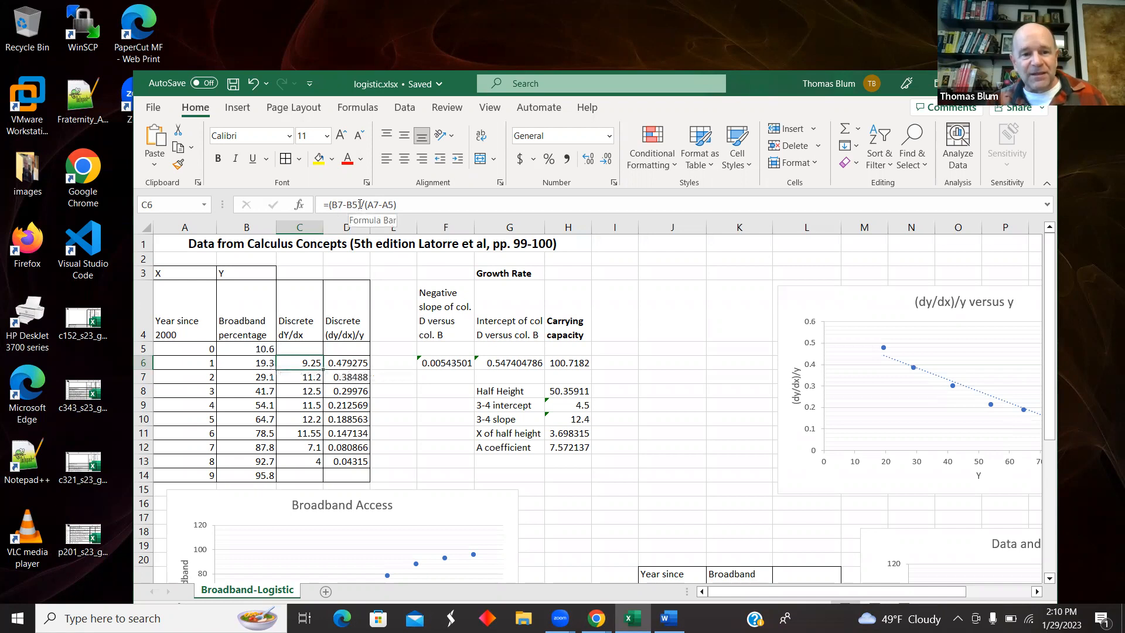
pyautogui.moveTo(197, 388)
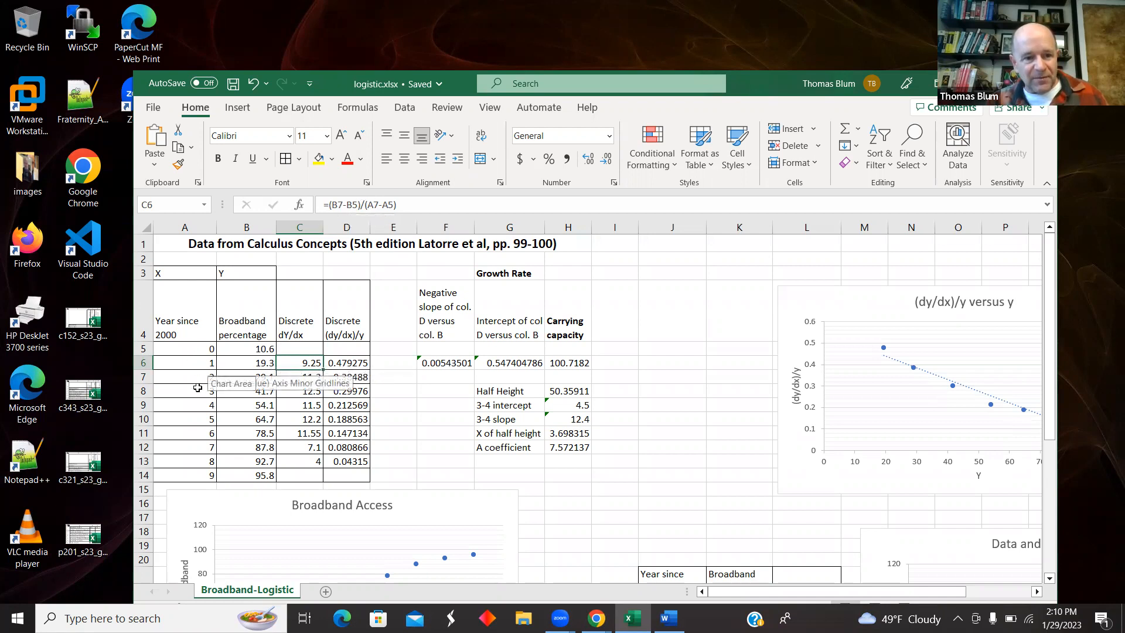
pyautogui.moveTo(280, 388)
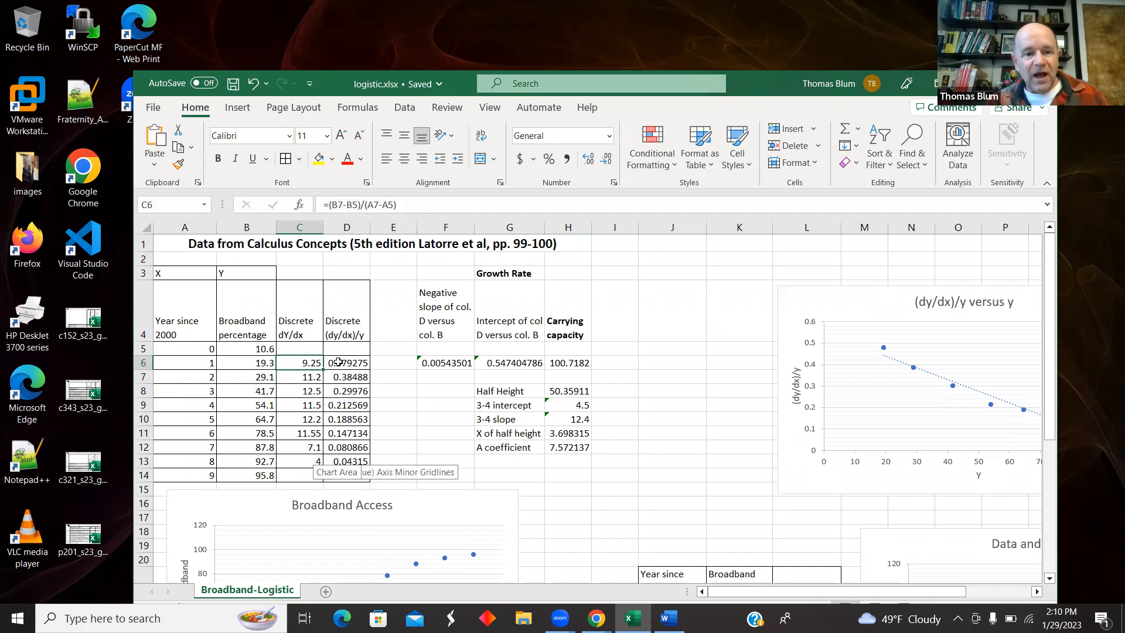
pyautogui.click(346, 362)
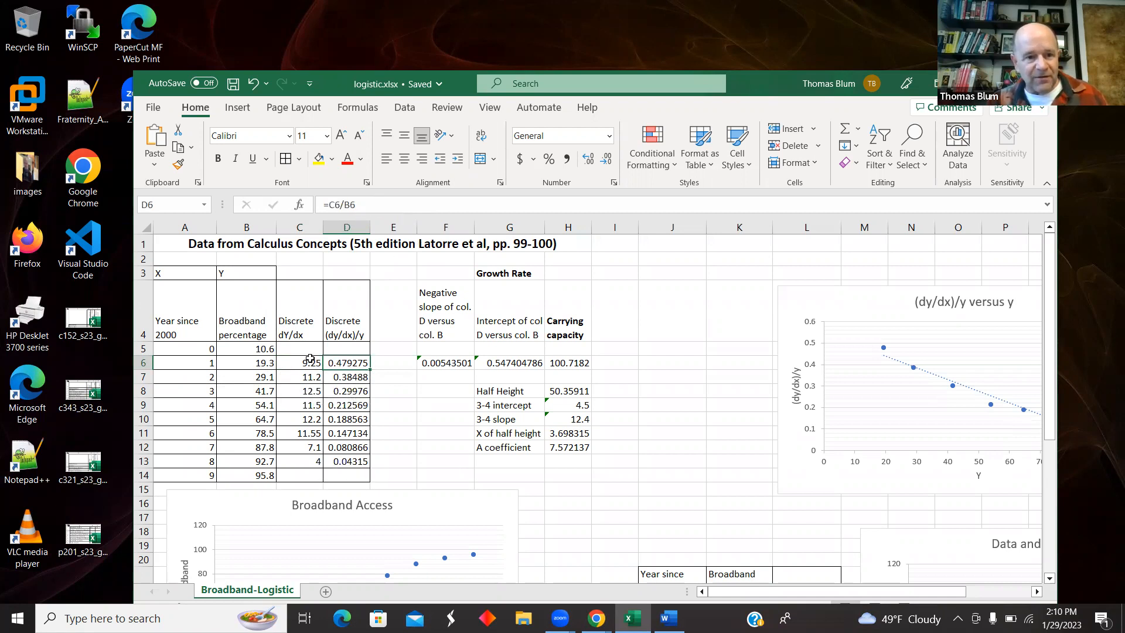
pyautogui.click(298, 362)
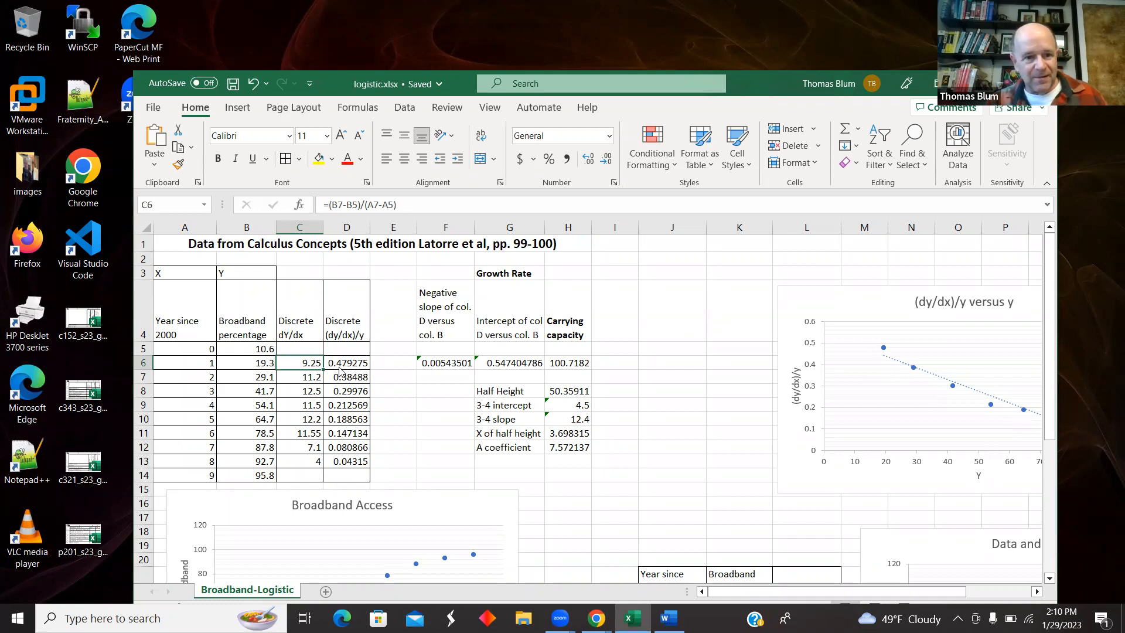
pyautogui.click(347, 362)
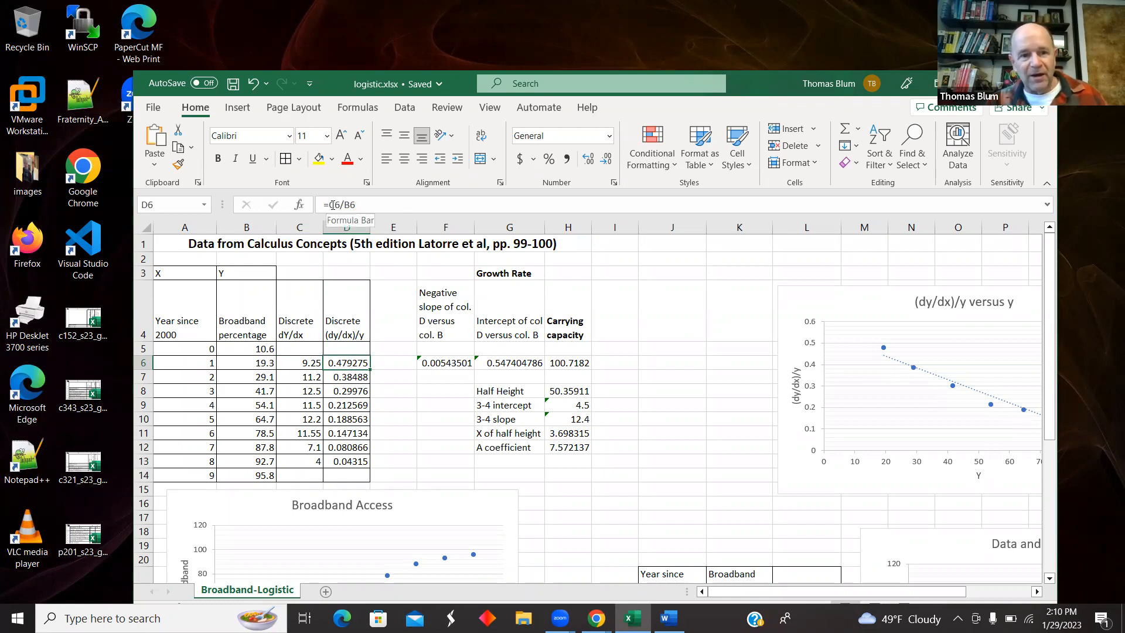
pyautogui.doubleClick(345, 362)
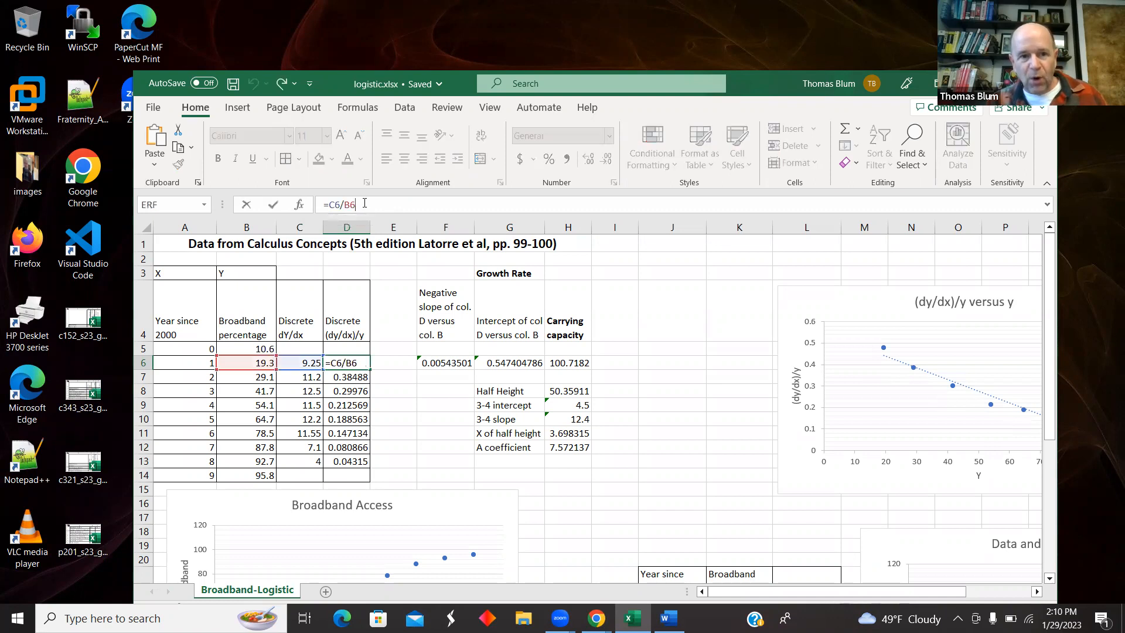
pyautogui.moveTo(343, 350)
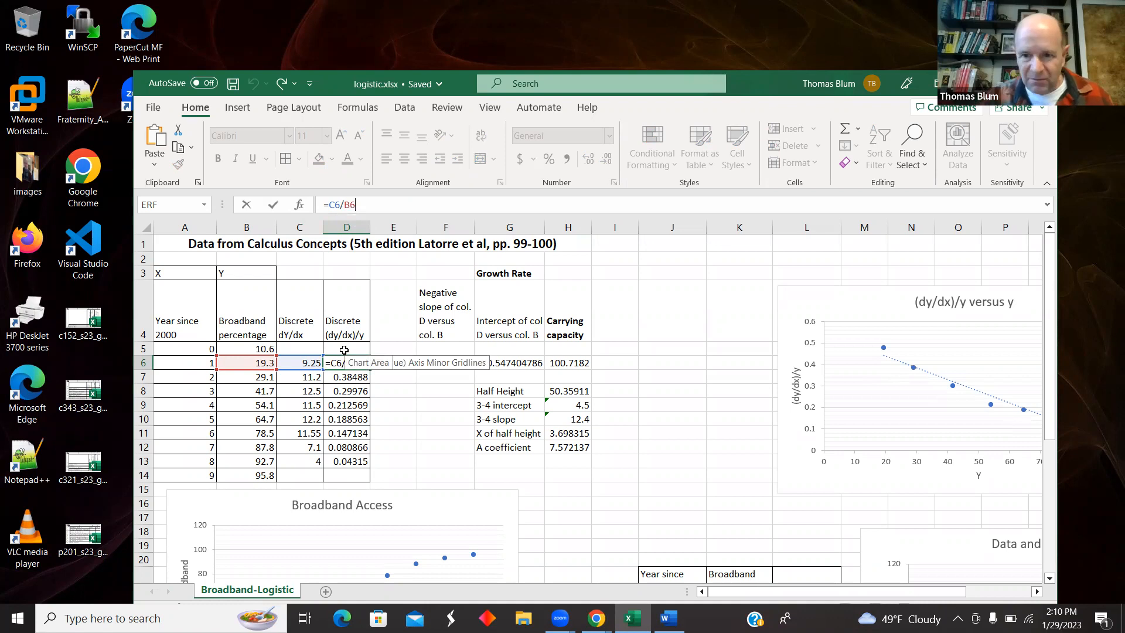
pyautogui.moveTo(423, 457)
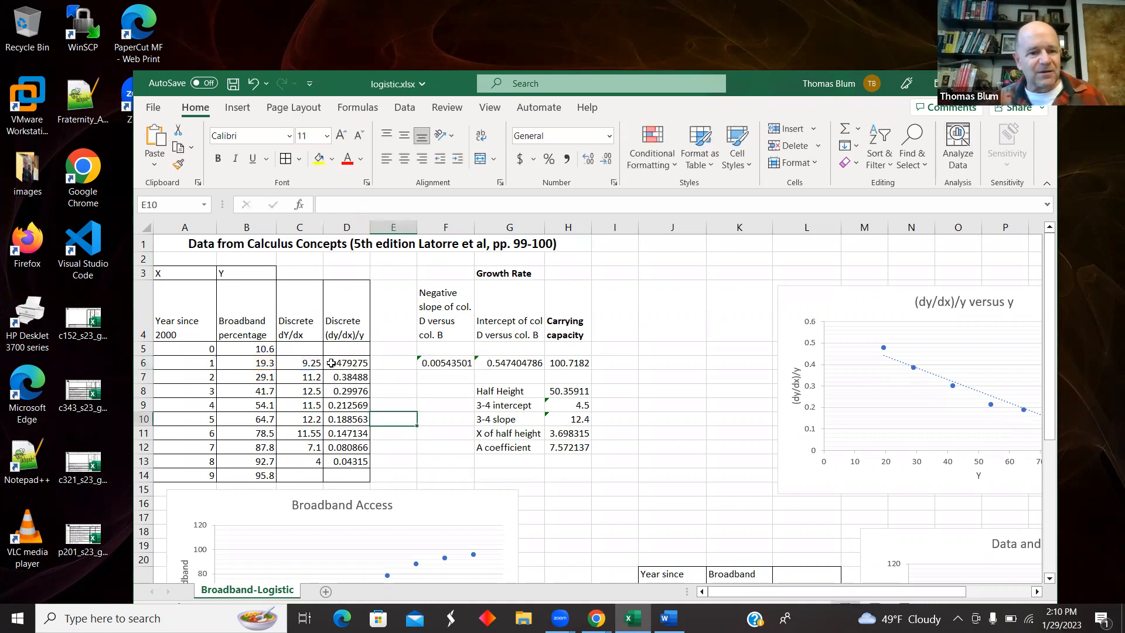
pyautogui.click(345, 362)
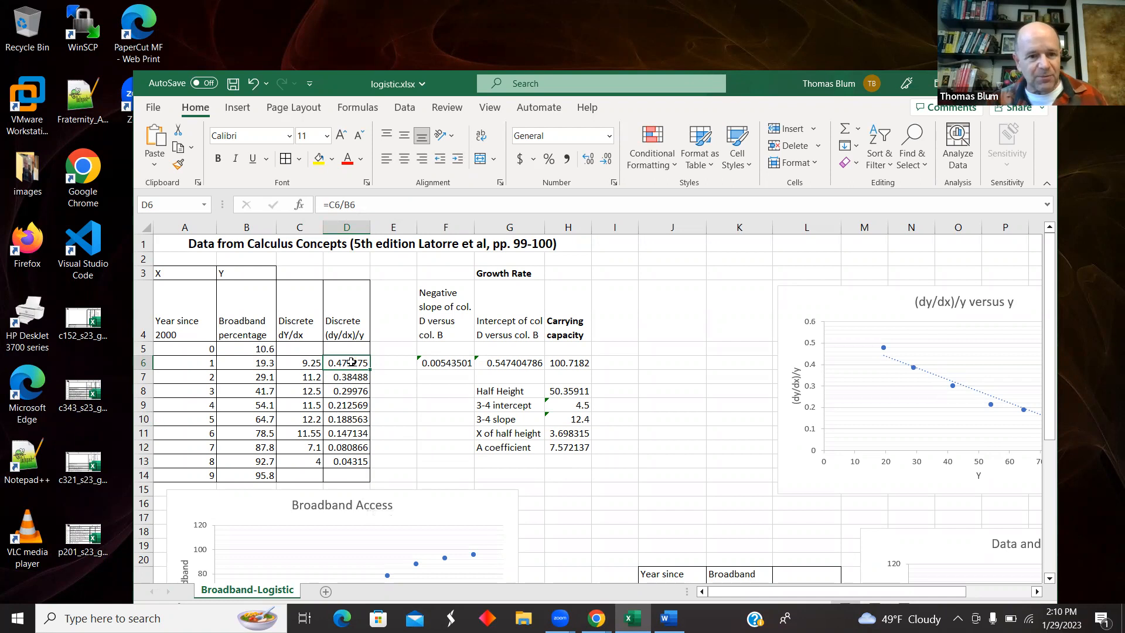
pyautogui.moveTo(347, 362)
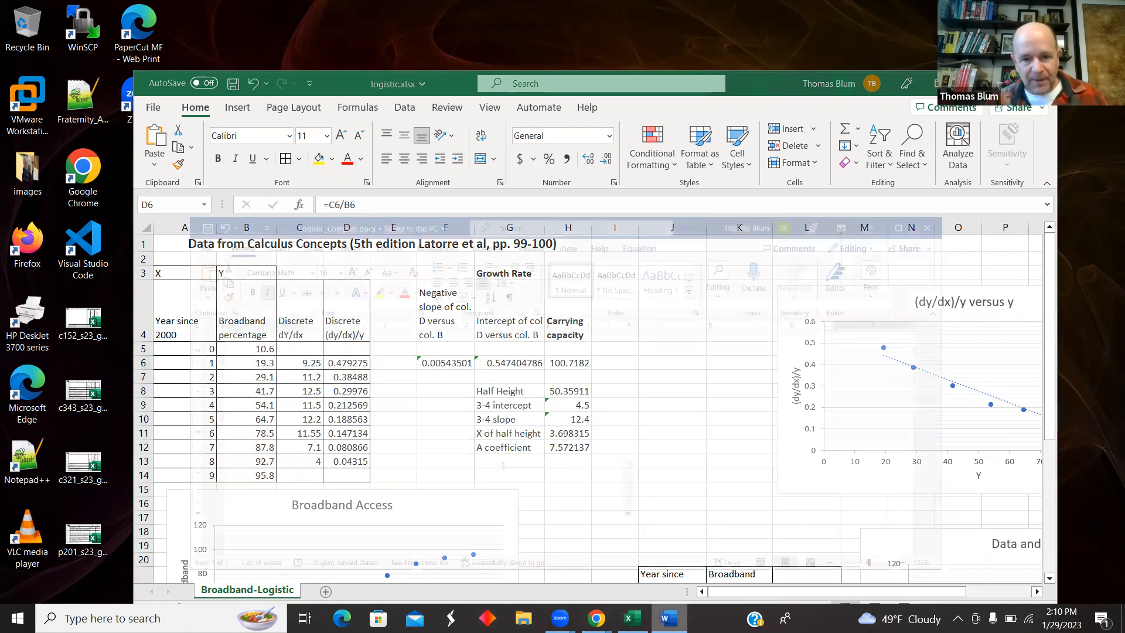
# Bring the Word document with the logistic equations back to the front
pyautogui.click(667, 617)
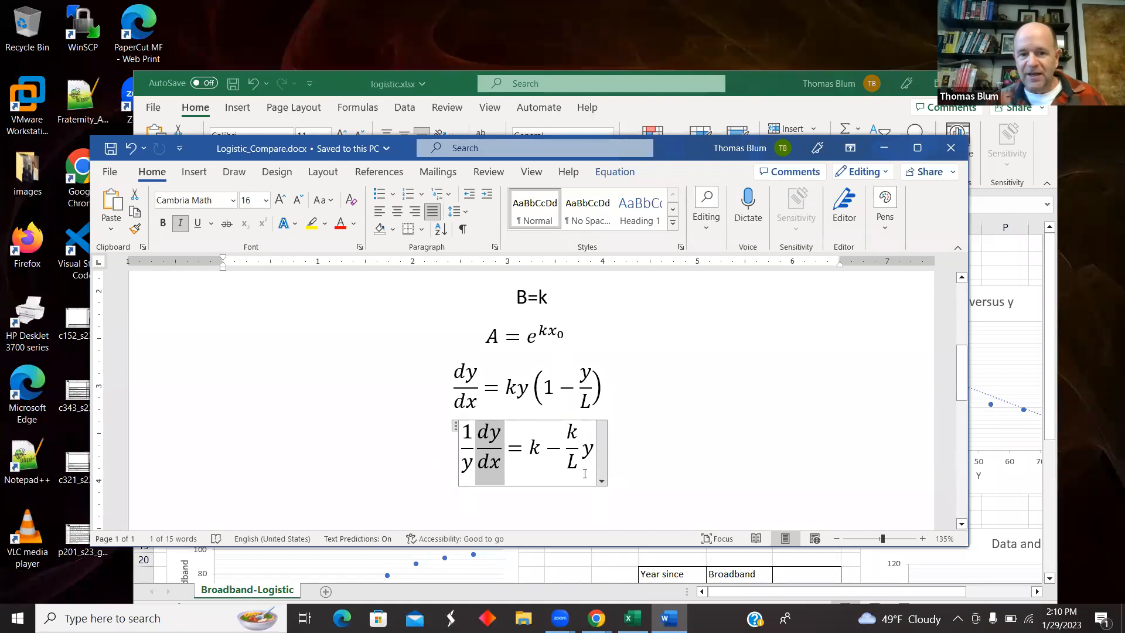
pyautogui.moveTo(849, 202)
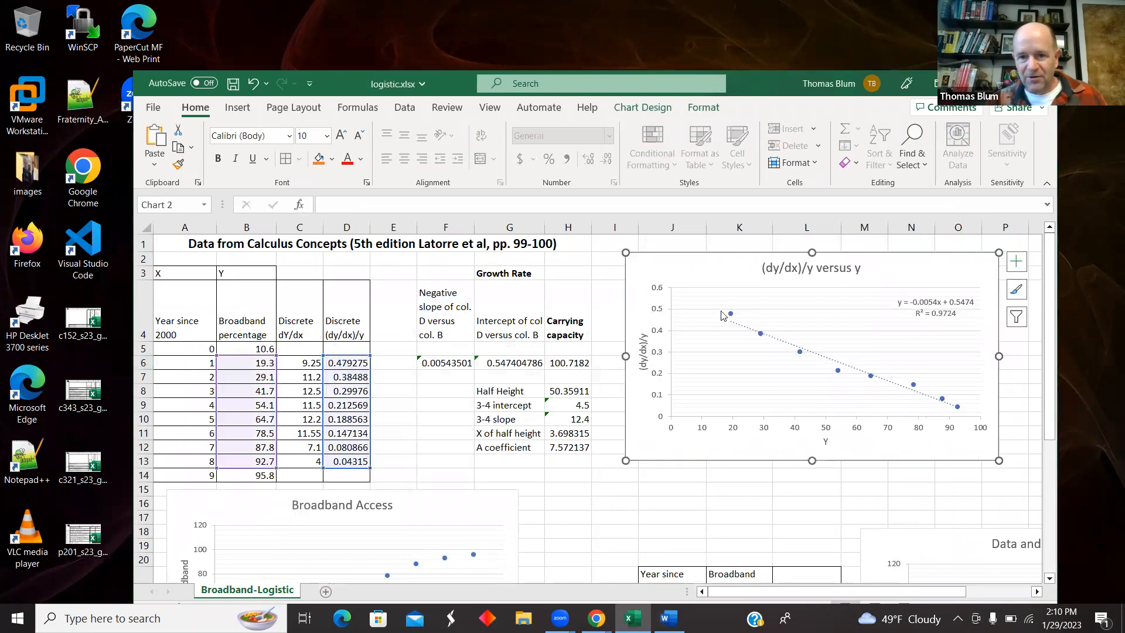
pyautogui.moveTo(775, 286)
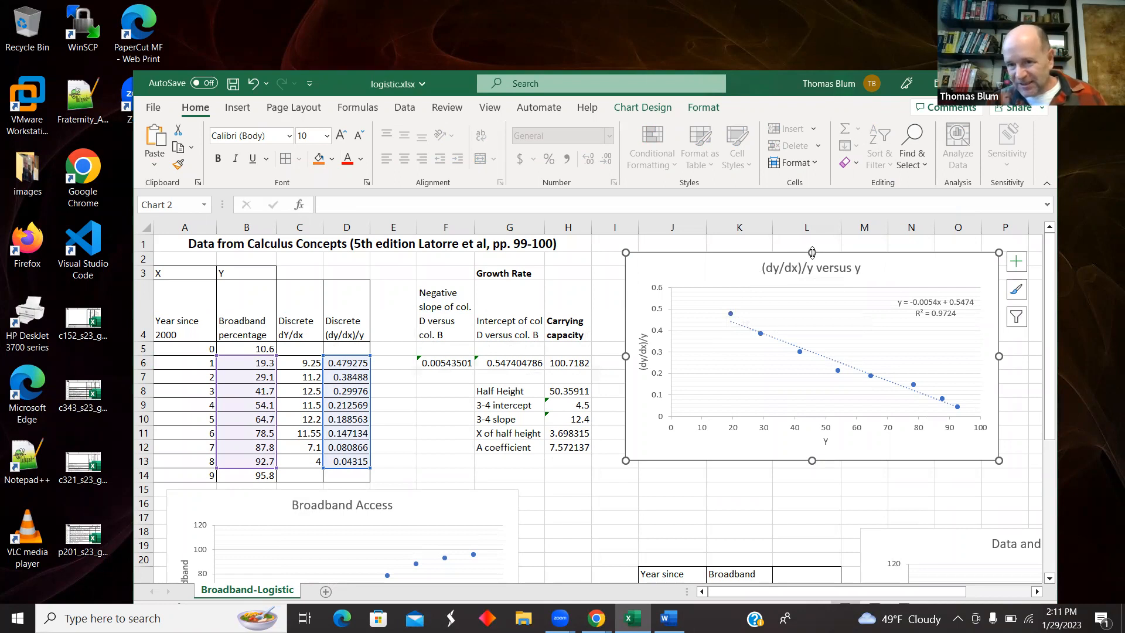
pyautogui.moveTo(348, 371)
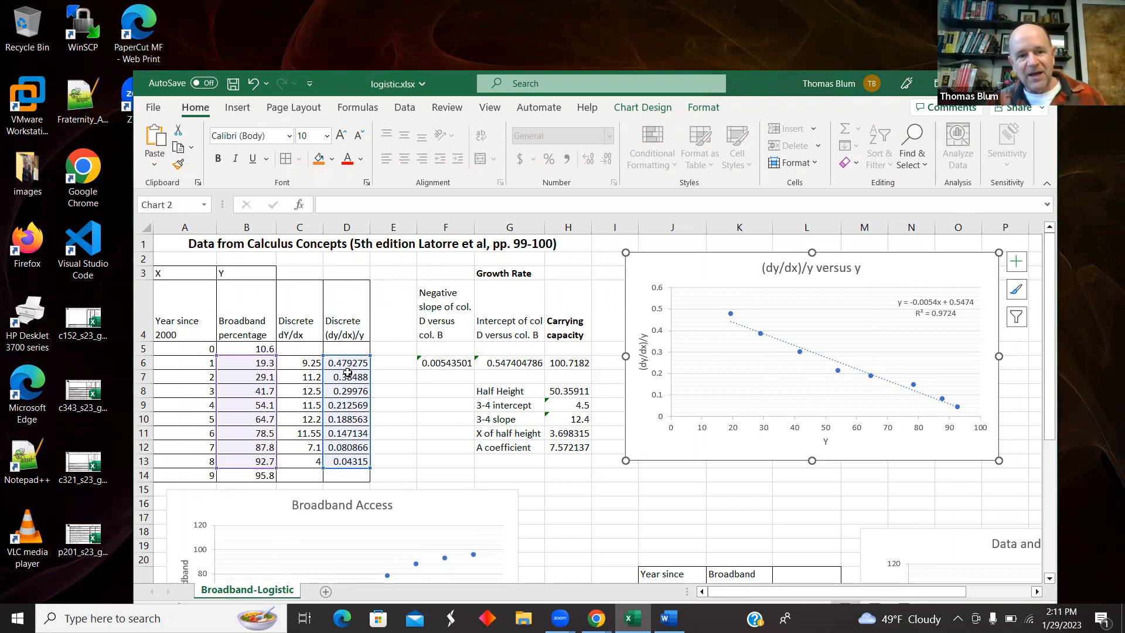
pyautogui.moveTo(372, 462)
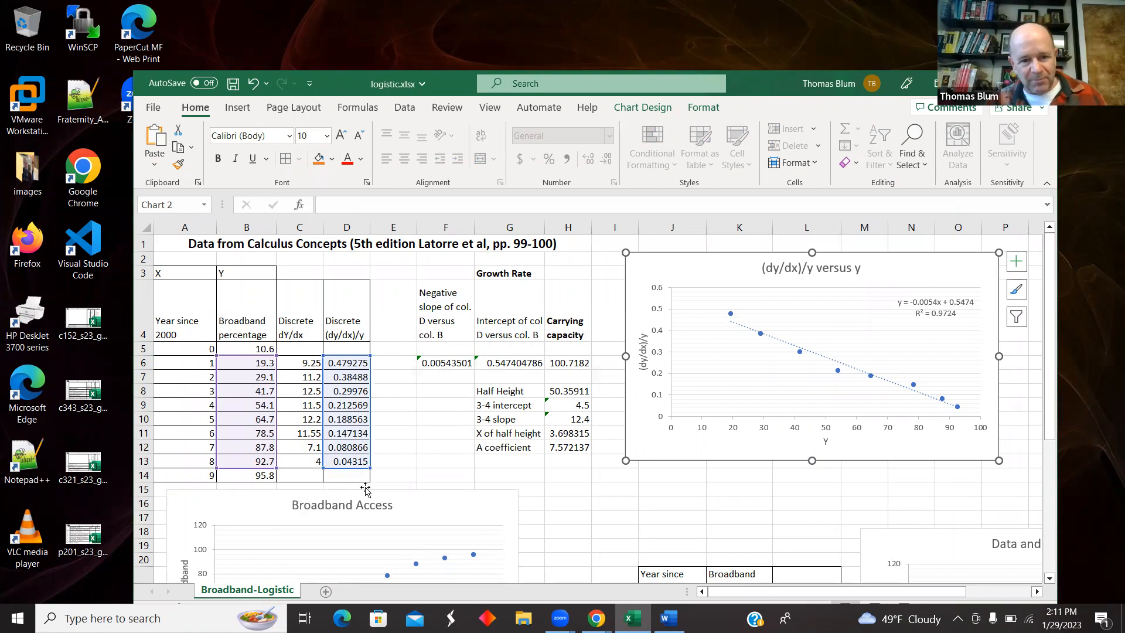
pyautogui.moveTo(1107, 417)
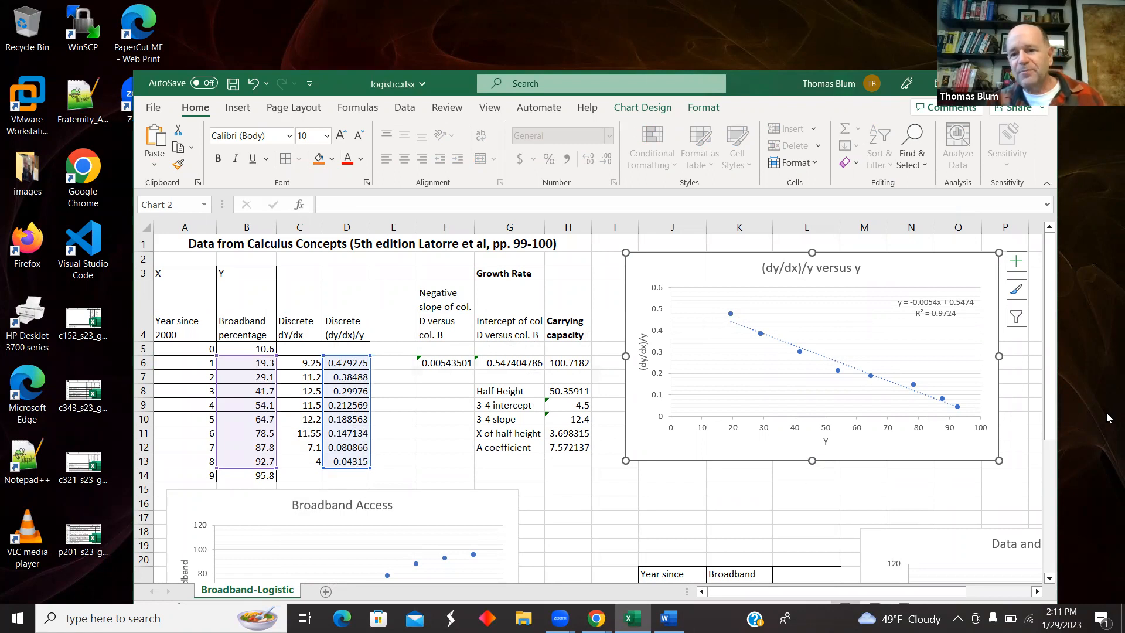
pyautogui.moveTo(959, 311)
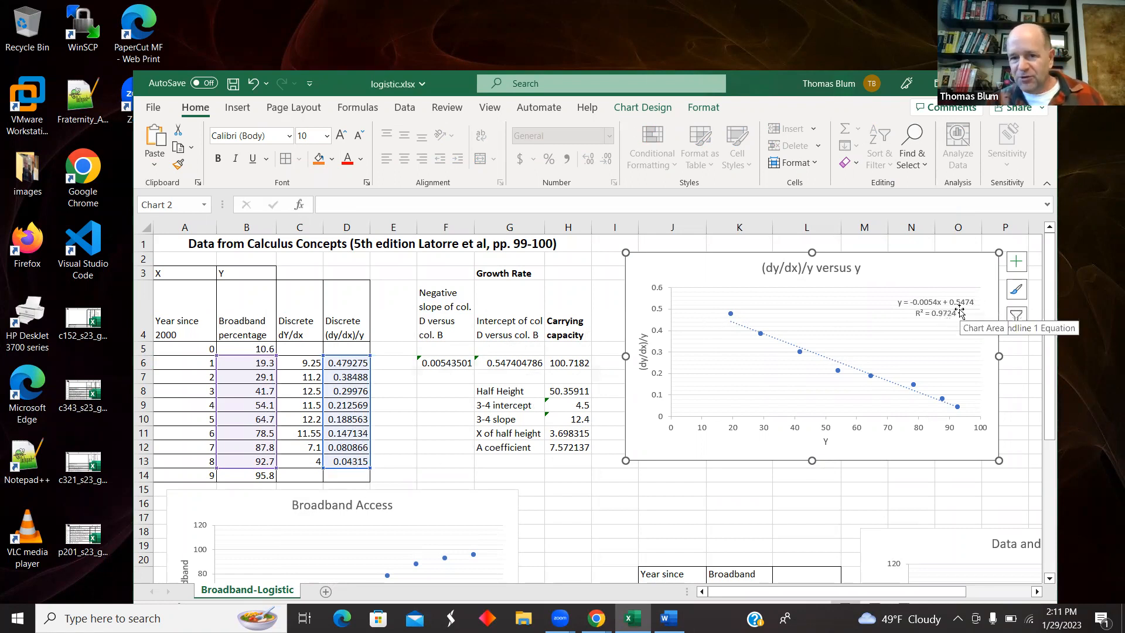
pyautogui.moveTo(936, 310)
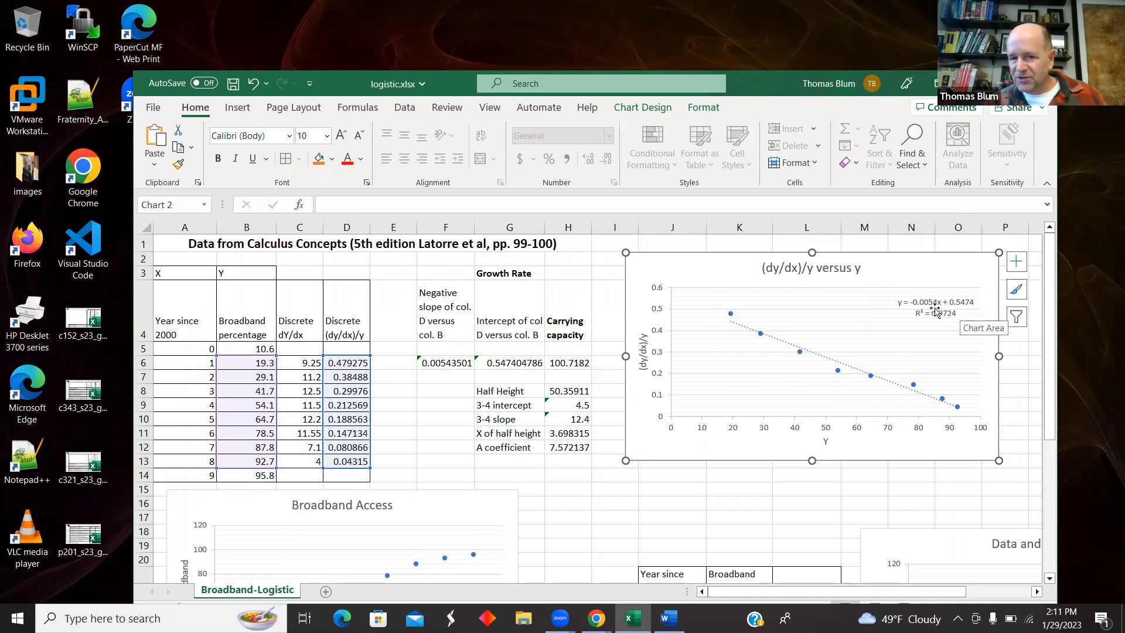
pyautogui.moveTo(728, 532)
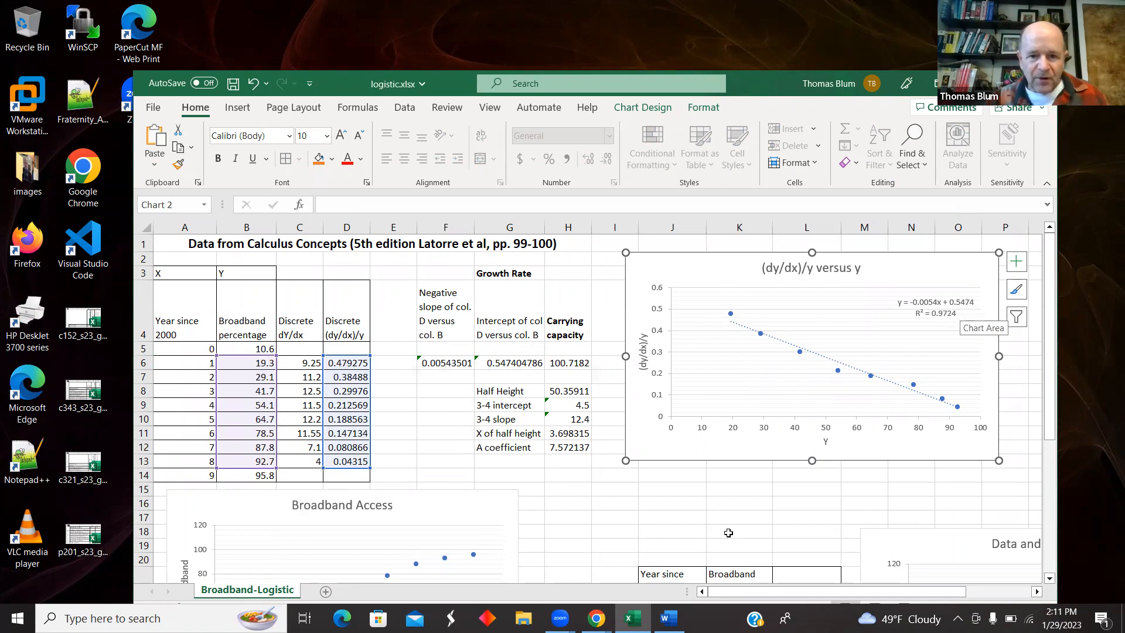
# Inspect the negative SLOPE formula in F6 beside the (dy/dx)/y versus y chart
pyautogui.click(445, 362)
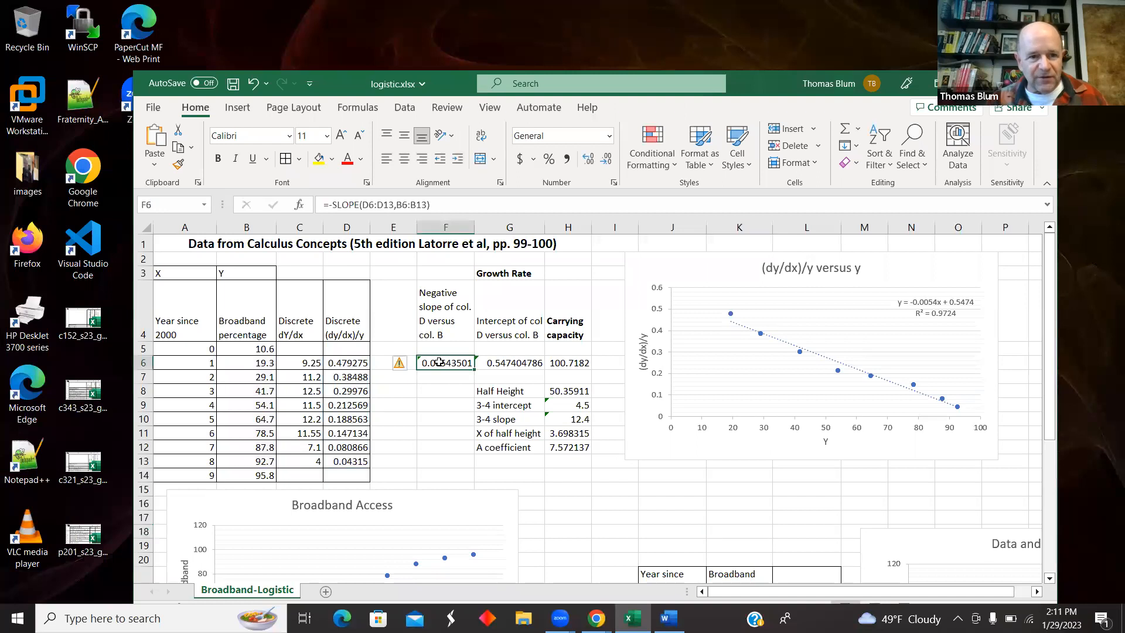
pyautogui.moveTo(368, 258)
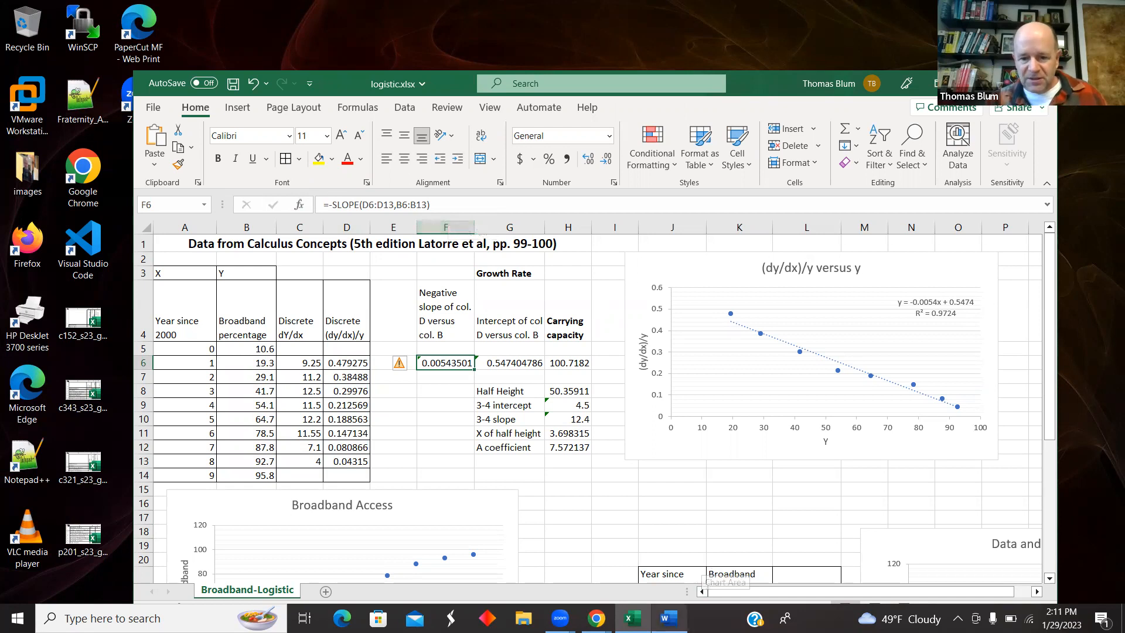
pyautogui.click(666, 617)
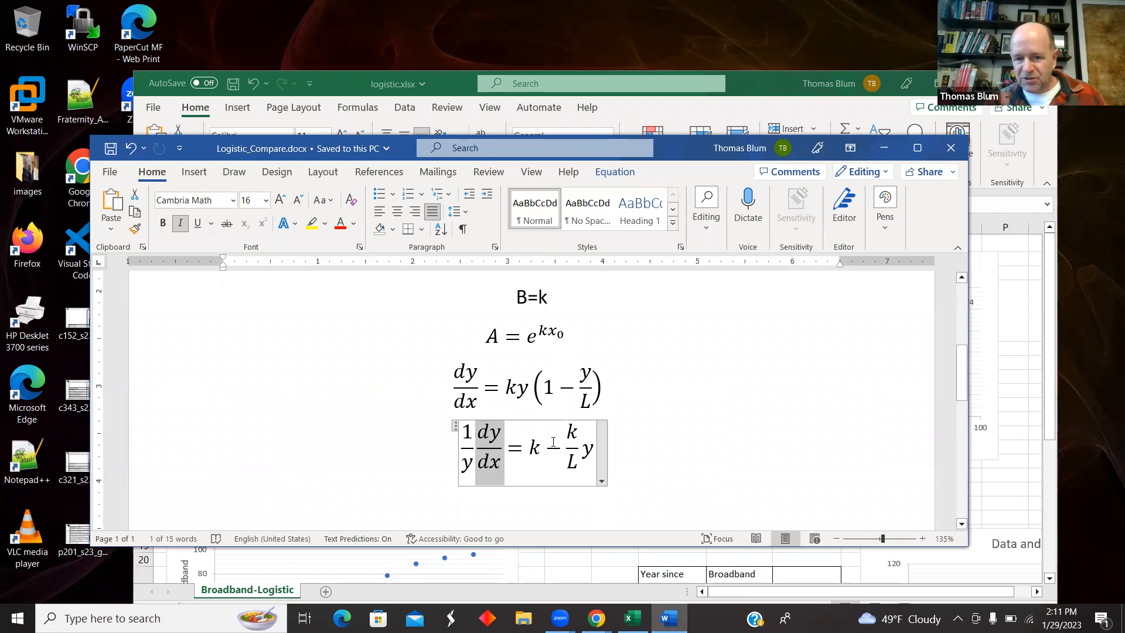
pyautogui.moveTo(552, 443)
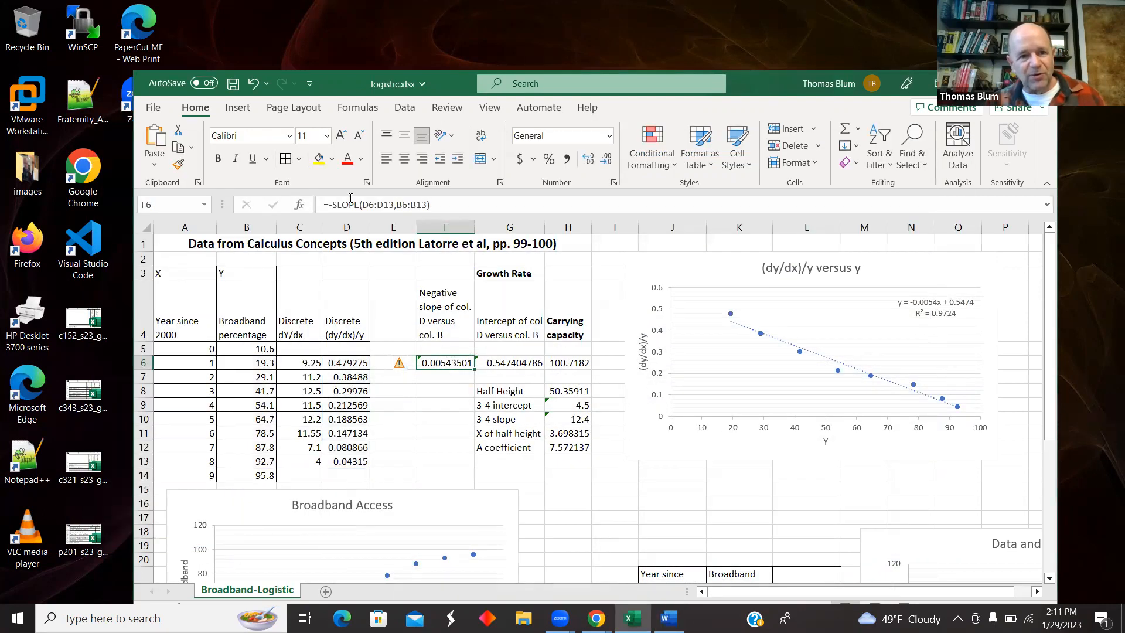
pyautogui.moveTo(352, 204)
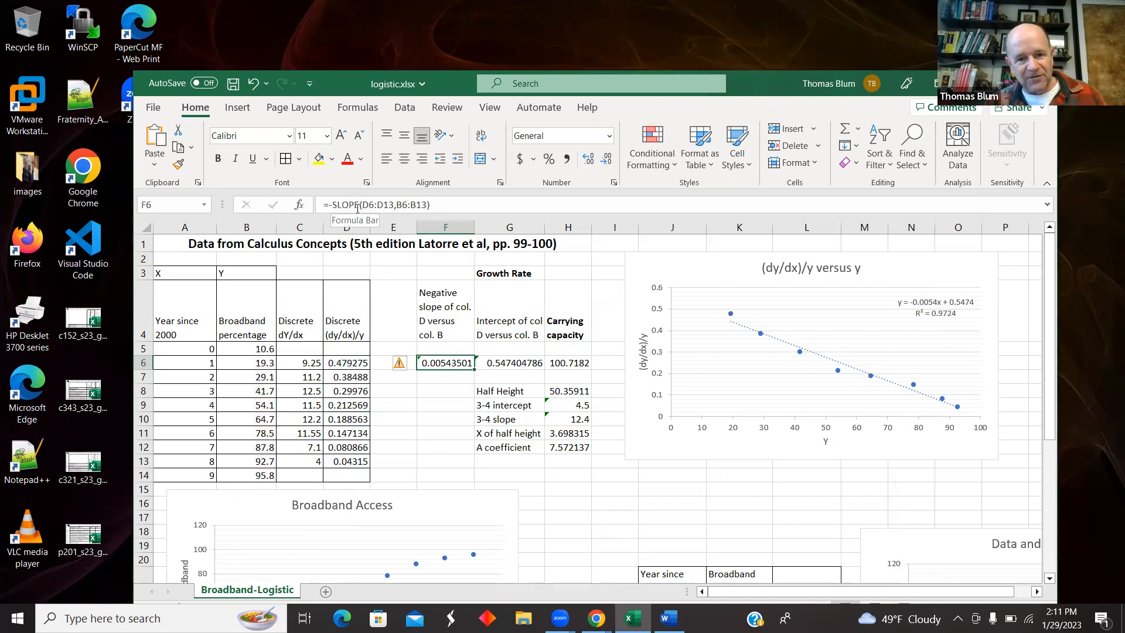
pyautogui.click(509, 362)
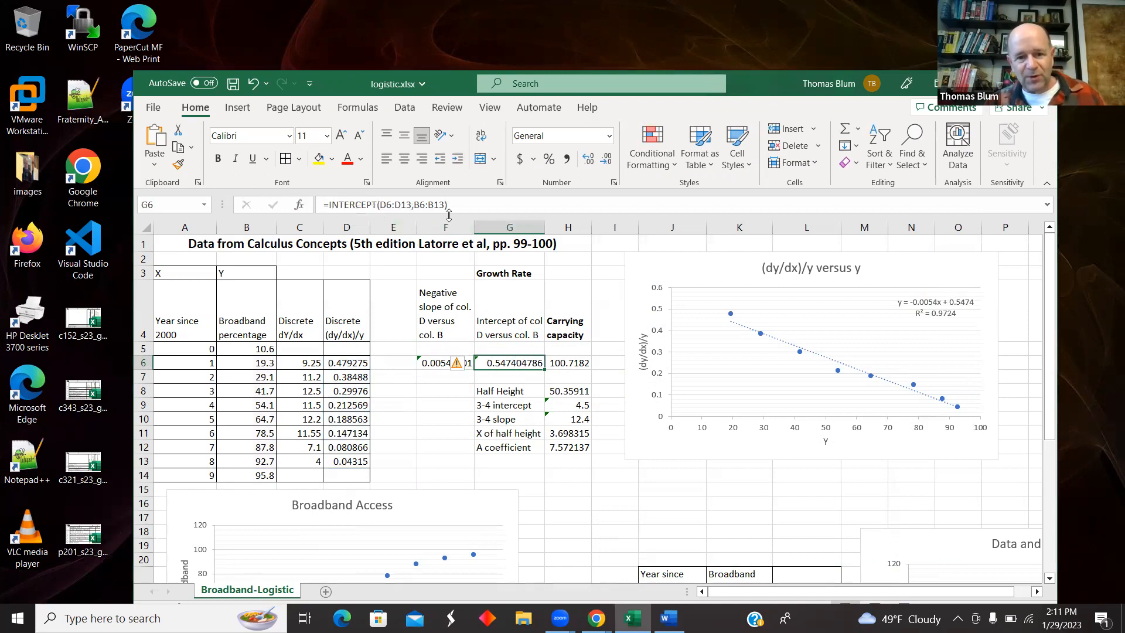
pyautogui.moveTo(516, 367)
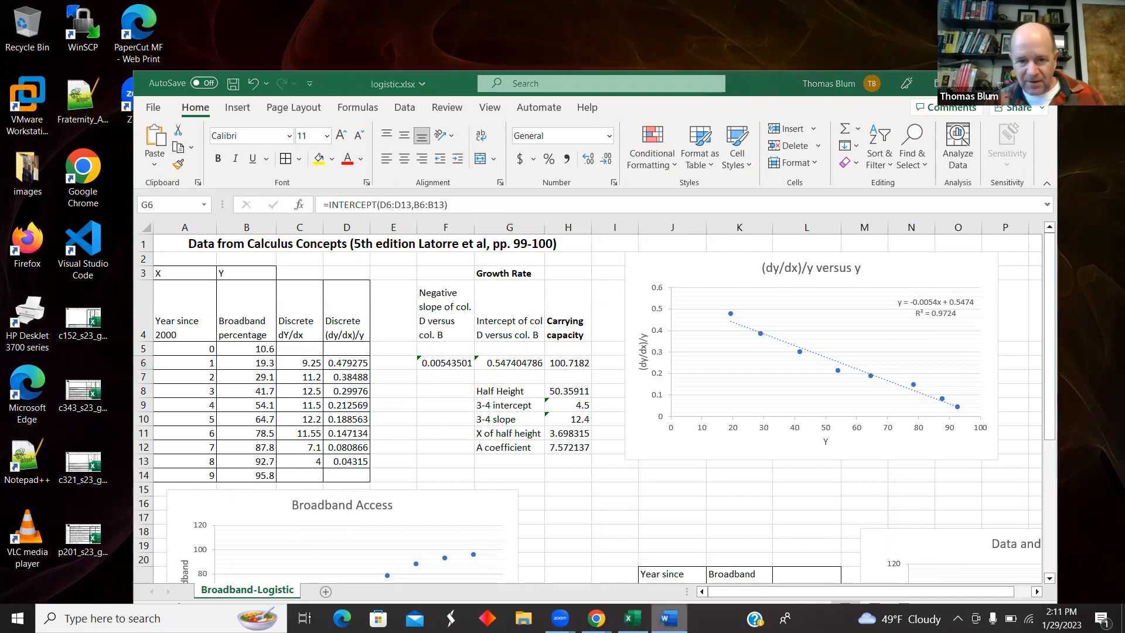
pyautogui.click(667, 618)
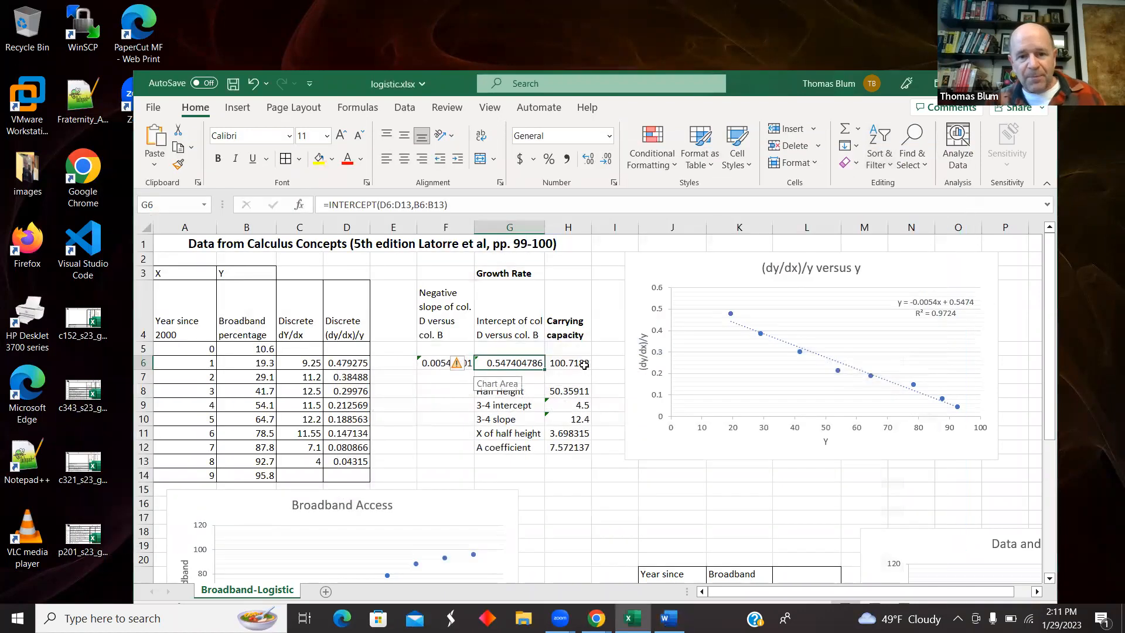
pyautogui.click(568, 362)
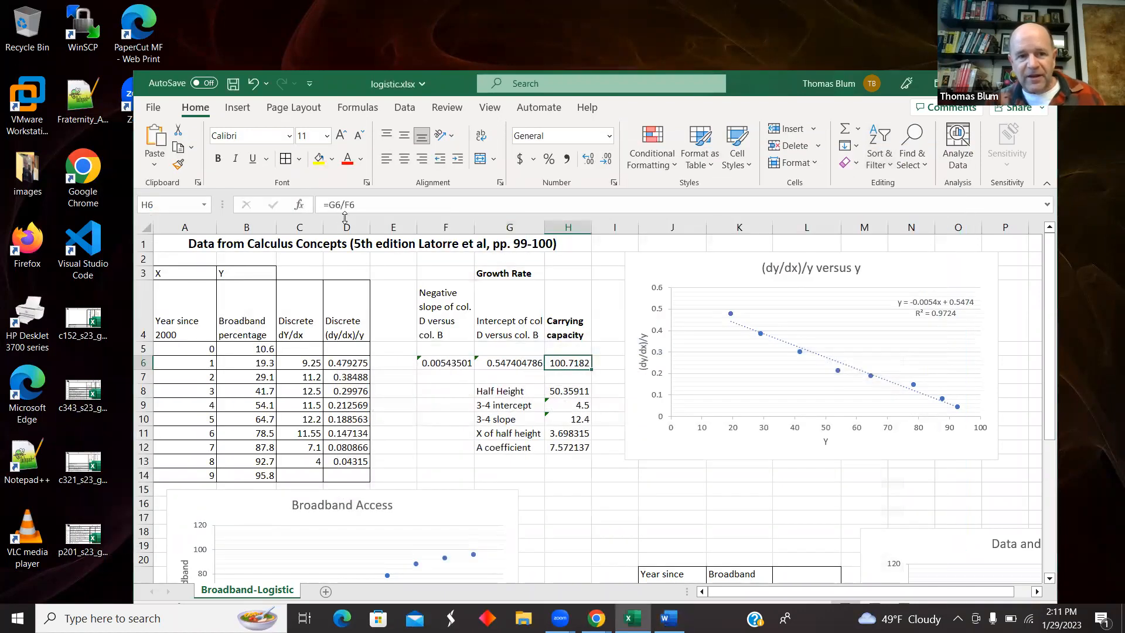
pyautogui.moveTo(581, 367)
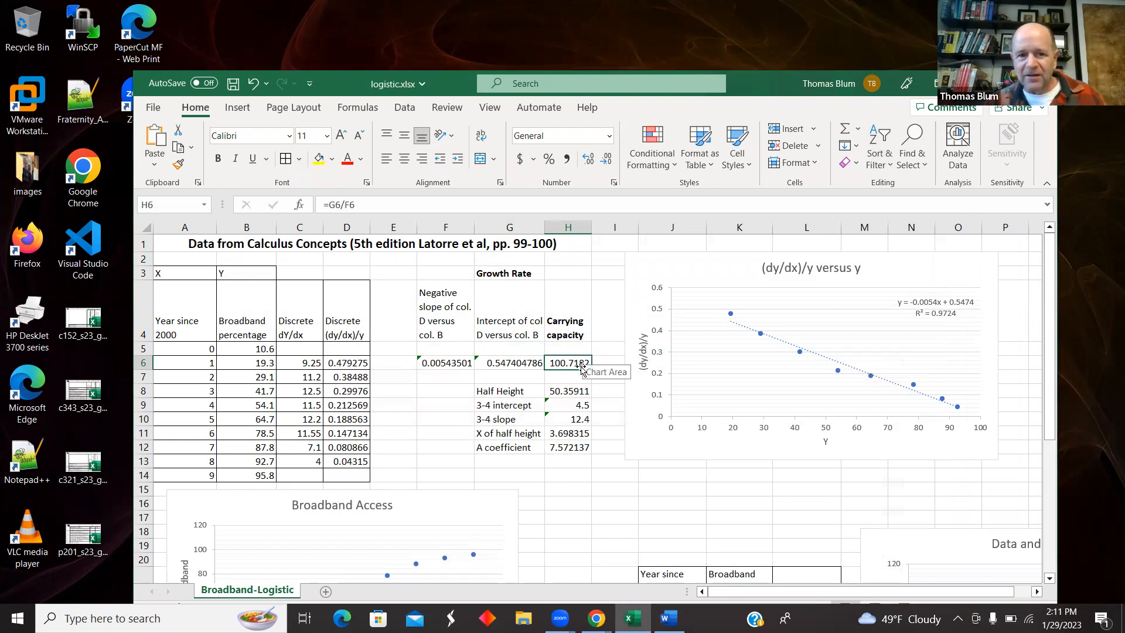
pyautogui.moveTo(520, 367)
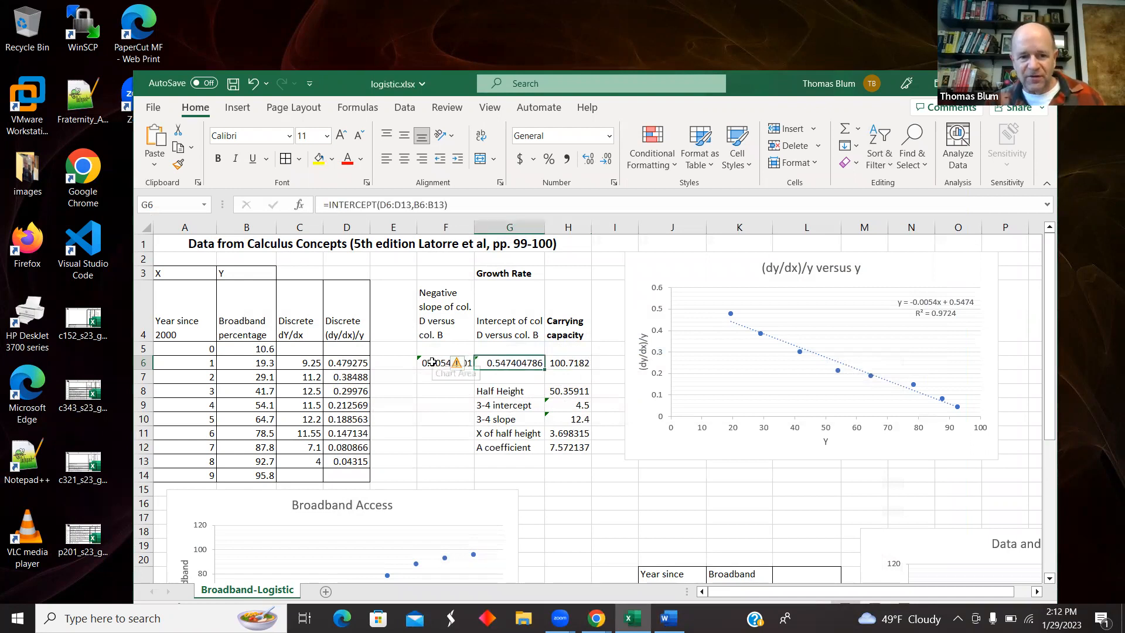
pyautogui.click(445, 362)
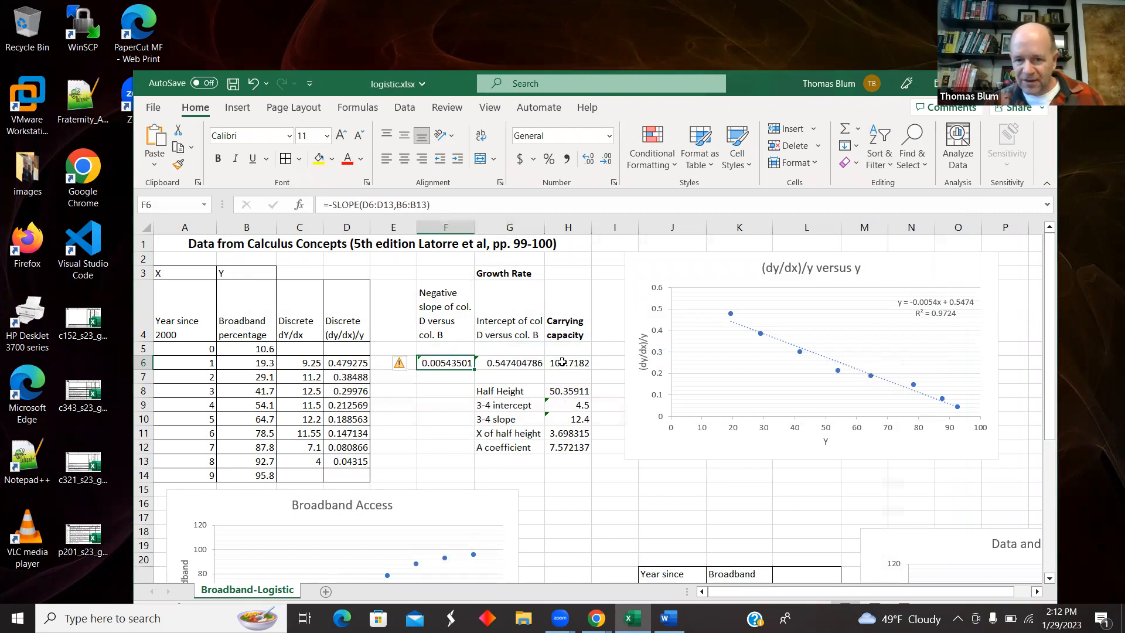
pyautogui.click(567, 362)
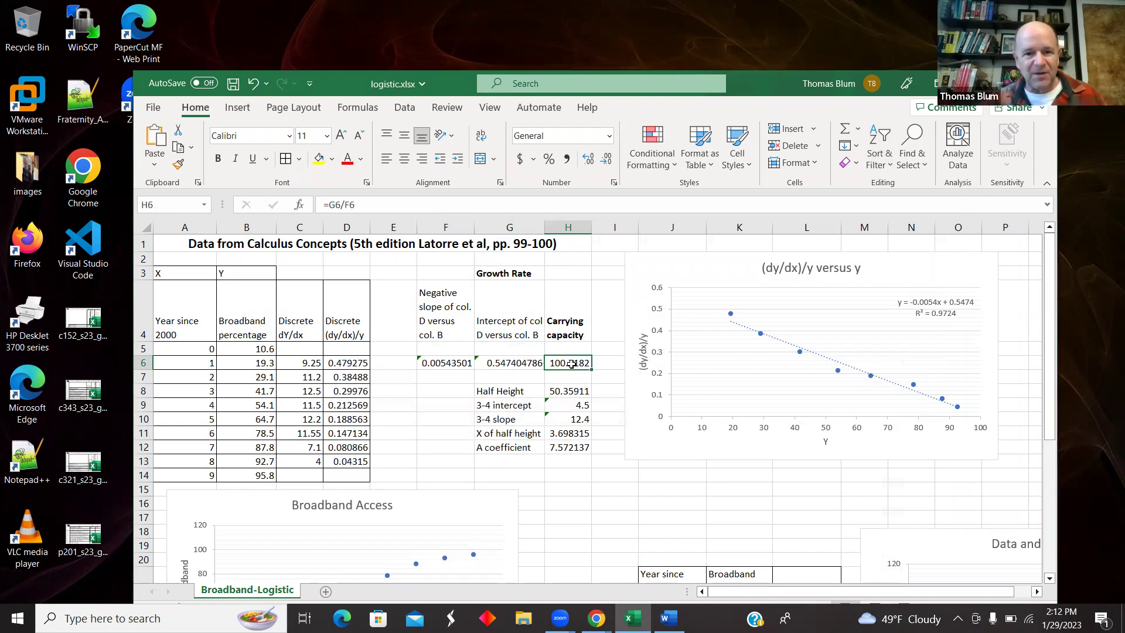
pyautogui.moveTo(868, 423)
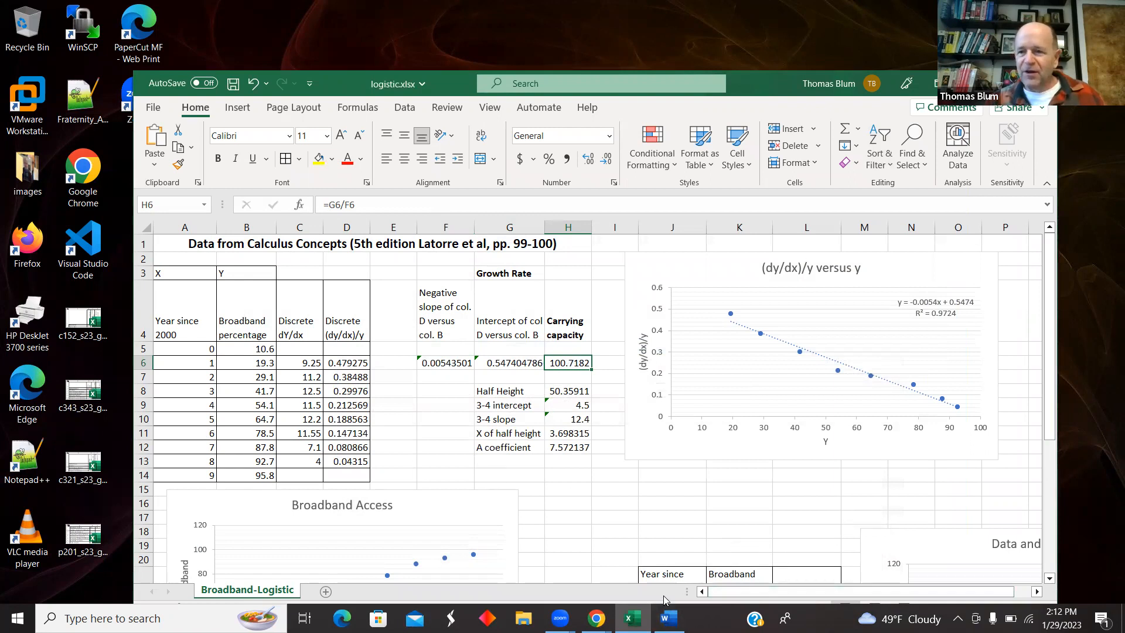
pyautogui.moveTo(746, 350)
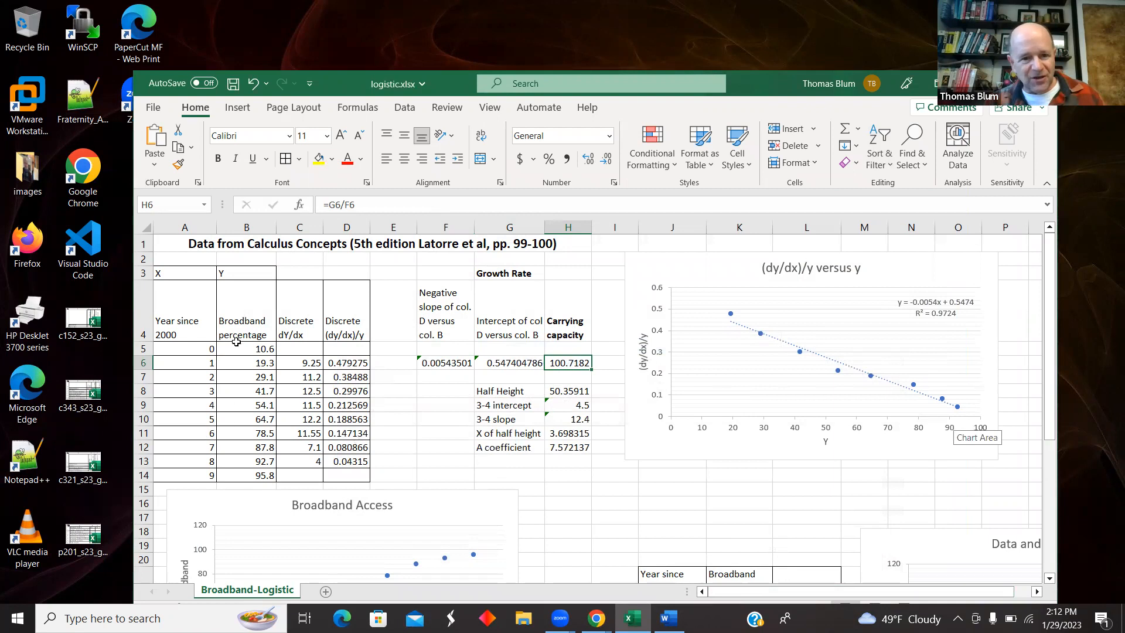
pyautogui.moveTo(268, 483)
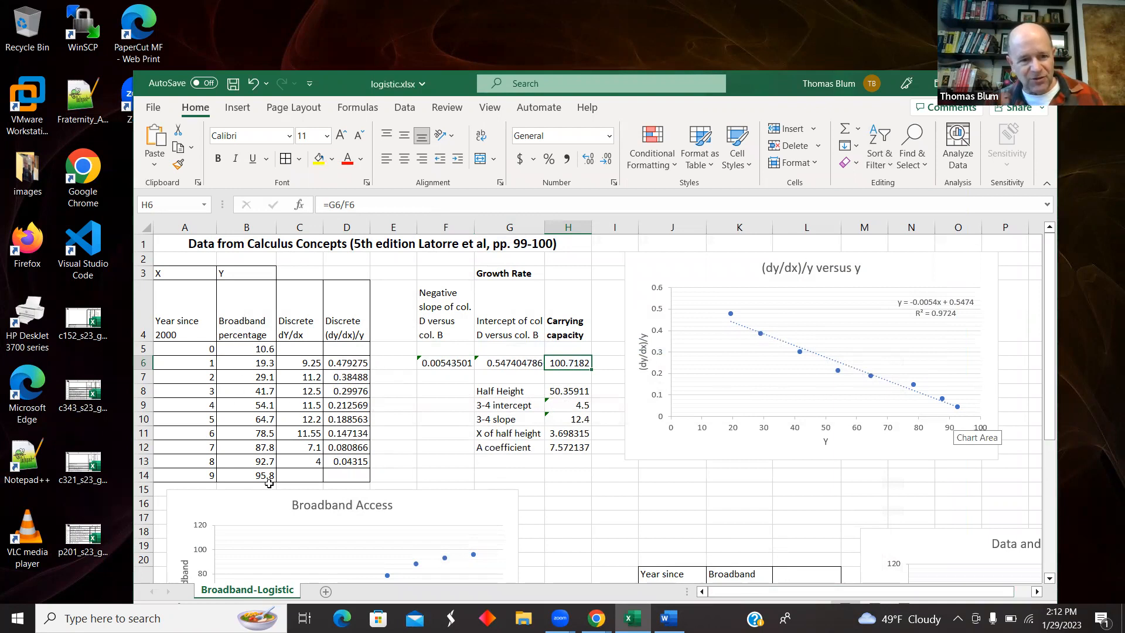
pyautogui.moveTo(701, 409)
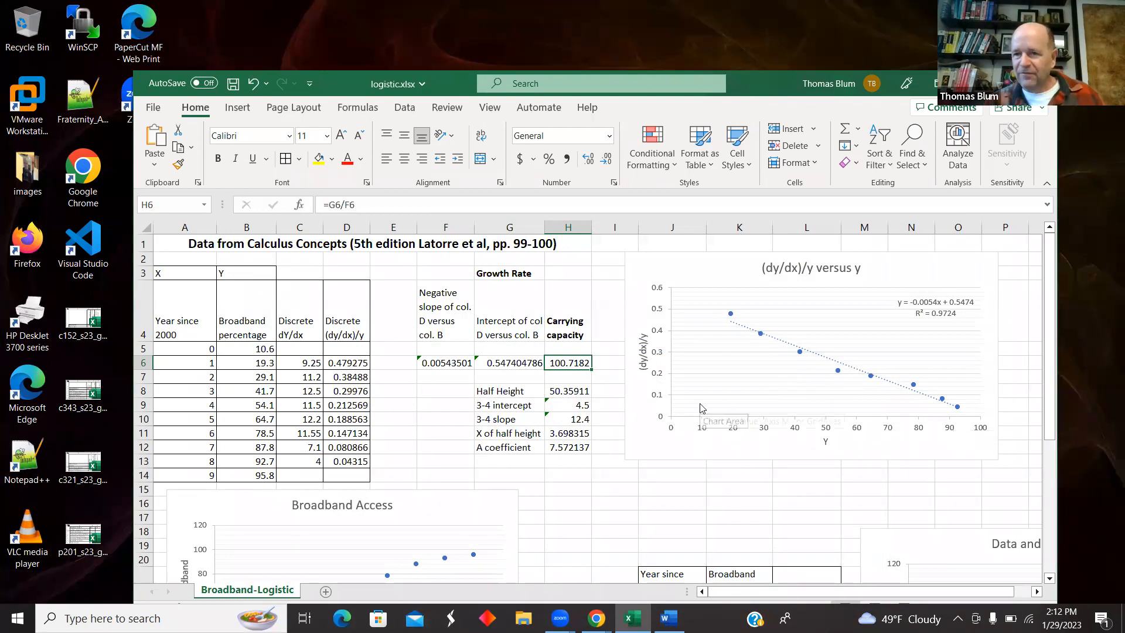
pyautogui.moveTo(619, 491)
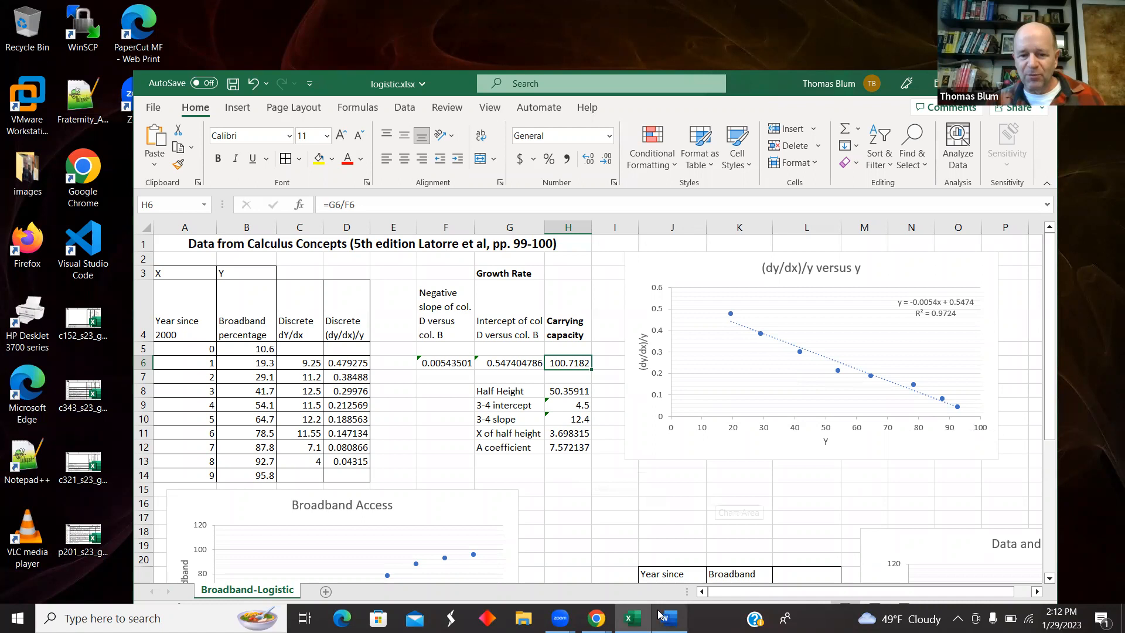
pyautogui.click(667, 617)
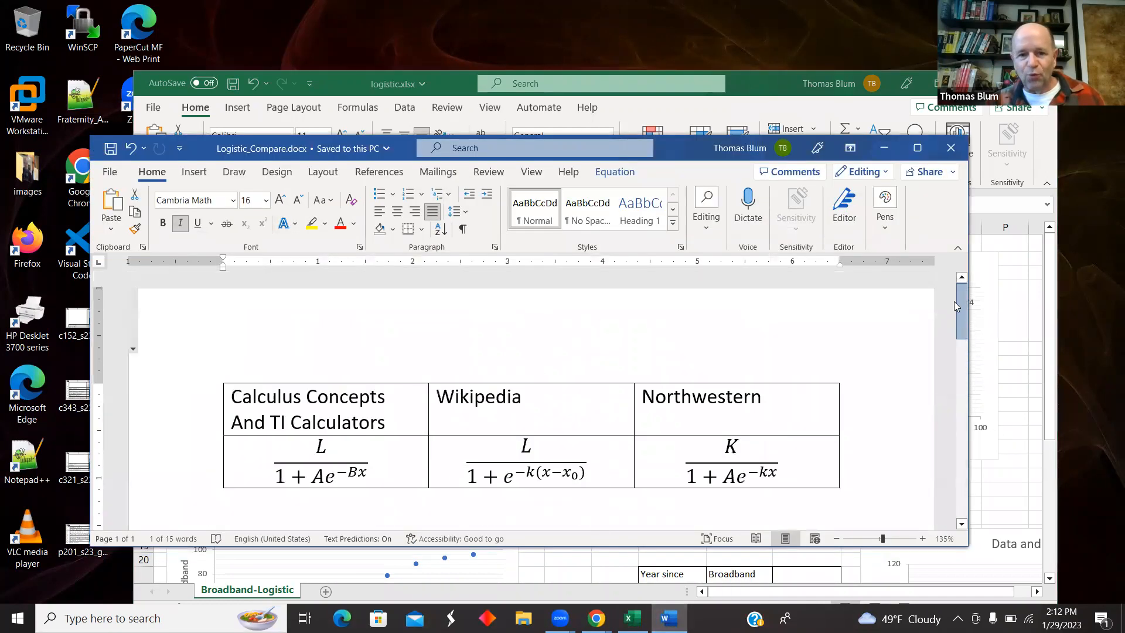
pyautogui.scroll(-3)
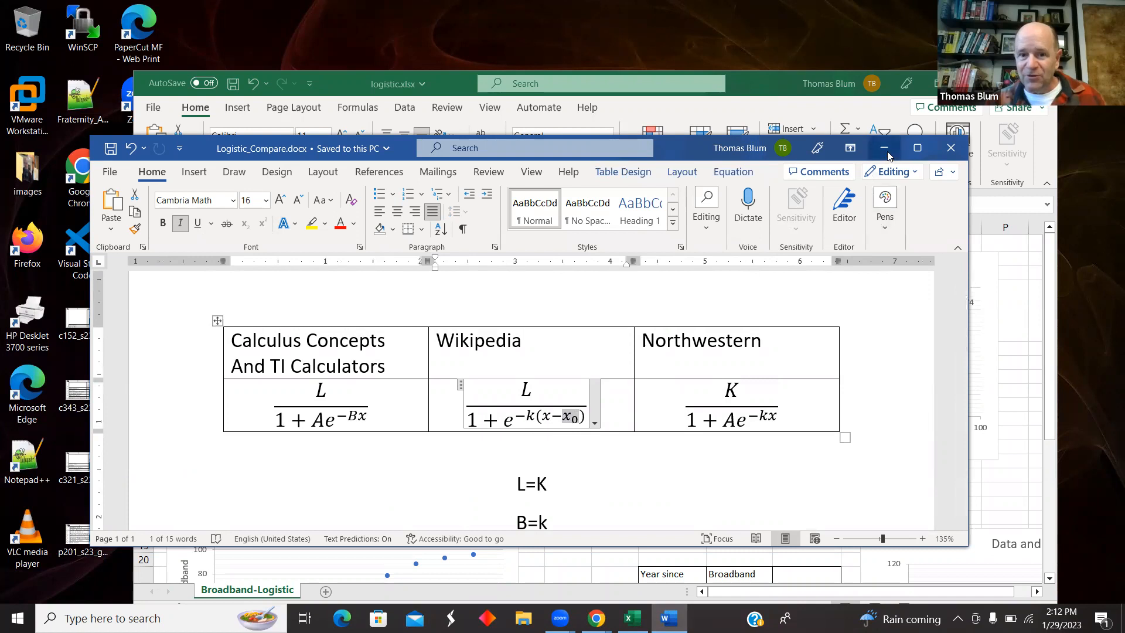
pyautogui.click(885, 148)
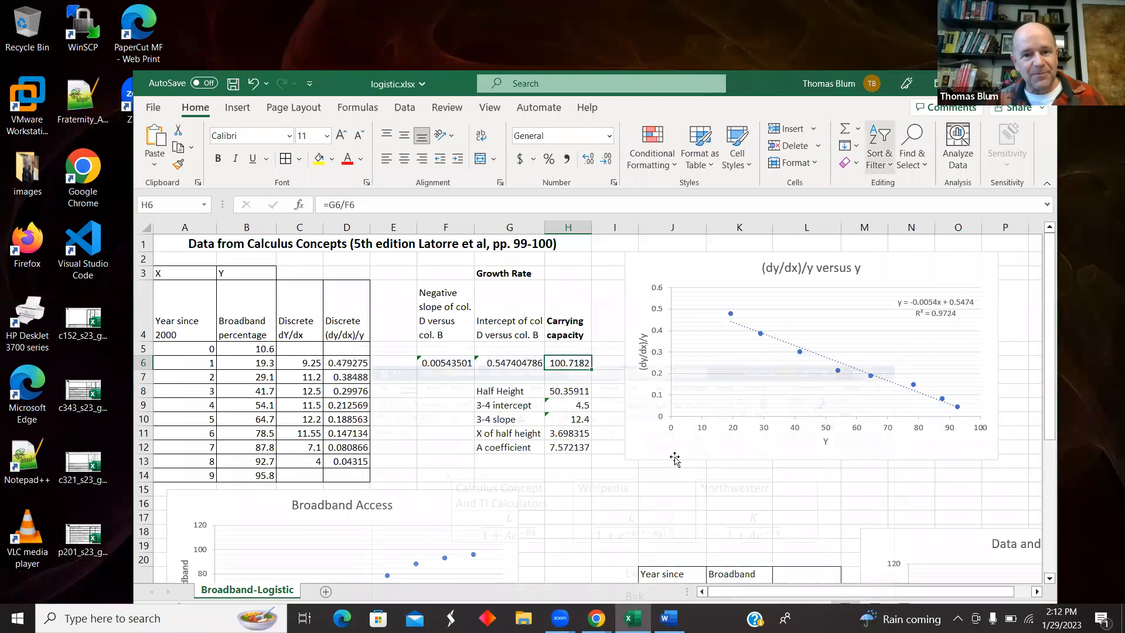
pyautogui.click(509, 390)
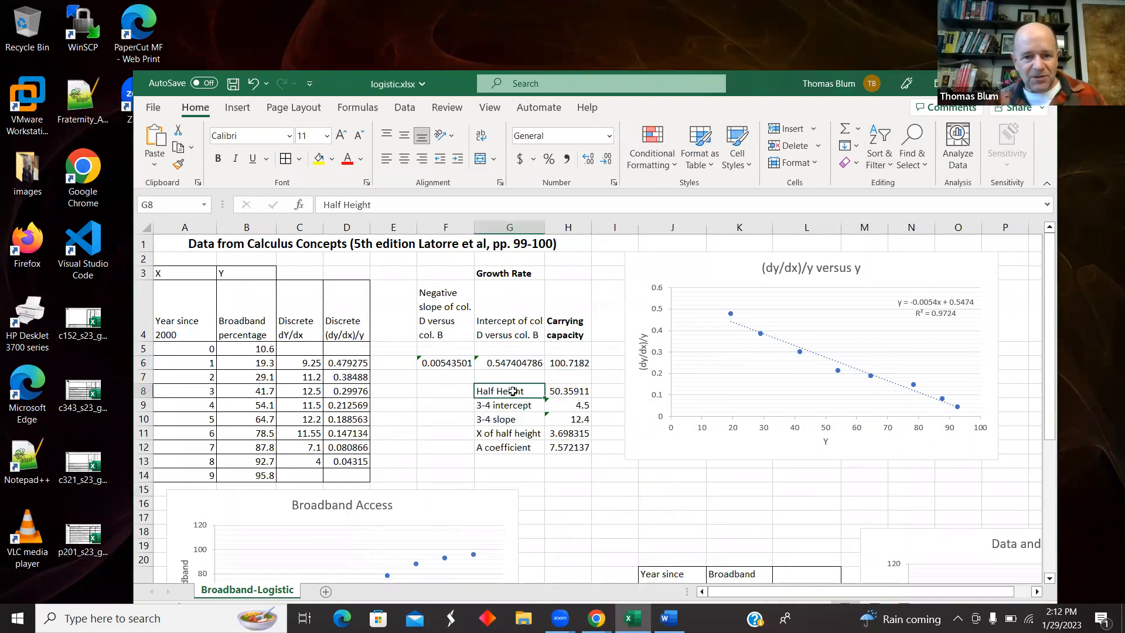
pyautogui.click(567, 362)
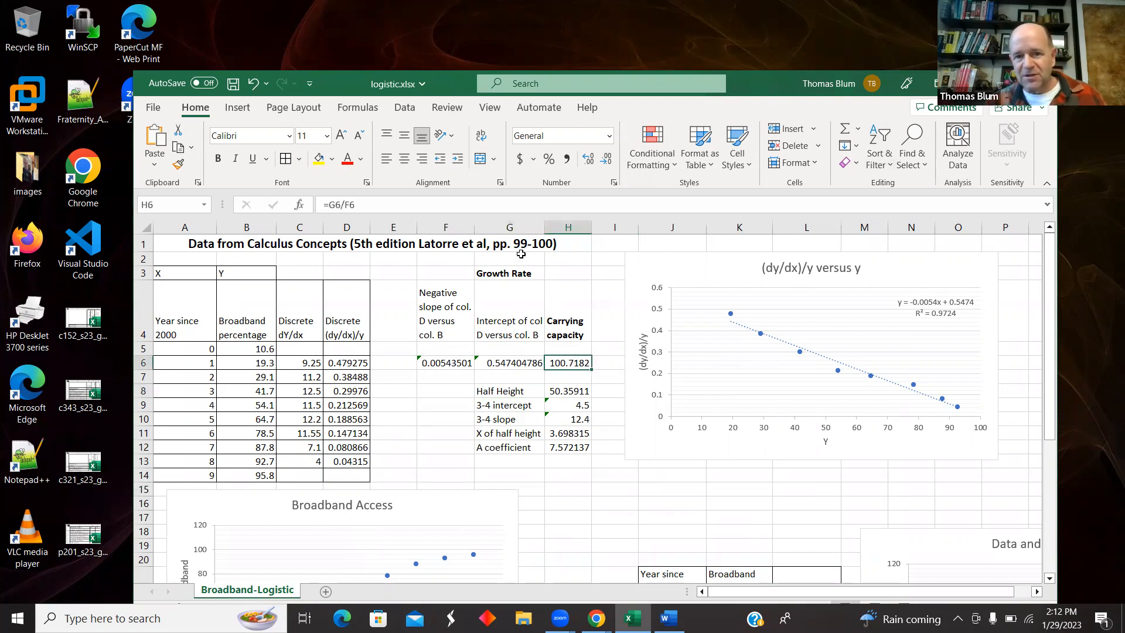
pyautogui.click(567, 390)
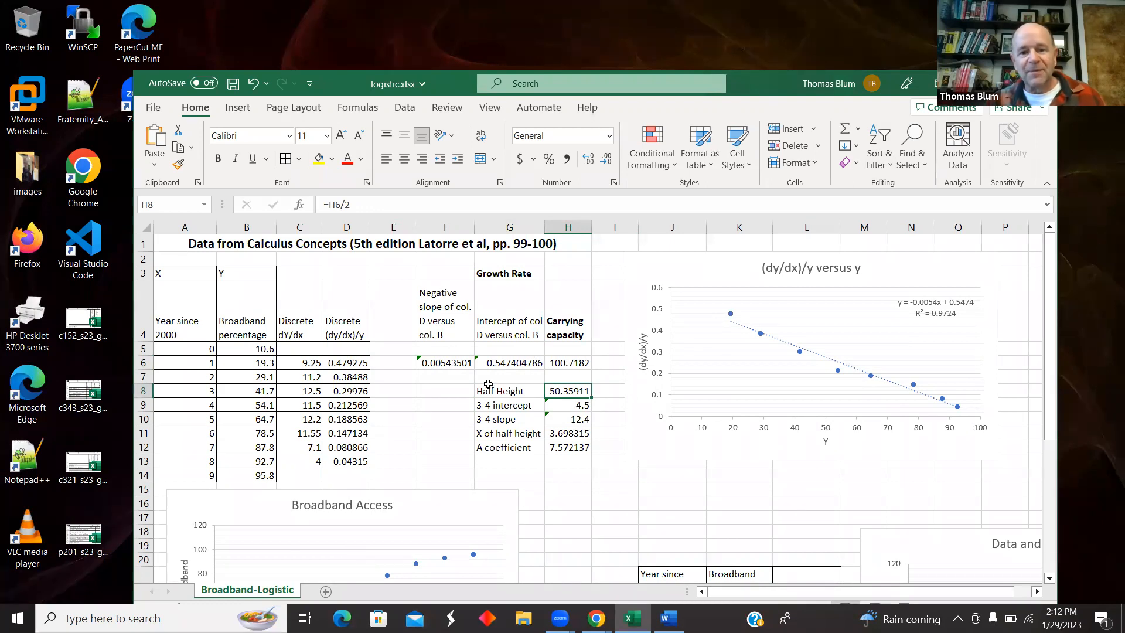
pyautogui.moveTo(591, 400)
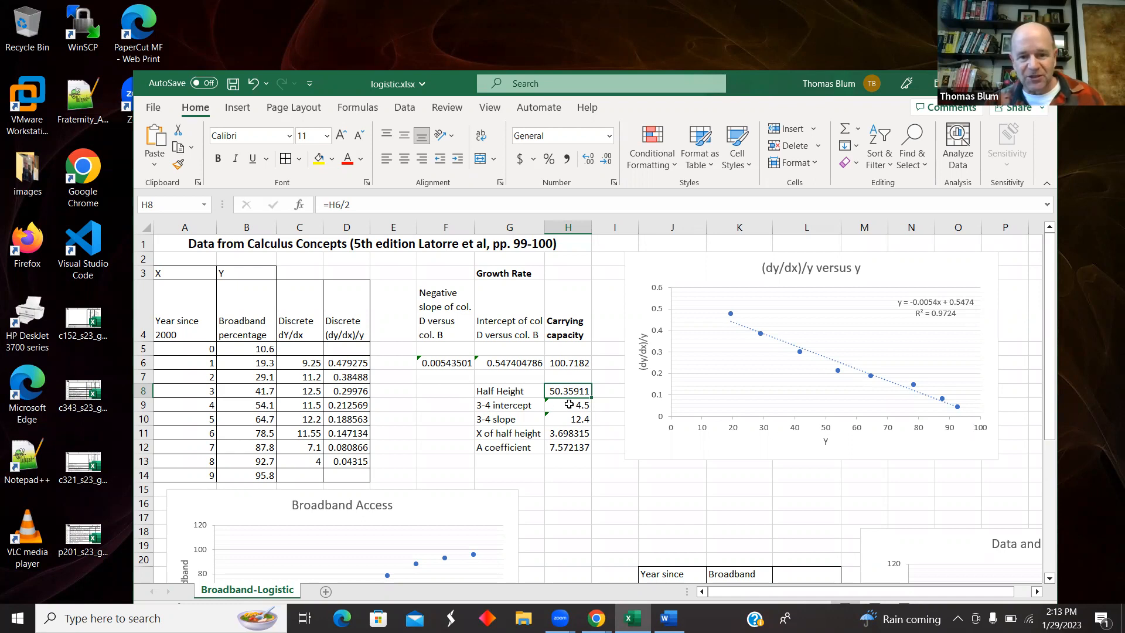
pyautogui.click(567, 404)
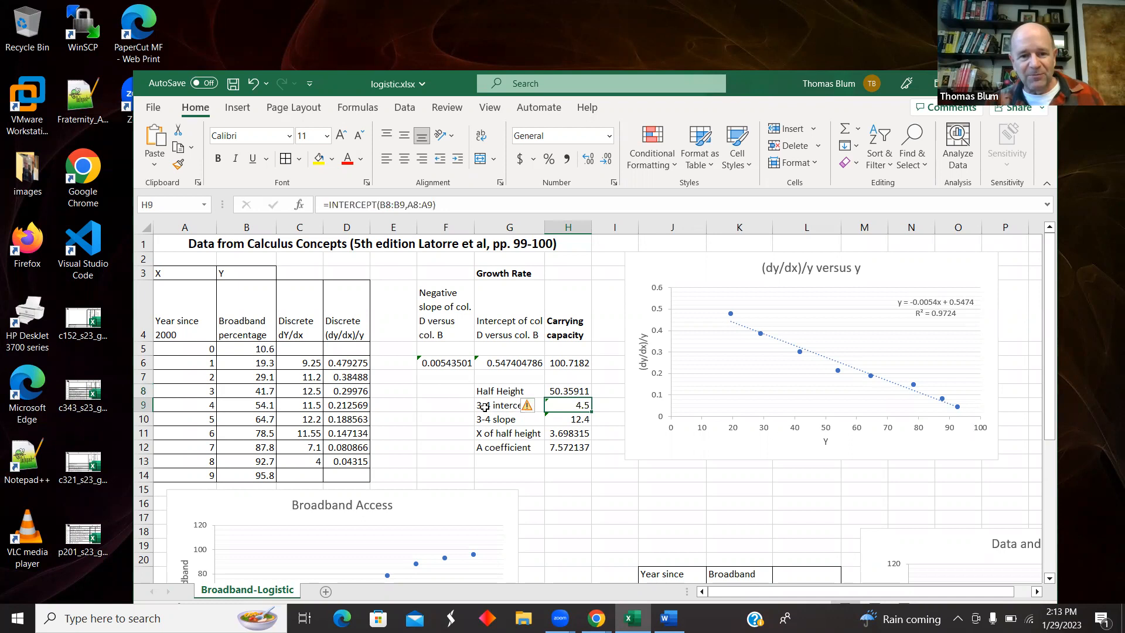
pyautogui.moveTo(204, 430)
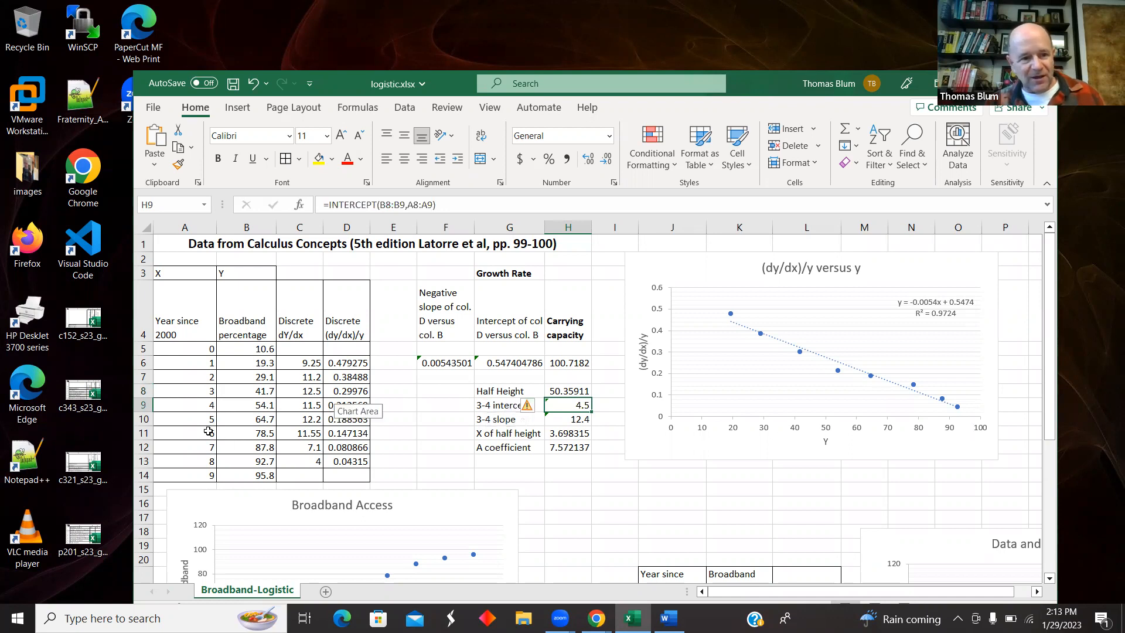
pyautogui.moveTo(534, 421)
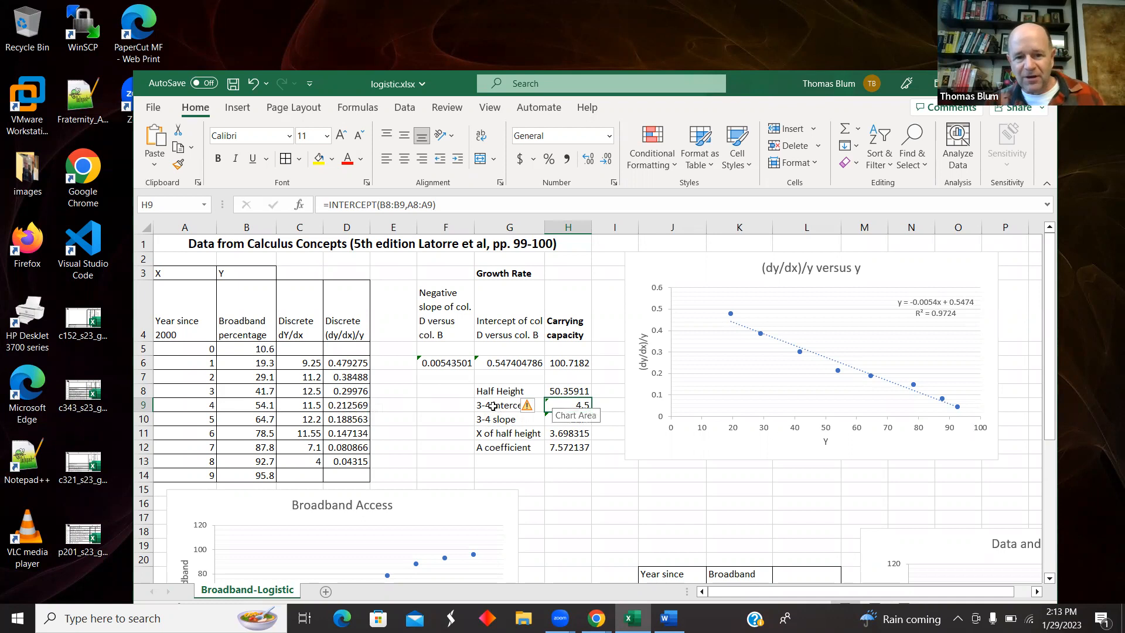
pyautogui.click(567, 420)
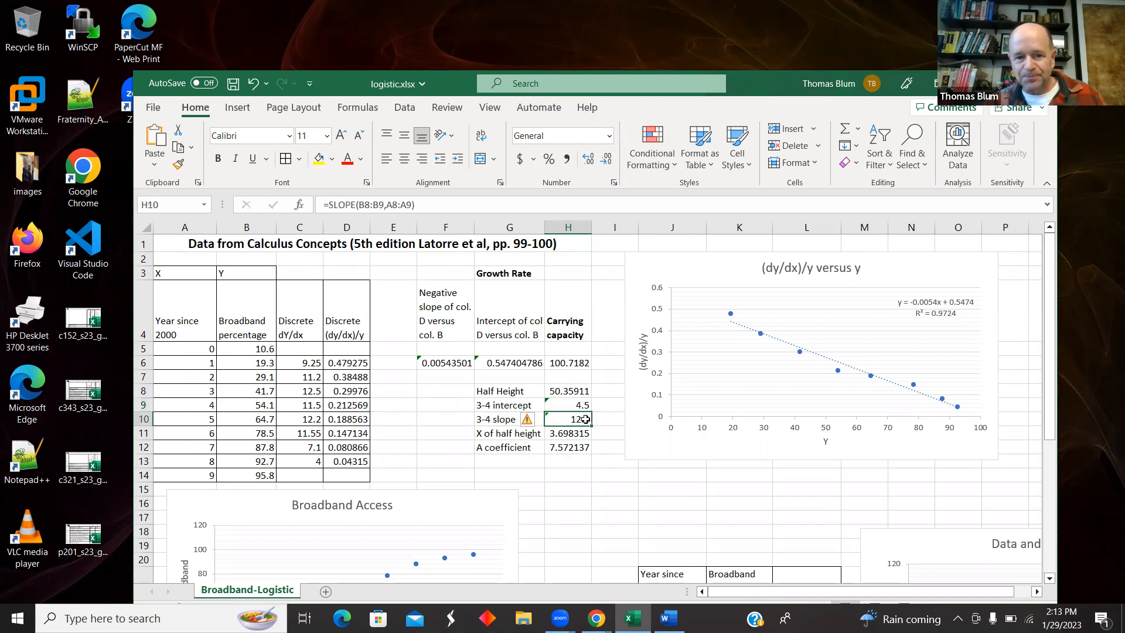
pyautogui.moveTo(424, 220)
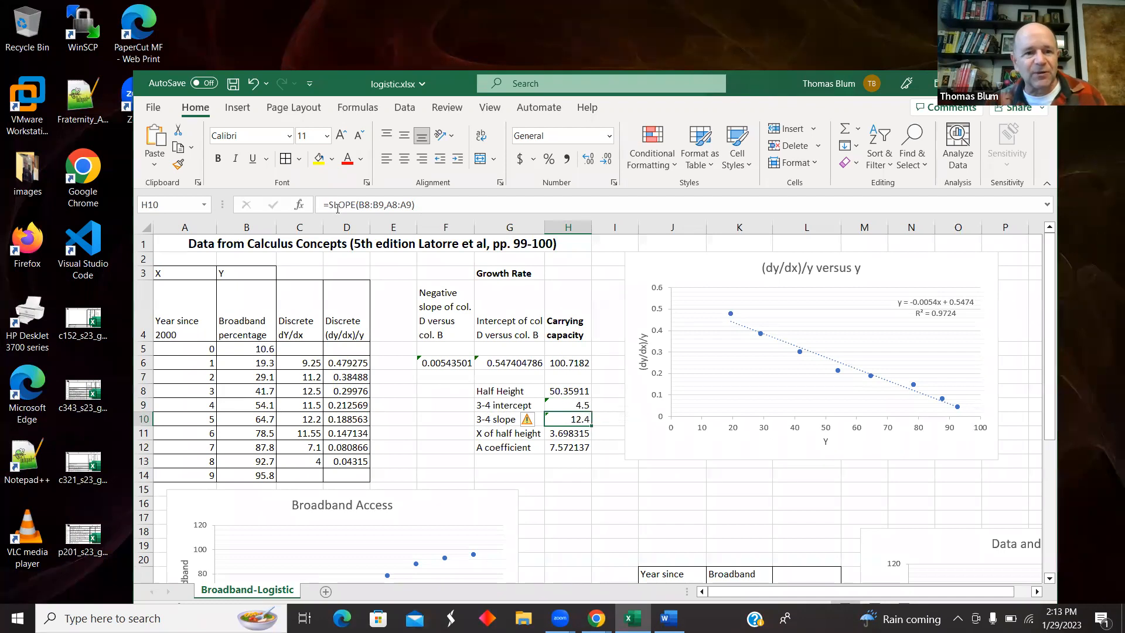
pyautogui.moveTo(586, 378)
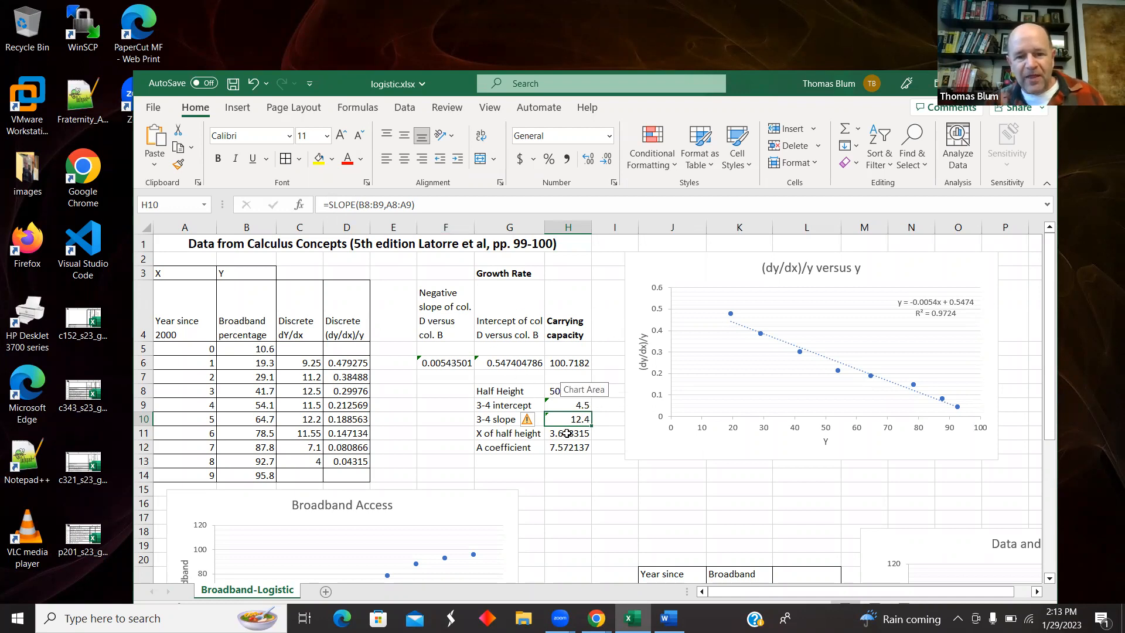
pyautogui.click(567, 433)
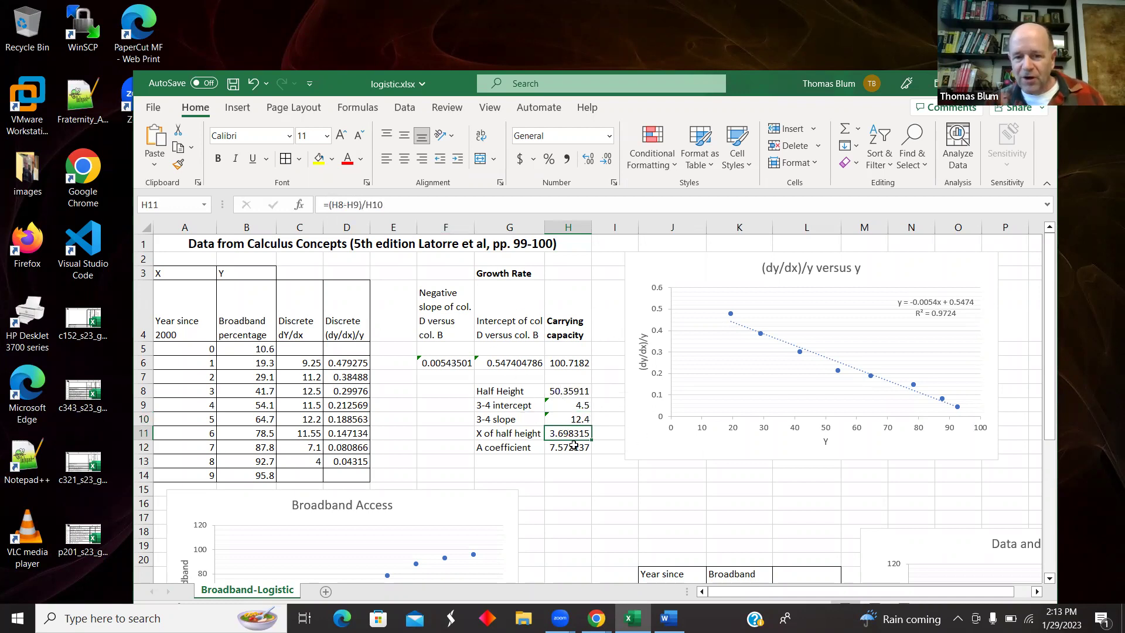
pyautogui.moveTo(672, 423)
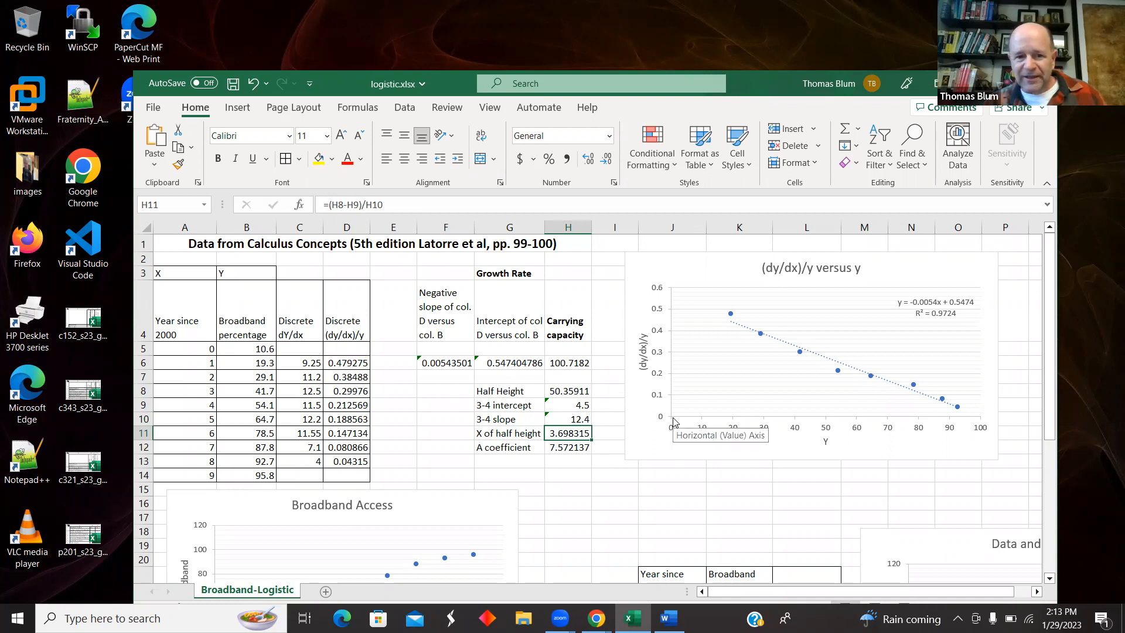
pyautogui.moveTo(526, 426)
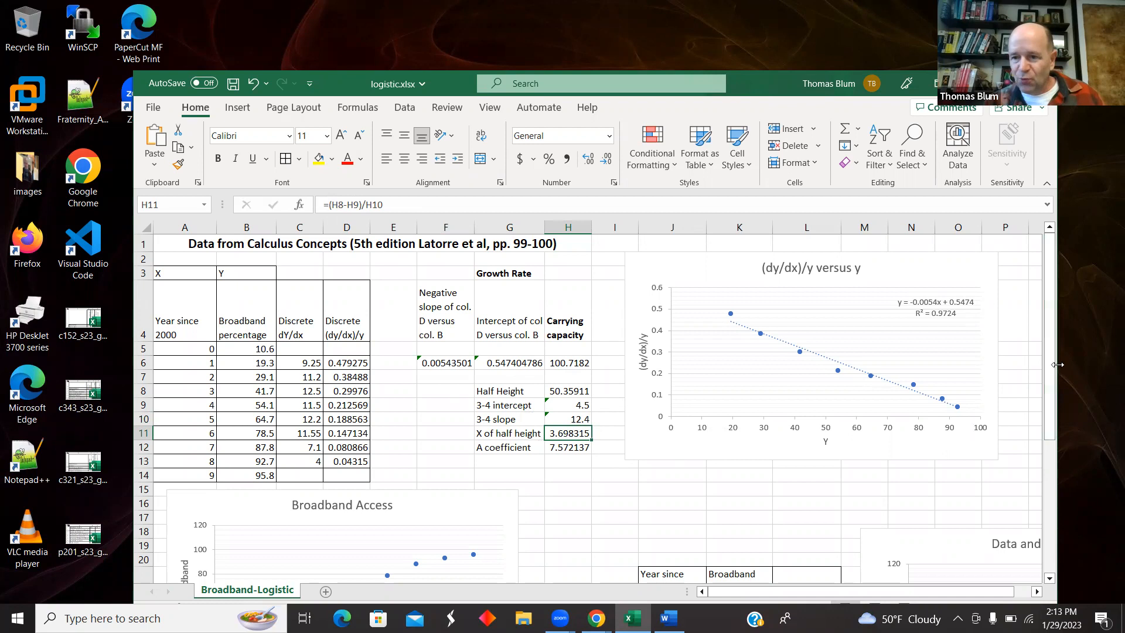
pyautogui.scroll(-3)
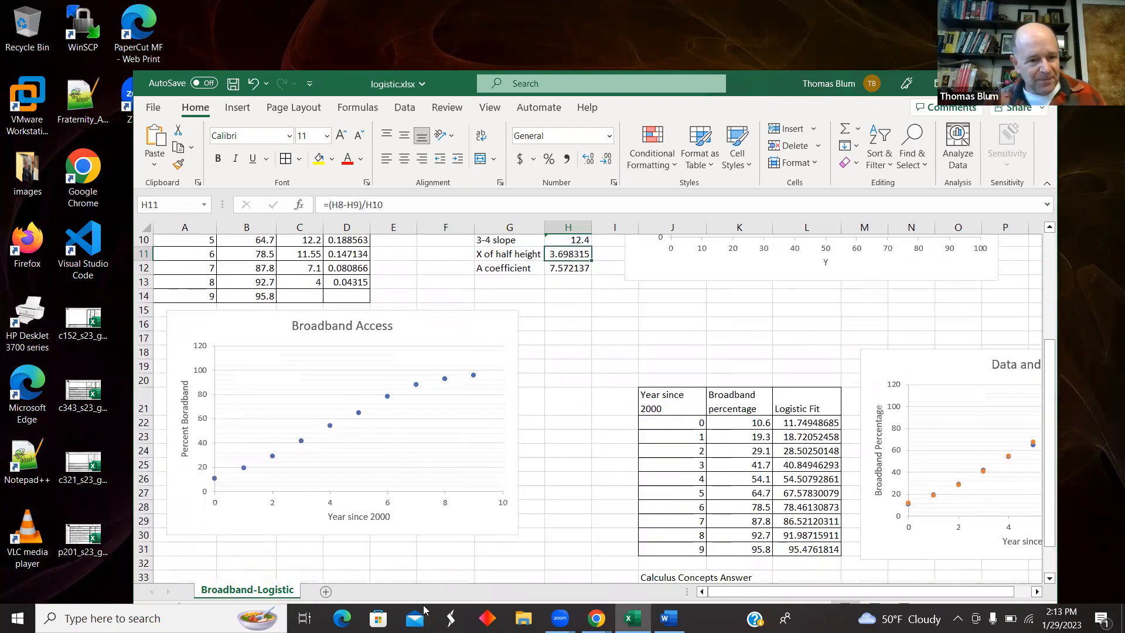
pyautogui.moveTo(331, 494)
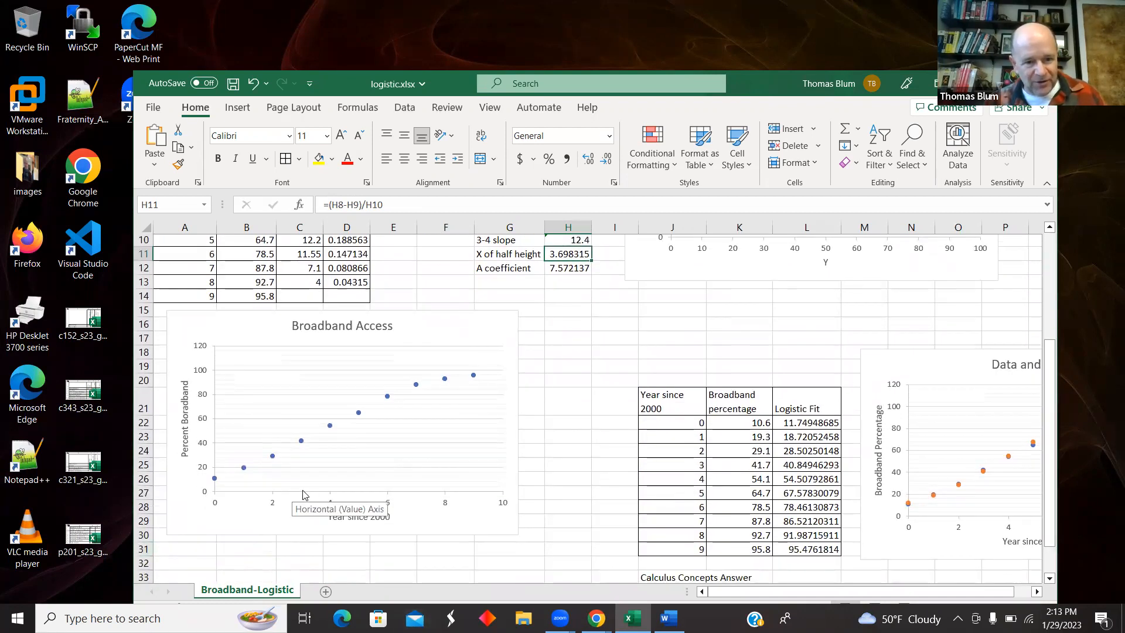
pyautogui.moveTo(262, 437)
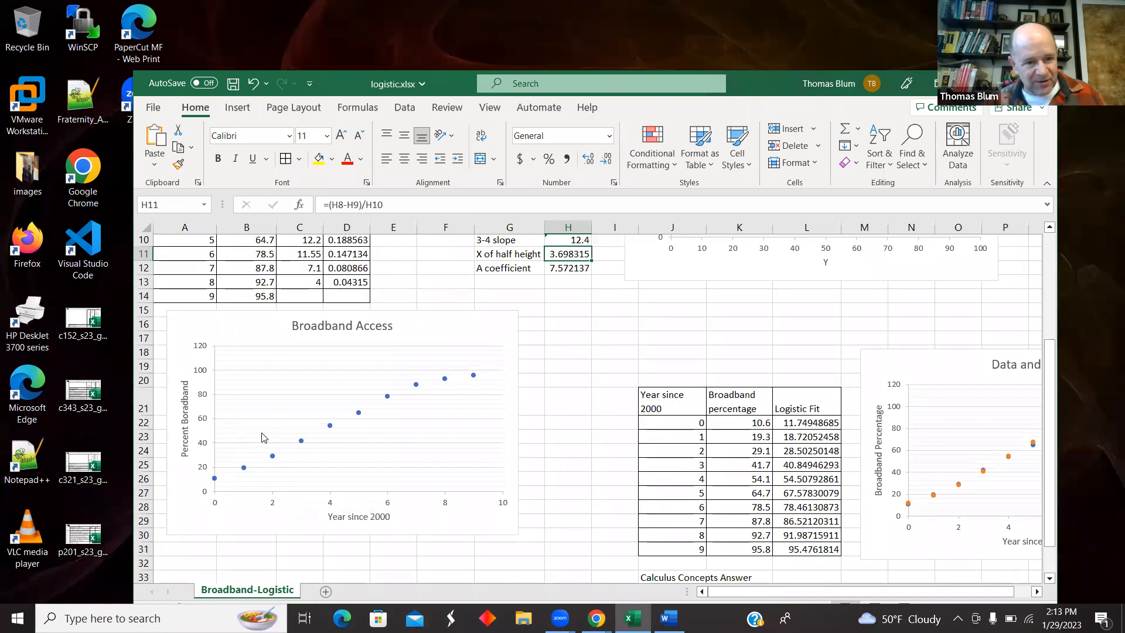
pyautogui.moveTo(308, 437)
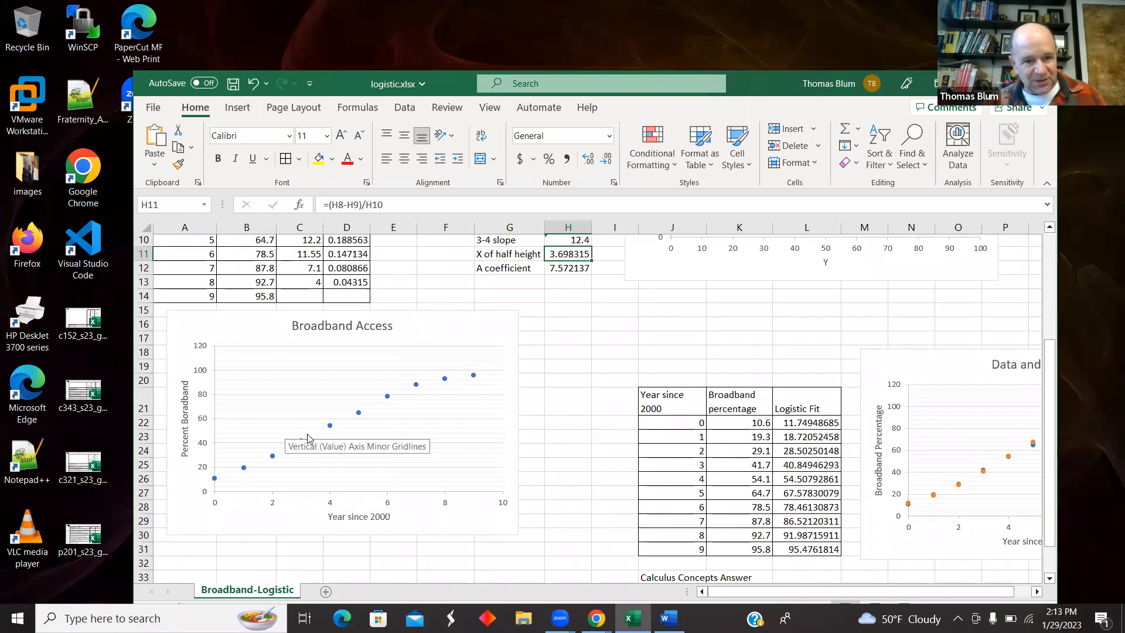
pyautogui.moveTo(1044, 369)
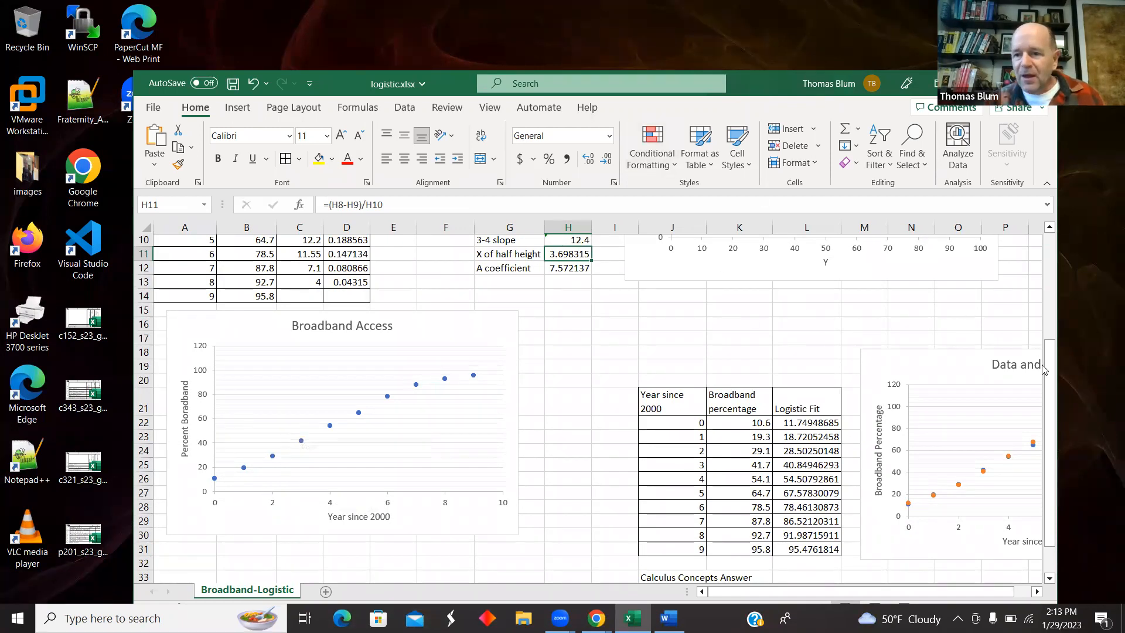
pyautogui.scroll(3)
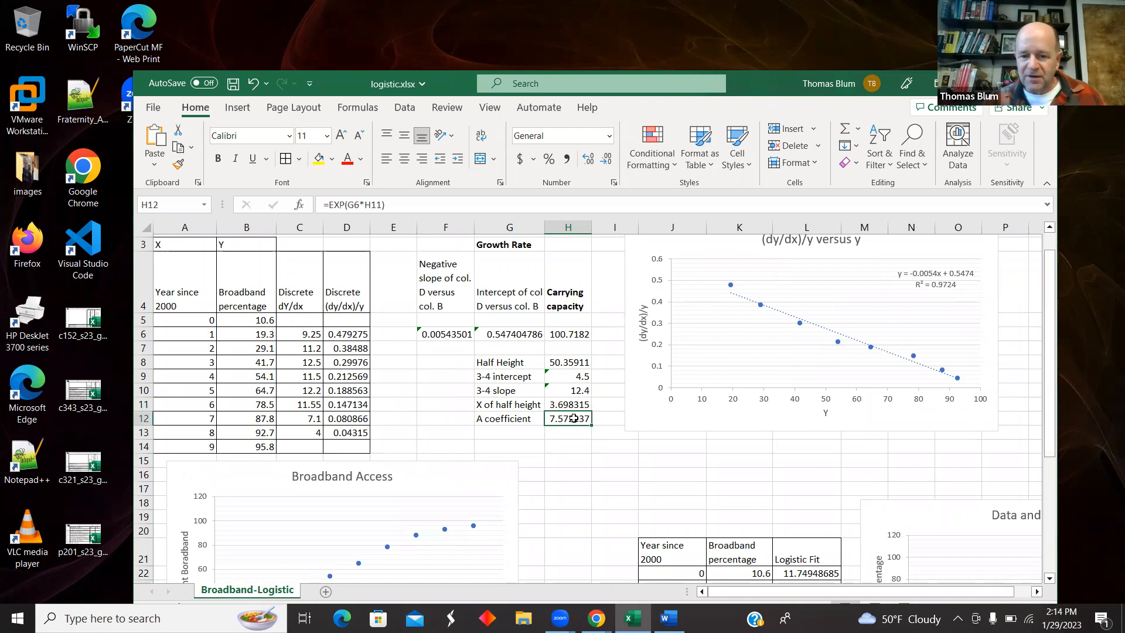
pyautogui.moveTo(643, 594)
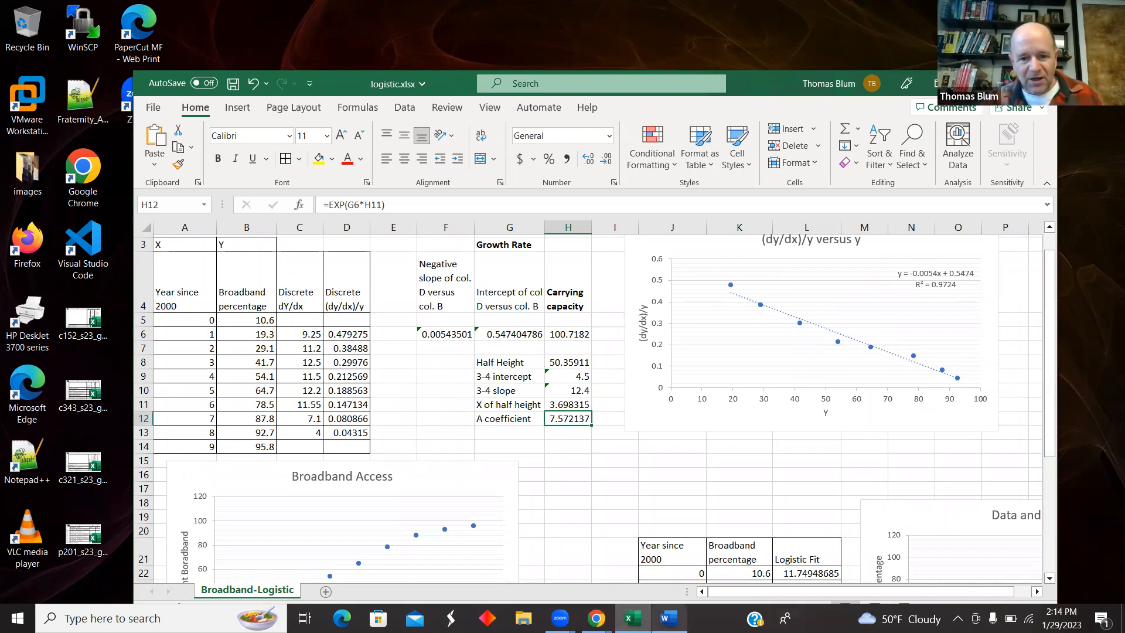
pyautogui.moveTo(667, 617)
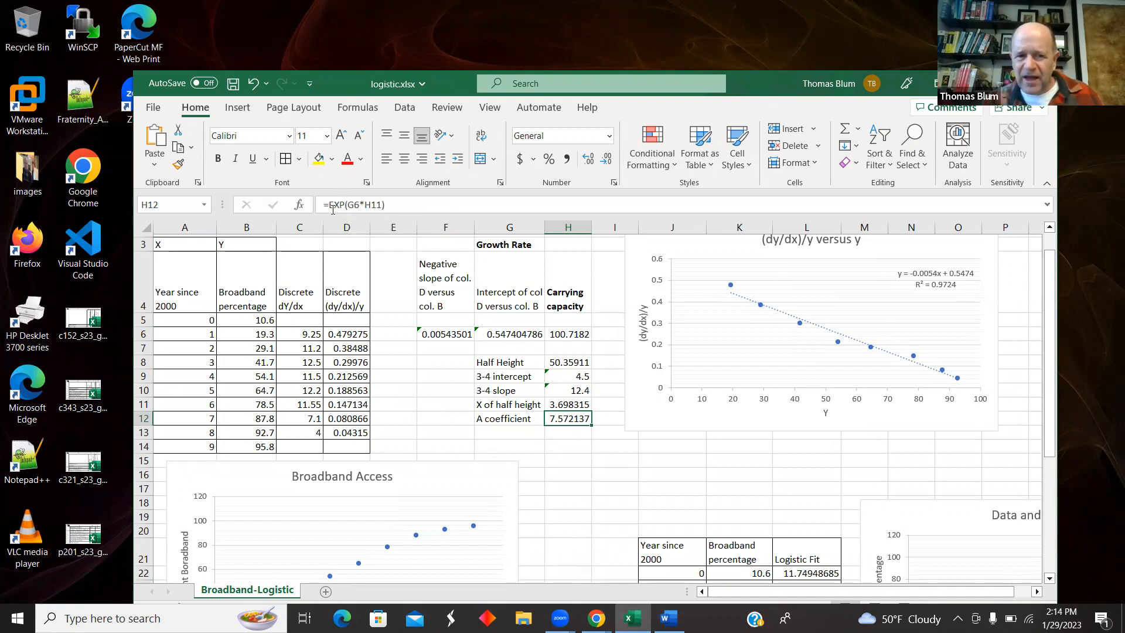
pyautogui.moveTo(351, 213)
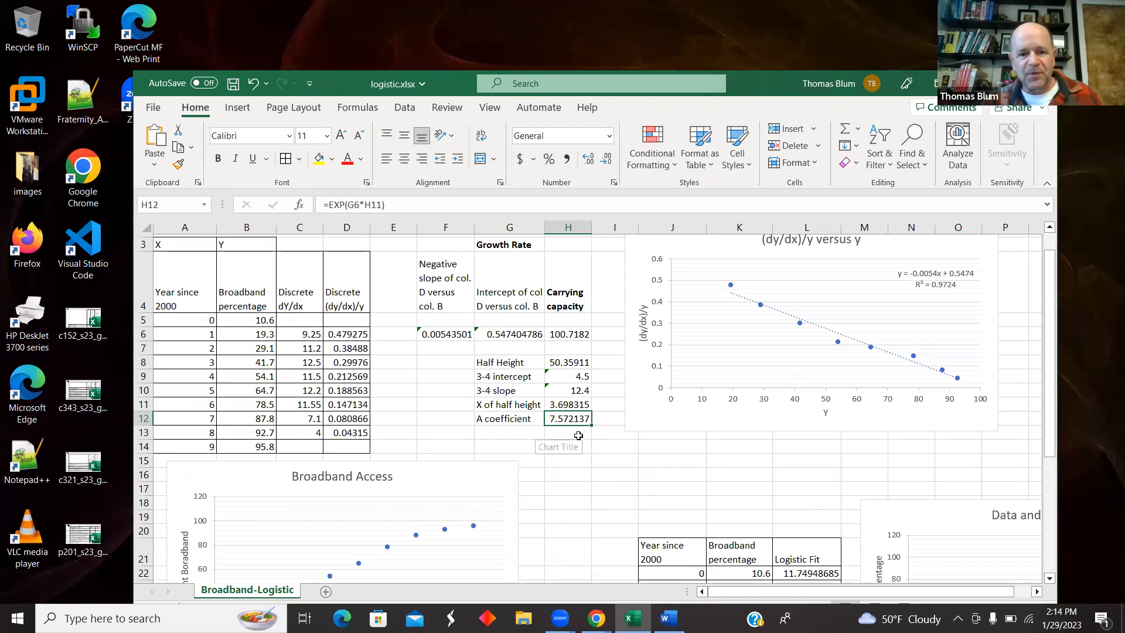
pyautogui.moveTo(653, 592)
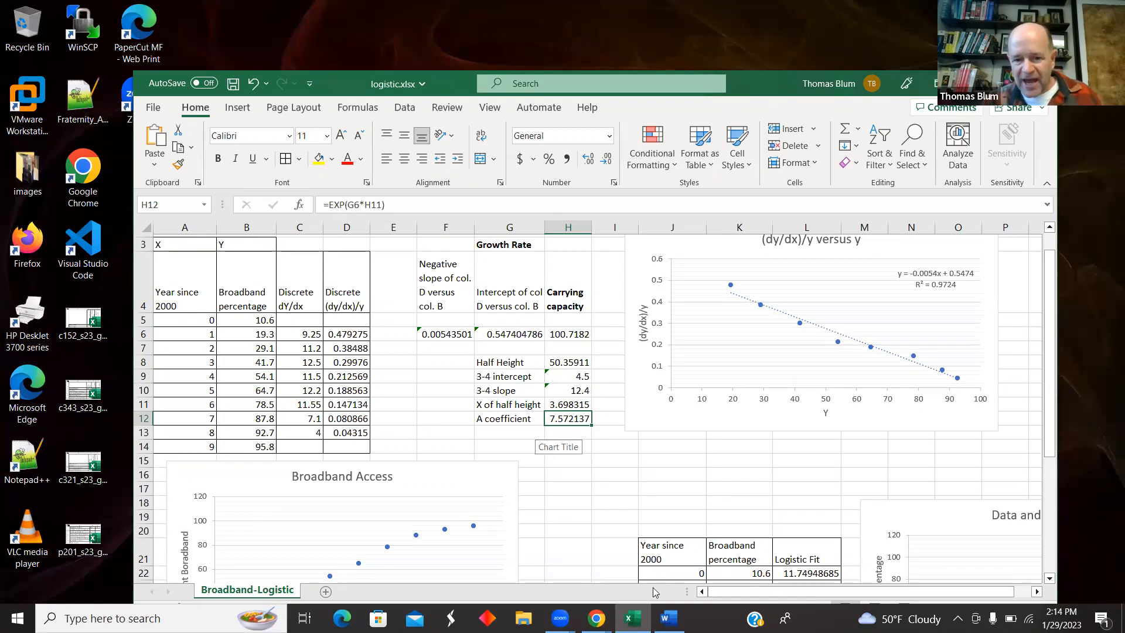
pyautogui.click(666, 617)
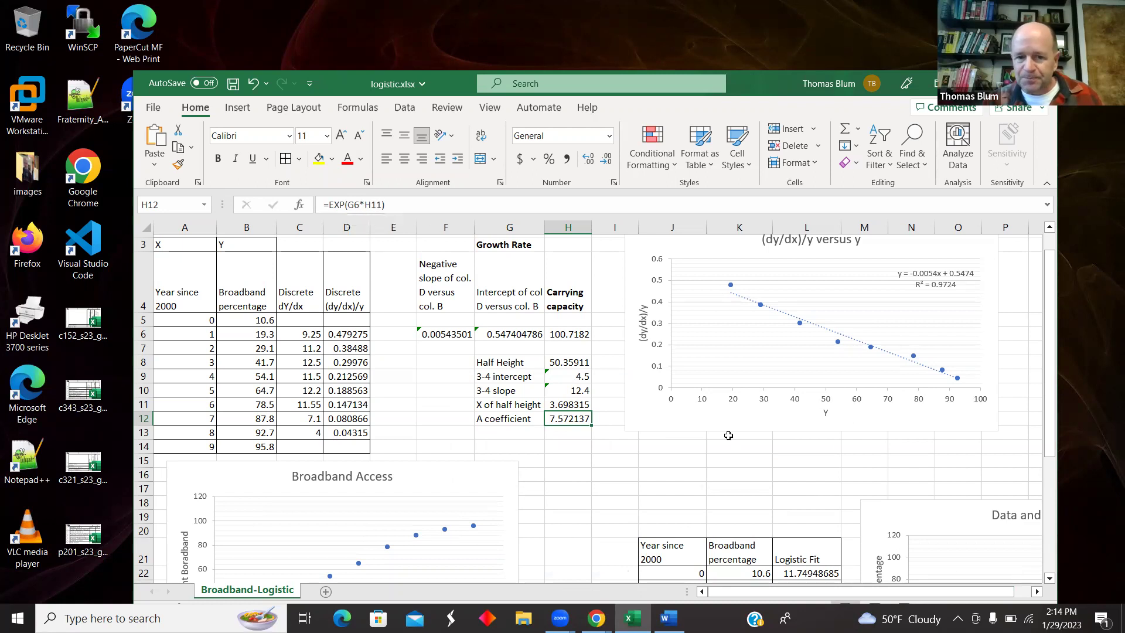
pyautogui.scroll(-3)
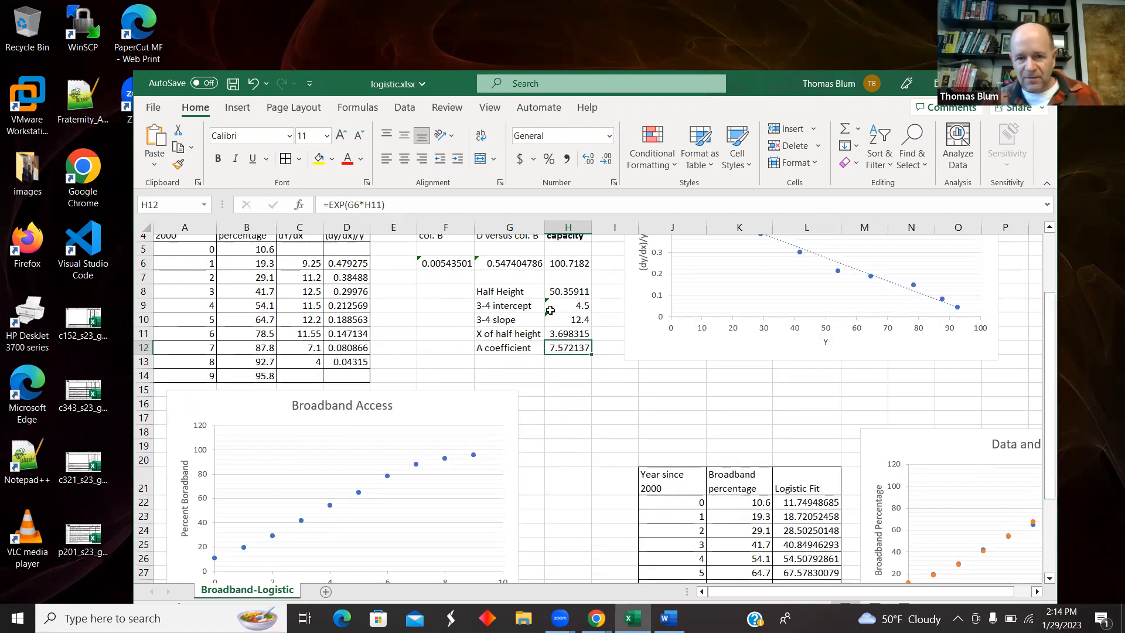
pyautogui.scroll(-3)
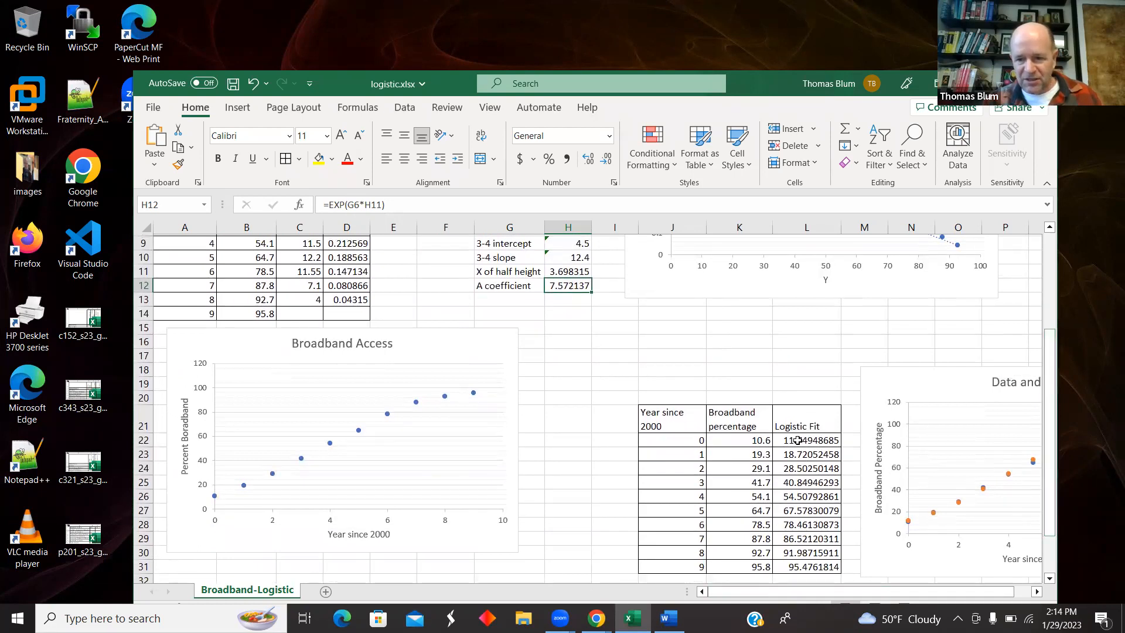
pyautogui.click(670, 439)
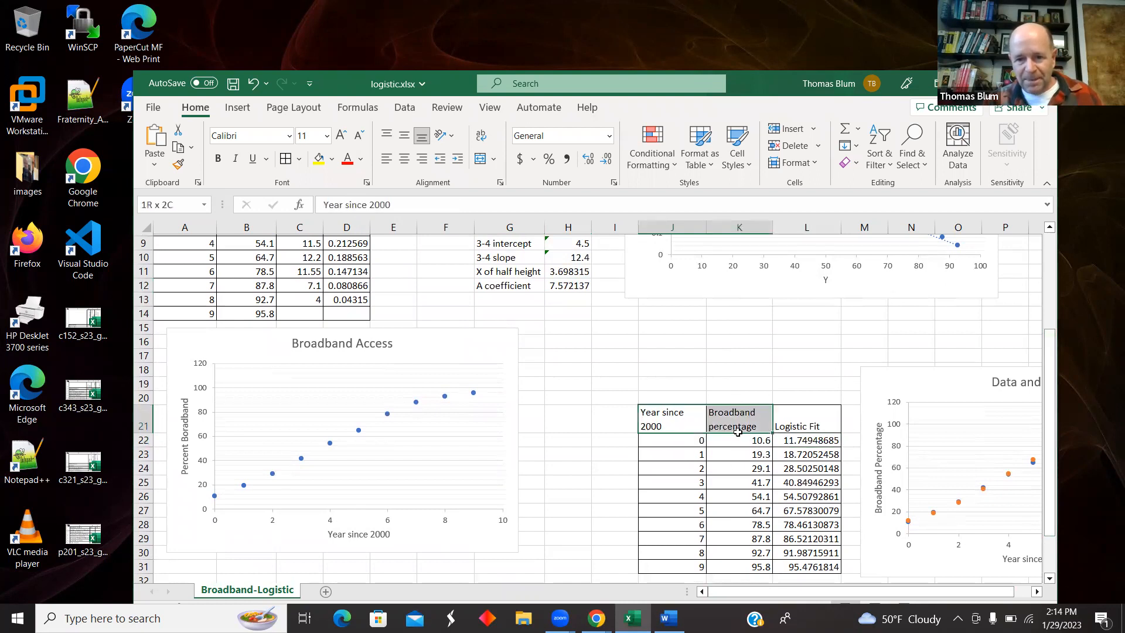
pyautogui.click(806, 439)
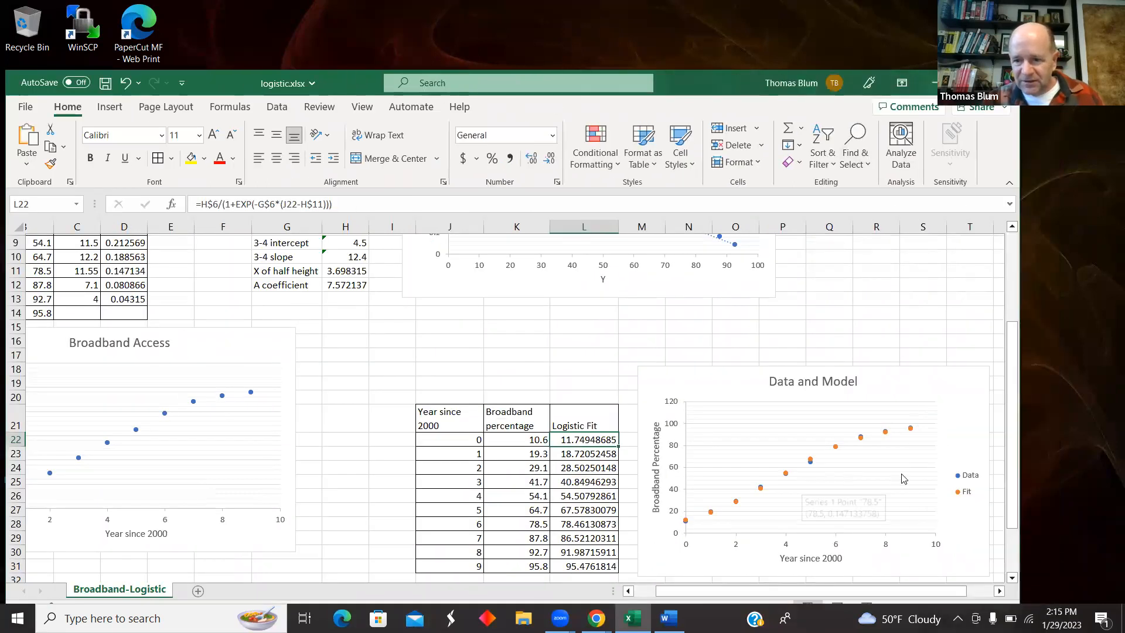
pyautogui.moveTo(918, 449)
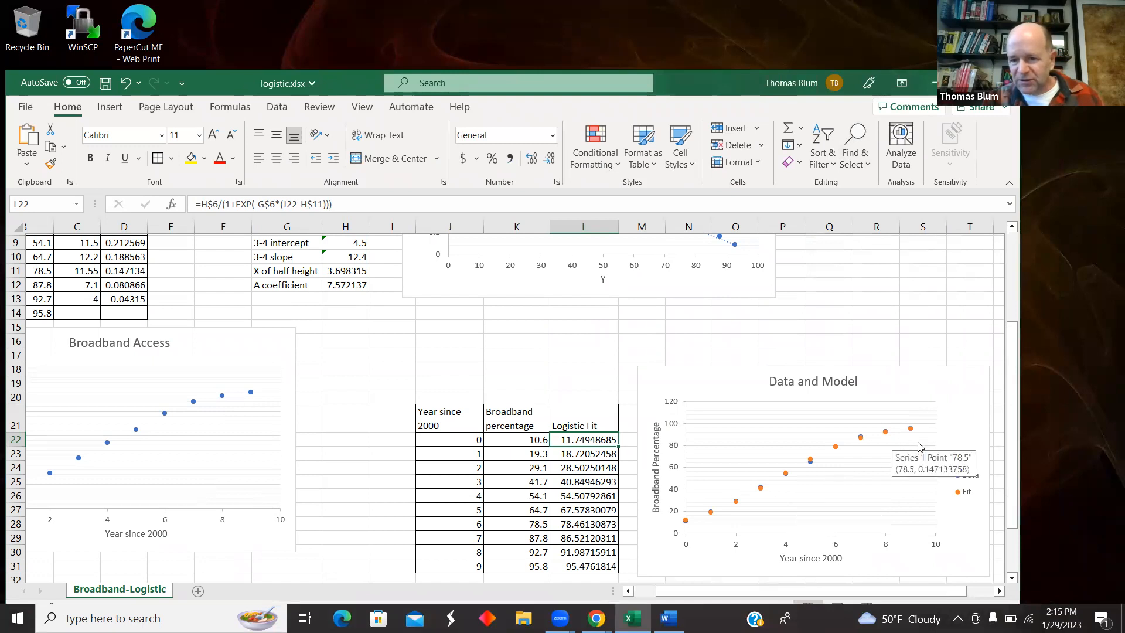
pyautogui.moveTo(730, 512)
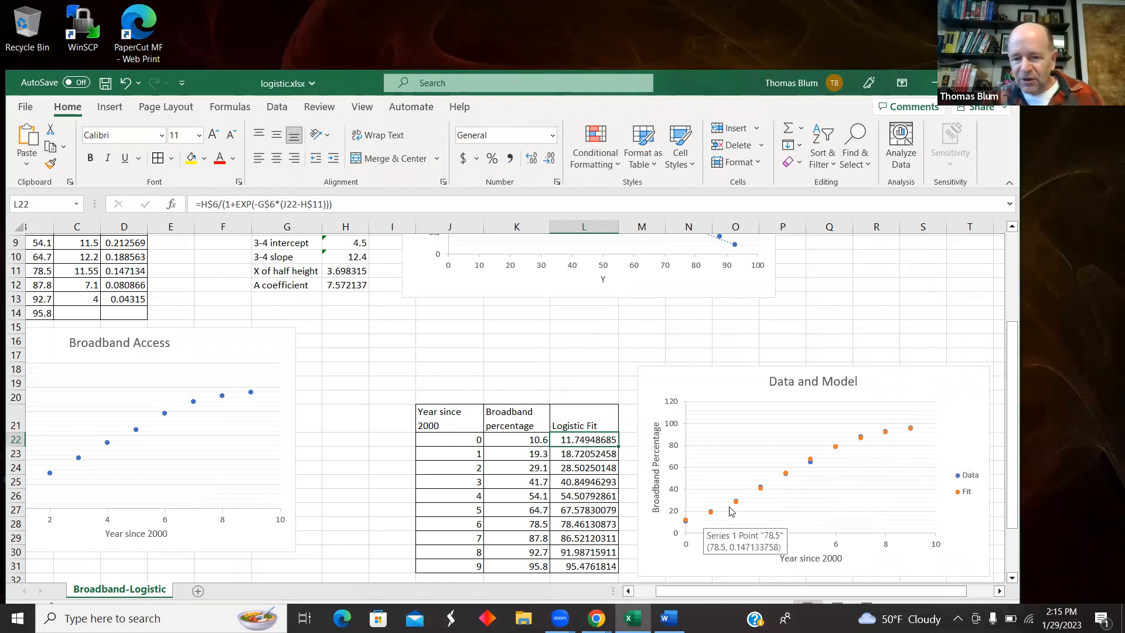
pyautogui.moveTo(915, 498)
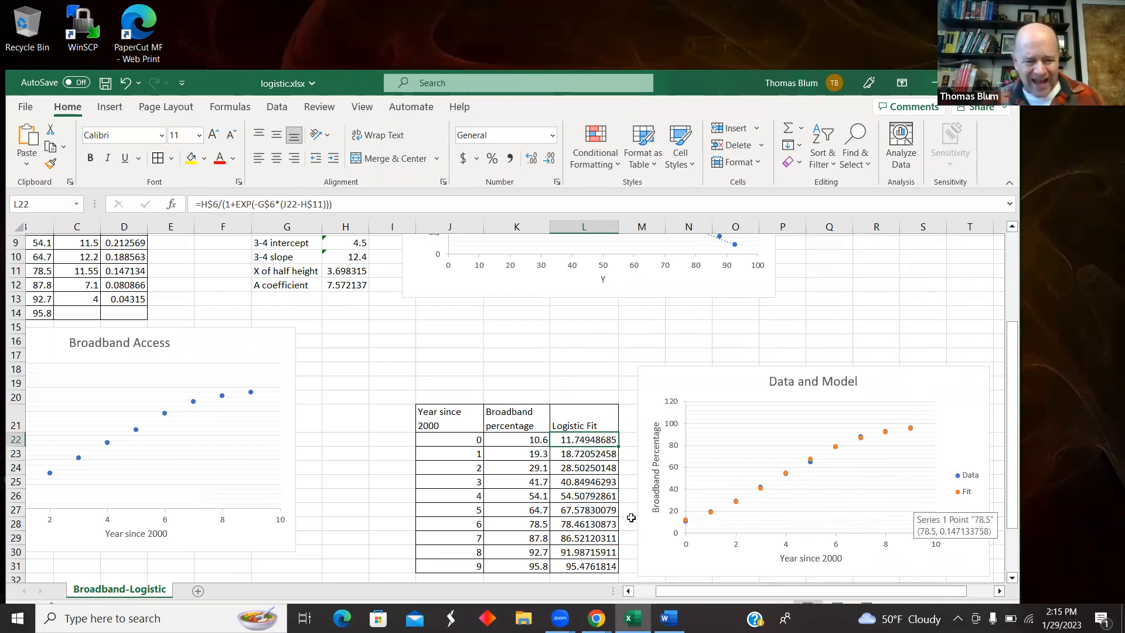
pyautogui.moveTo(858, 439)
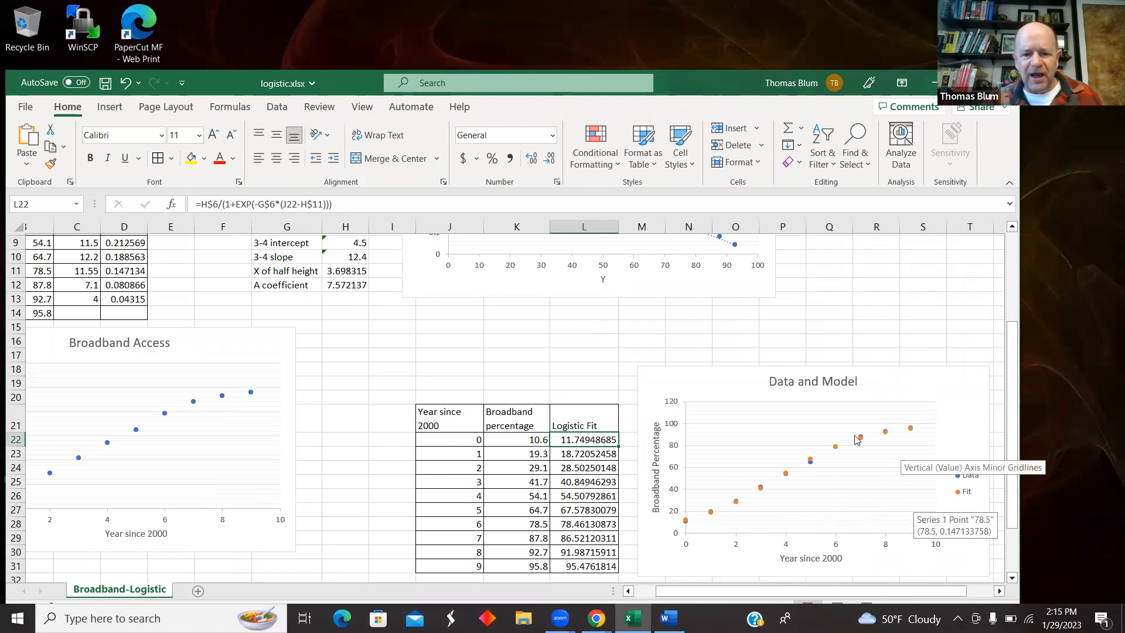
pyautogui.click(628, 590)
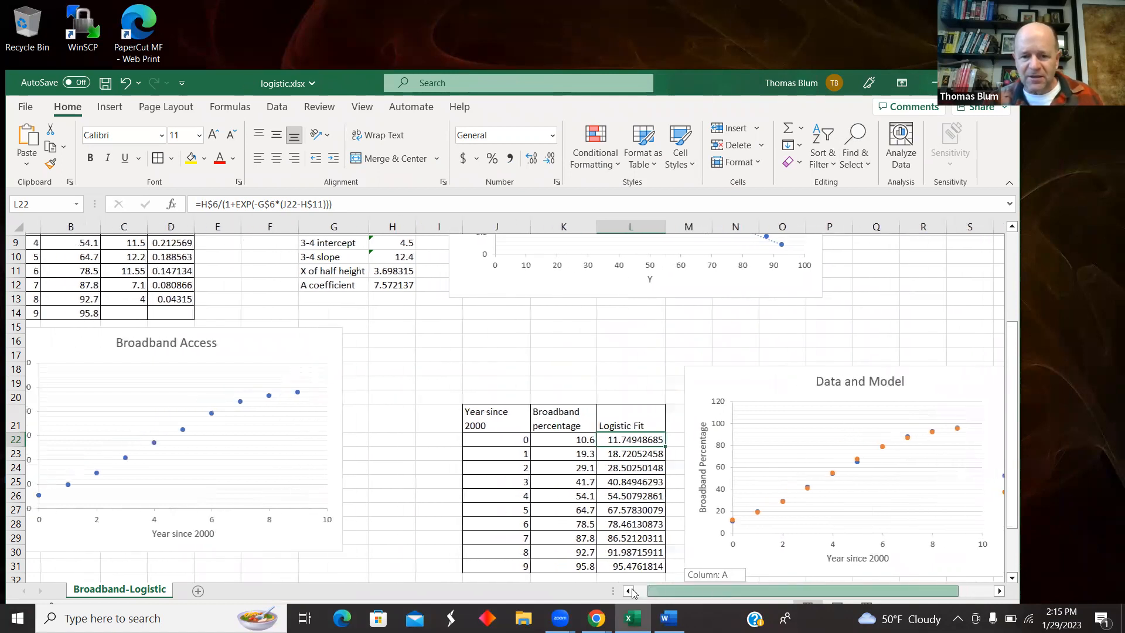
pyautogui.click(628, 591)
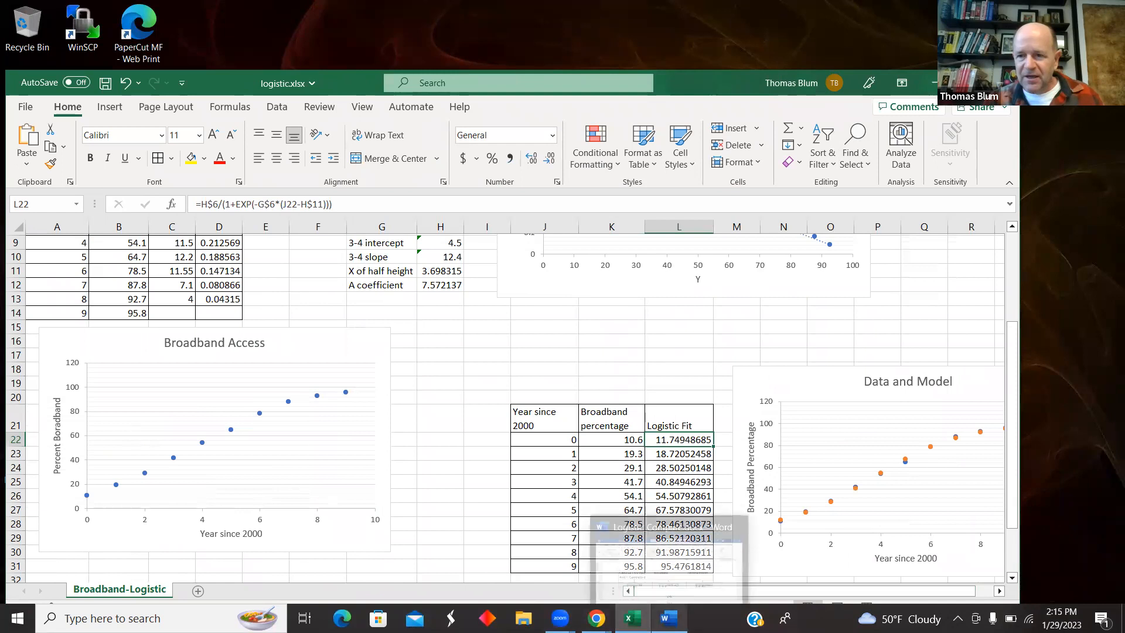
pyautogui.moveTo(559, 617)
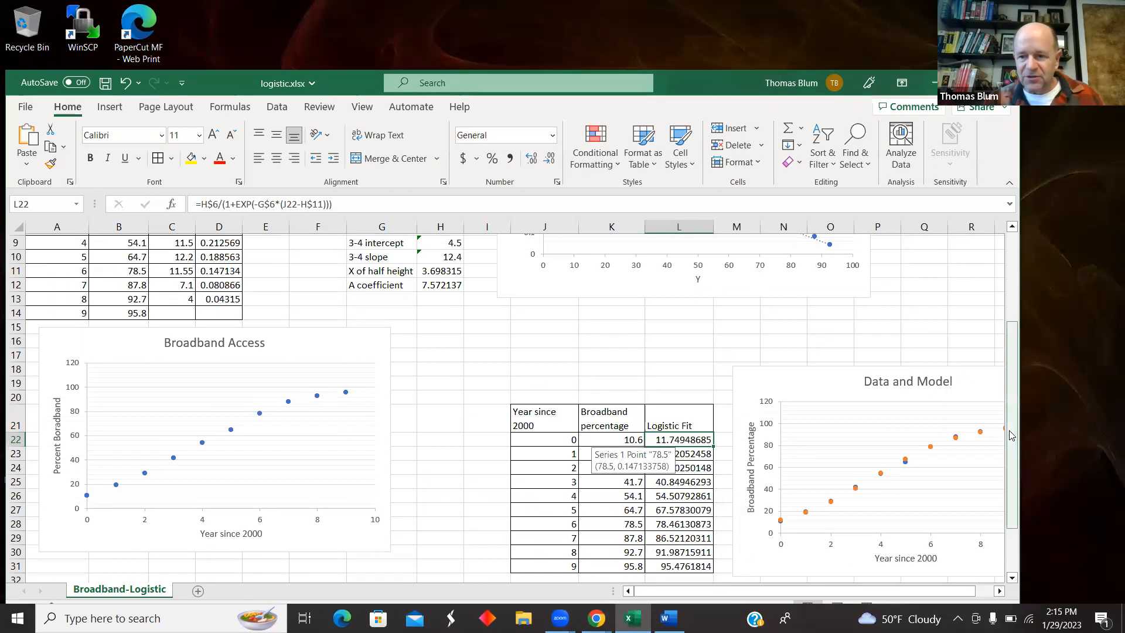
pyautogui.scroll(-3)
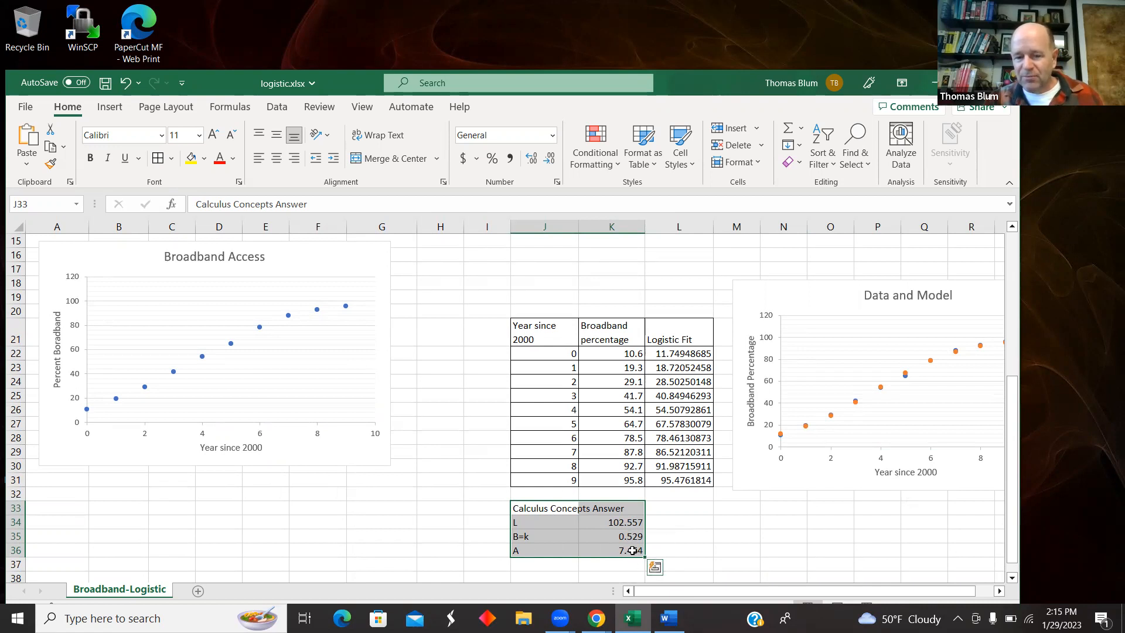
pyautogui.scroll(3)
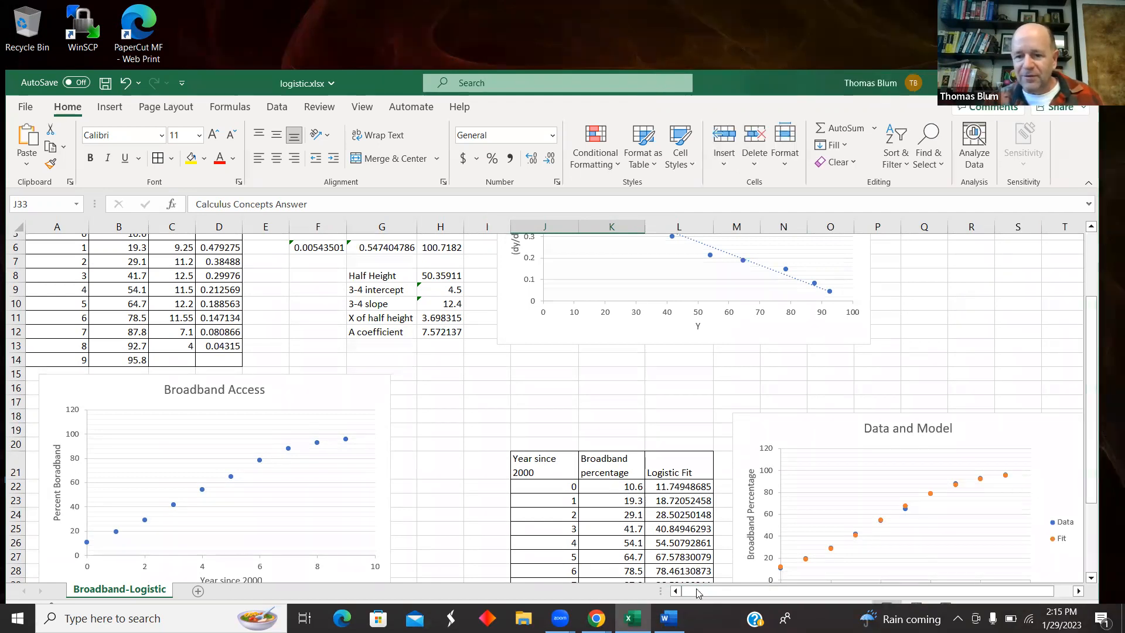
pyautogui.scroll(-3)
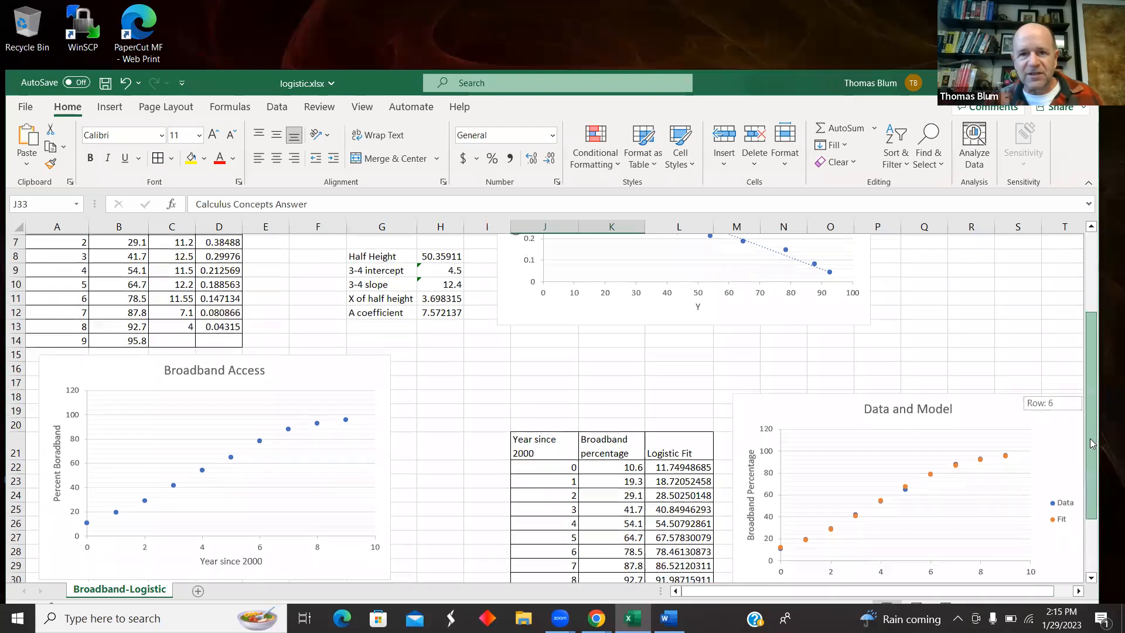
pyautogui.scroll(3)
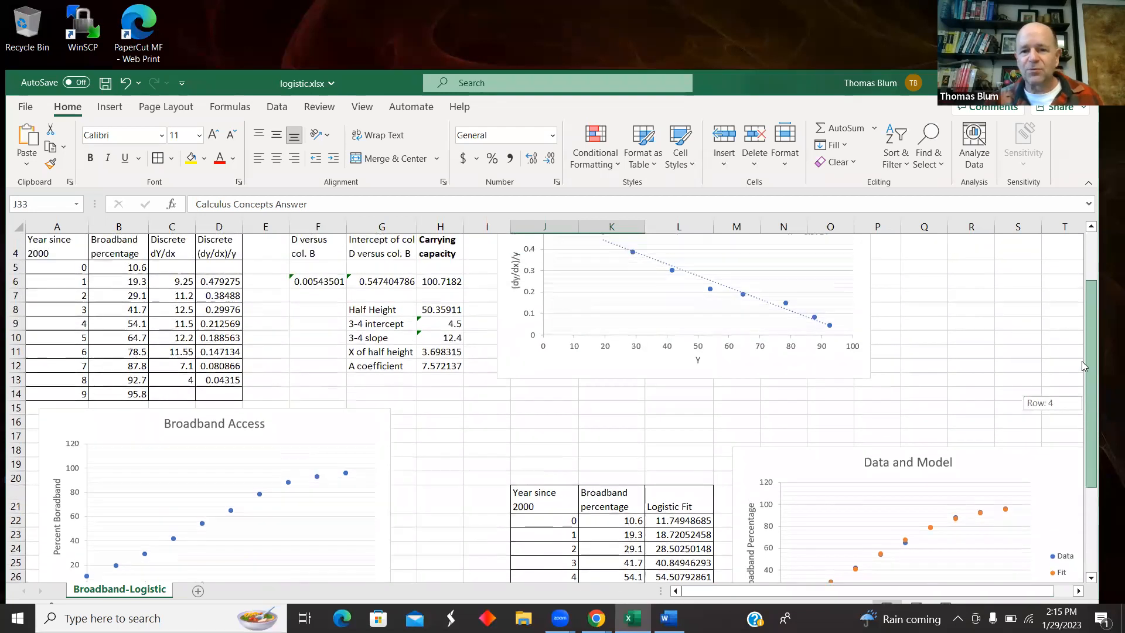
pyautogui.scroll(3)
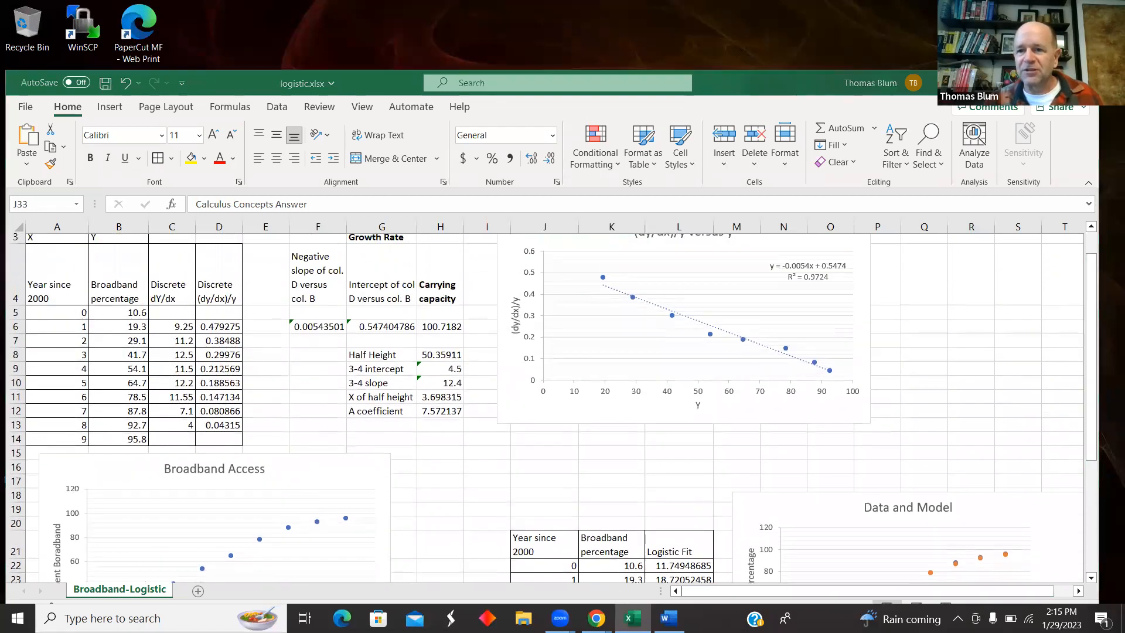